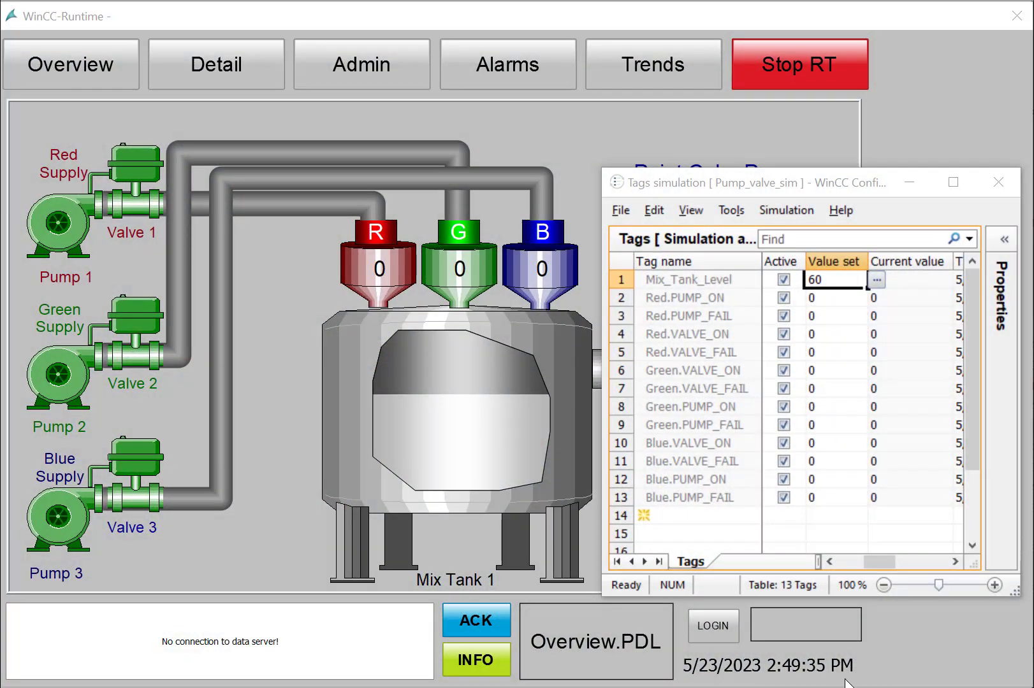
pyautogui.moveTo(432, 417)
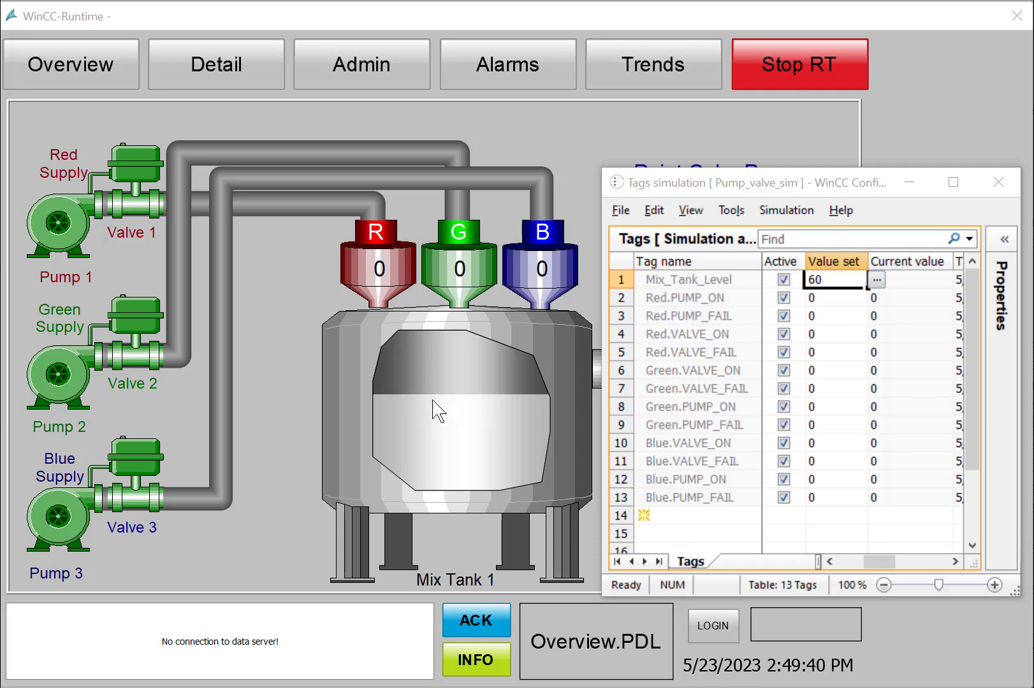
pyautogui.moveTo(423, 417)
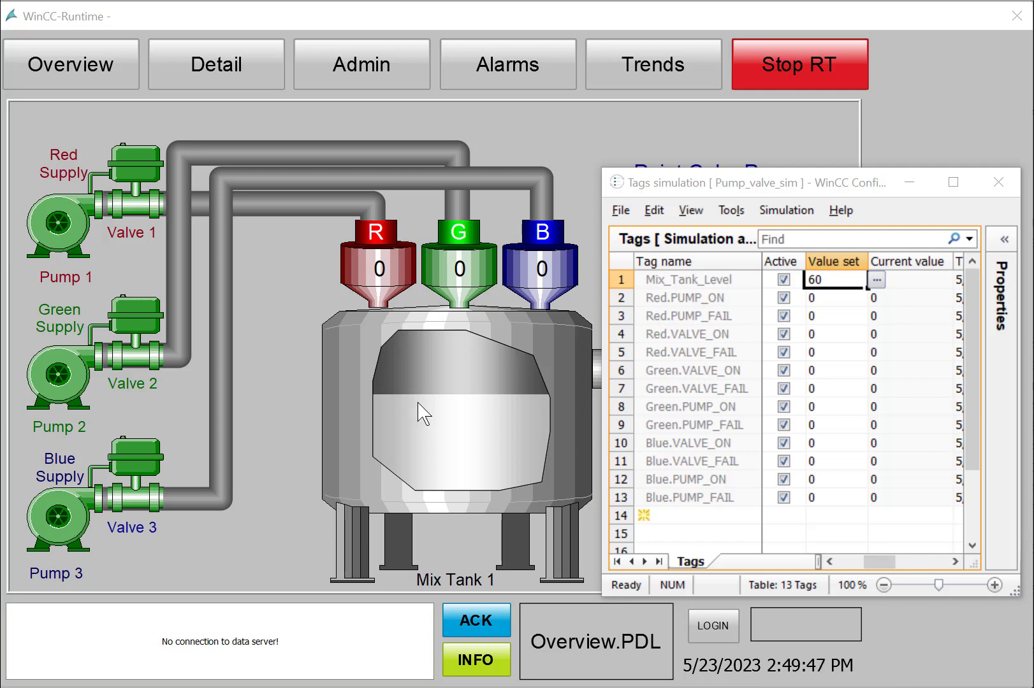
pyautogui.moveTo(103, 267)
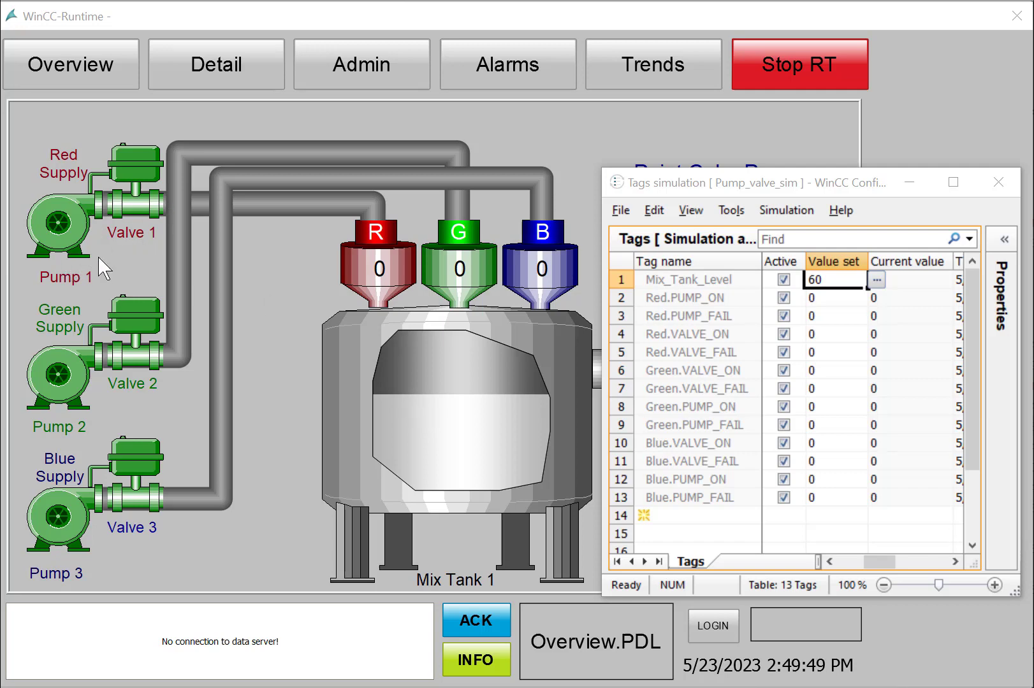
pyautogui.moveTo(253, 252)
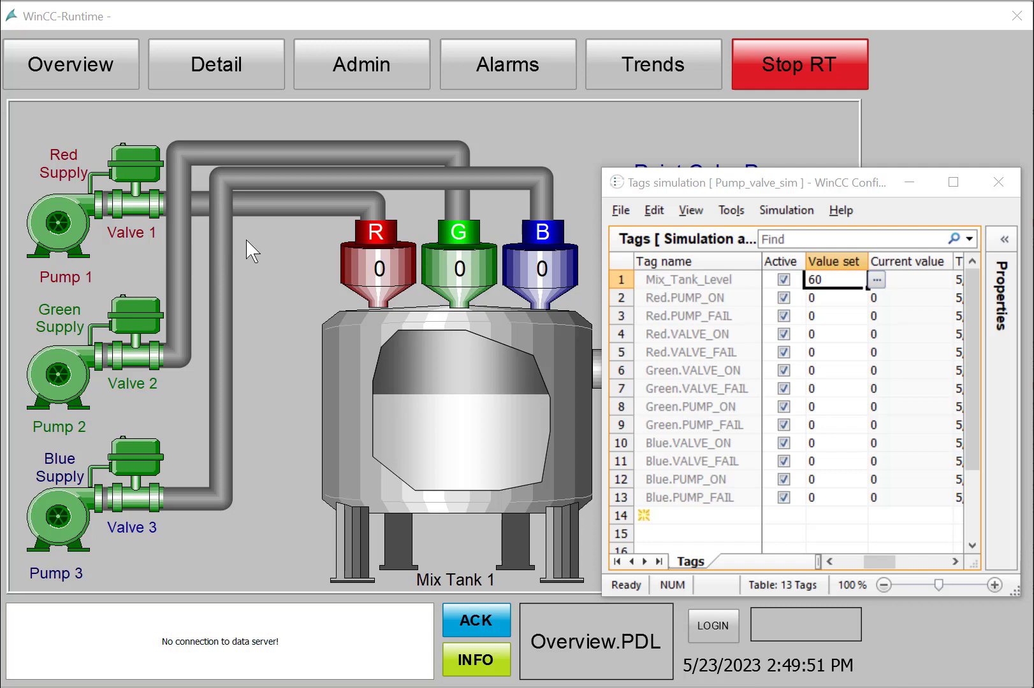
pyautogui.moveTo(690, 211)
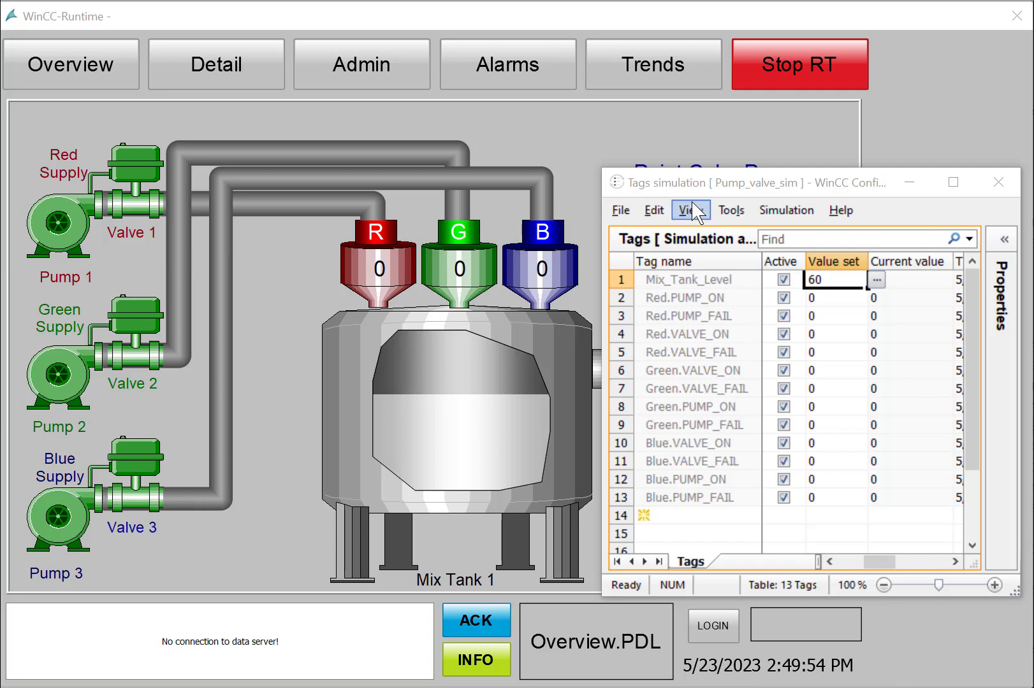
pyautogui.moveTo(802, 293)
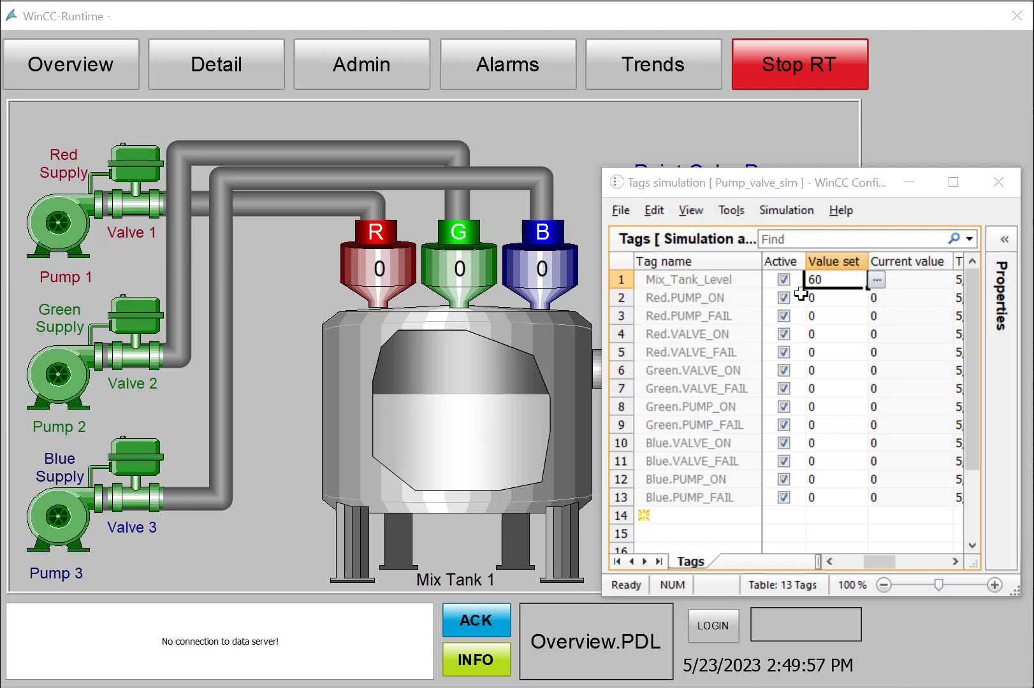
# Simulate Mix_Tank_Level at 80 and set Red.PUMP_ON and Red.PUMP_FAIL to 1.
pyautogui.click(875, 280)
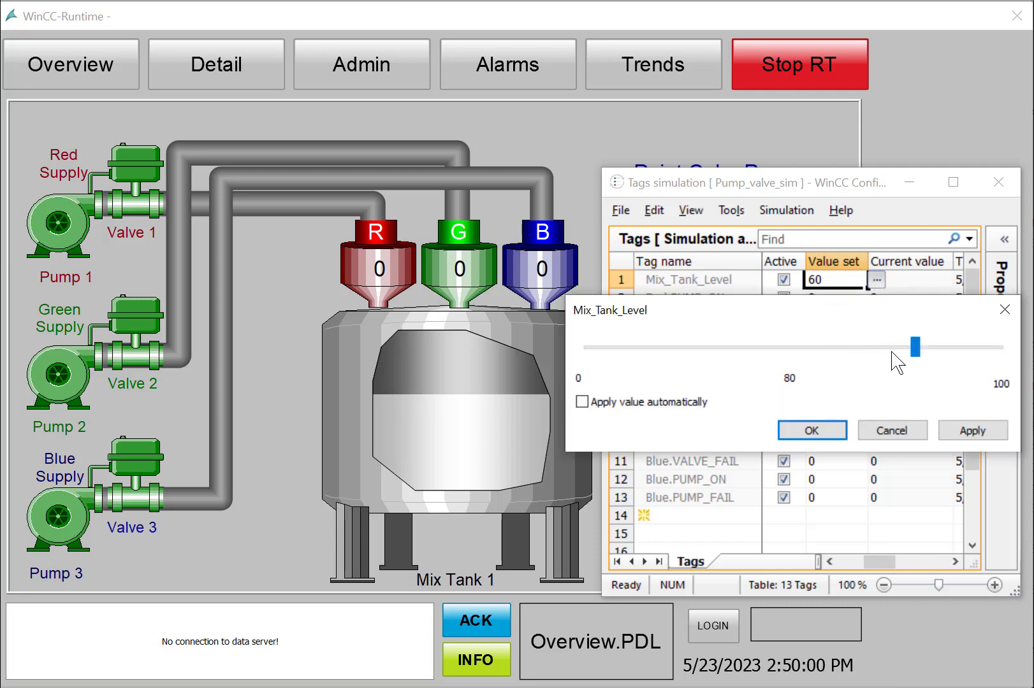
pyautogui.click(811, 429)
pyautogui.write('0')
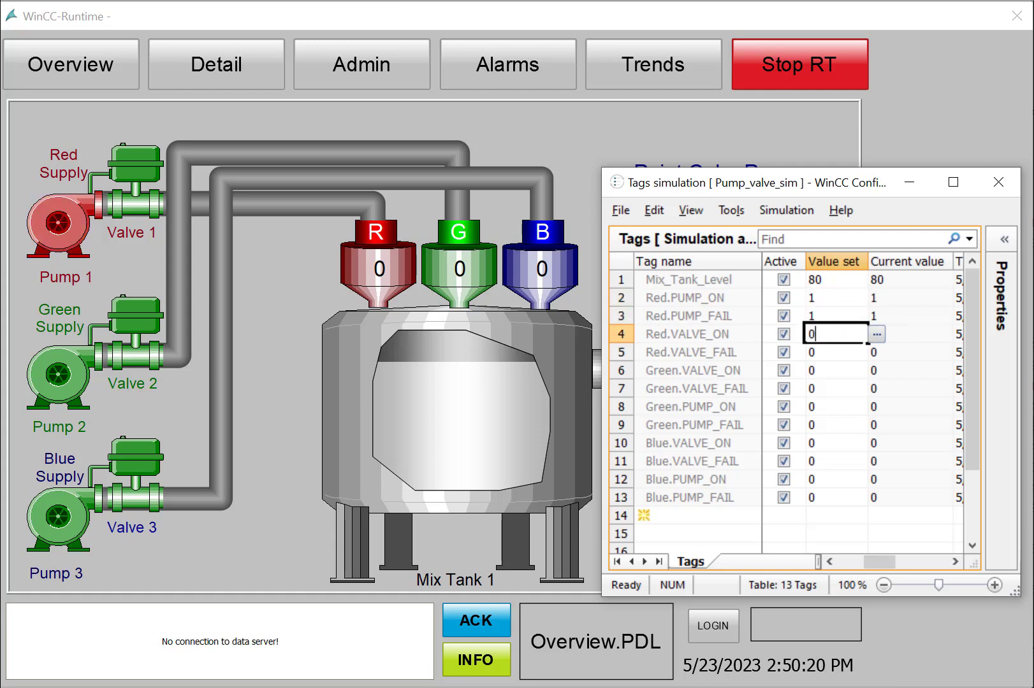
pyautogui.press('Return')
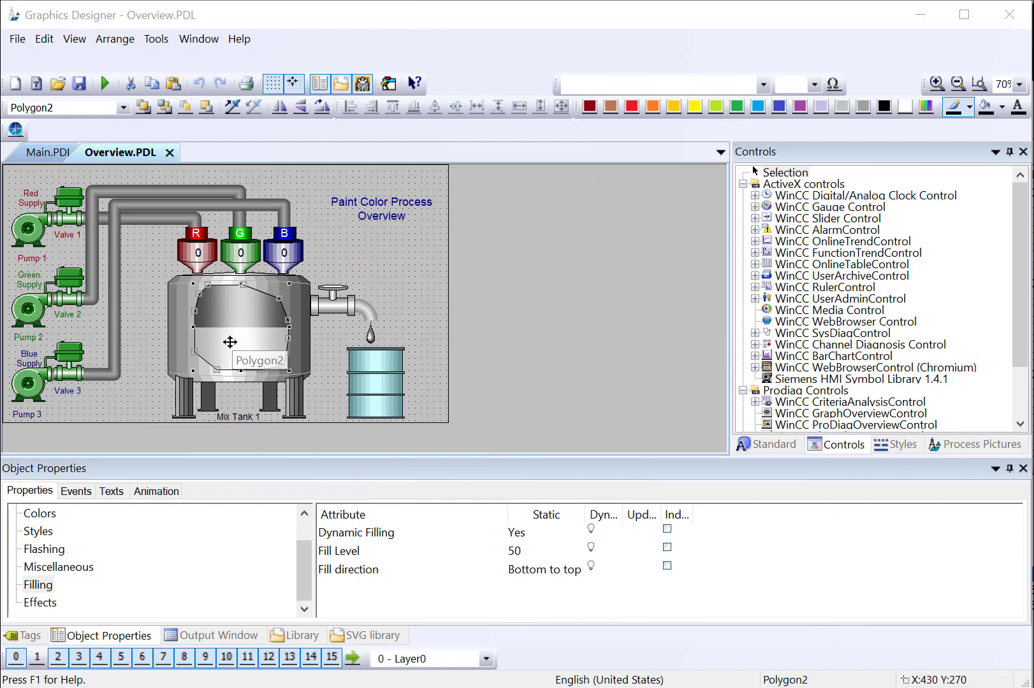
pyautogui.moveTo(433, 646)
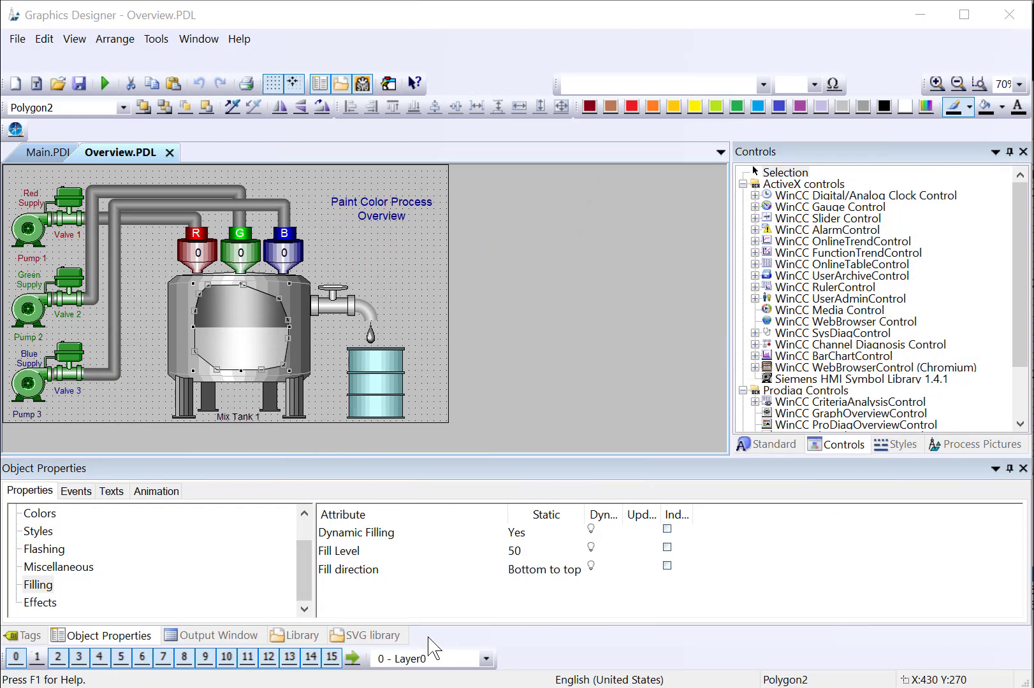
# Change Polygon2's static Fill Level value to 23.
pyautogui.doubleClick(517, 551)
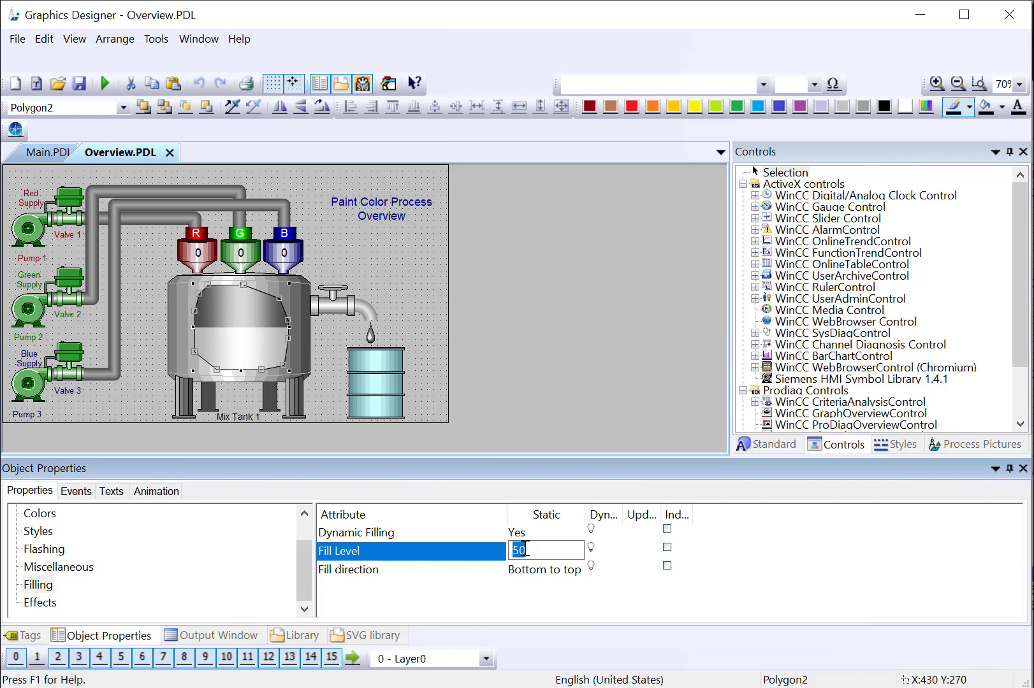
pyautogui.write('23')
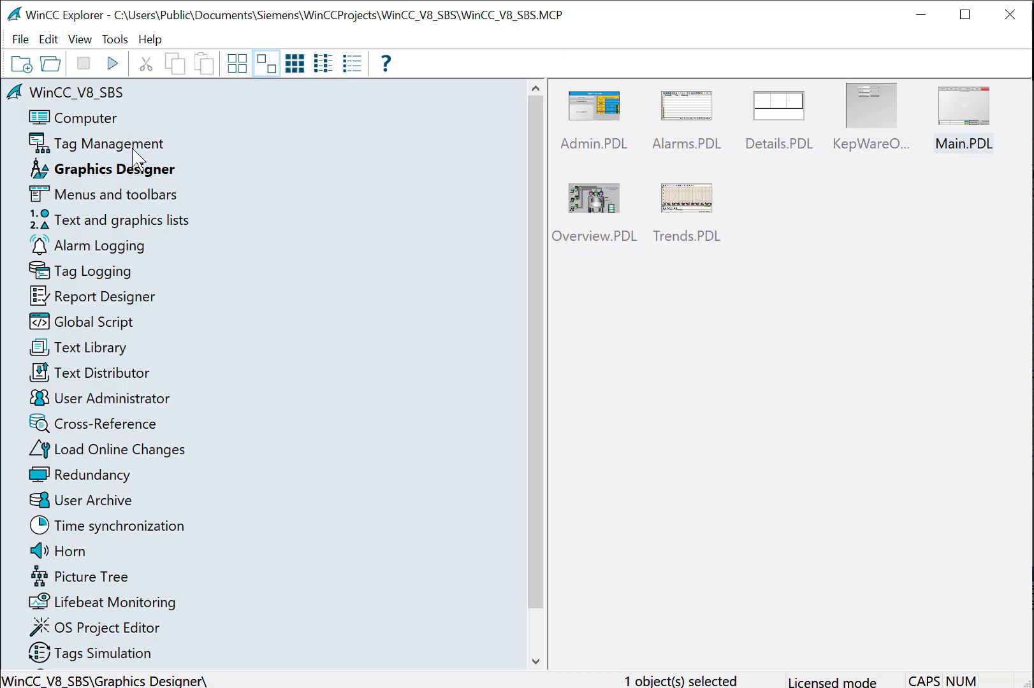
# Create the internal tag Mix_Tank_Level in ColorTags as a signed 16-bit value.
pyautogui.doubleClick(111, 142)
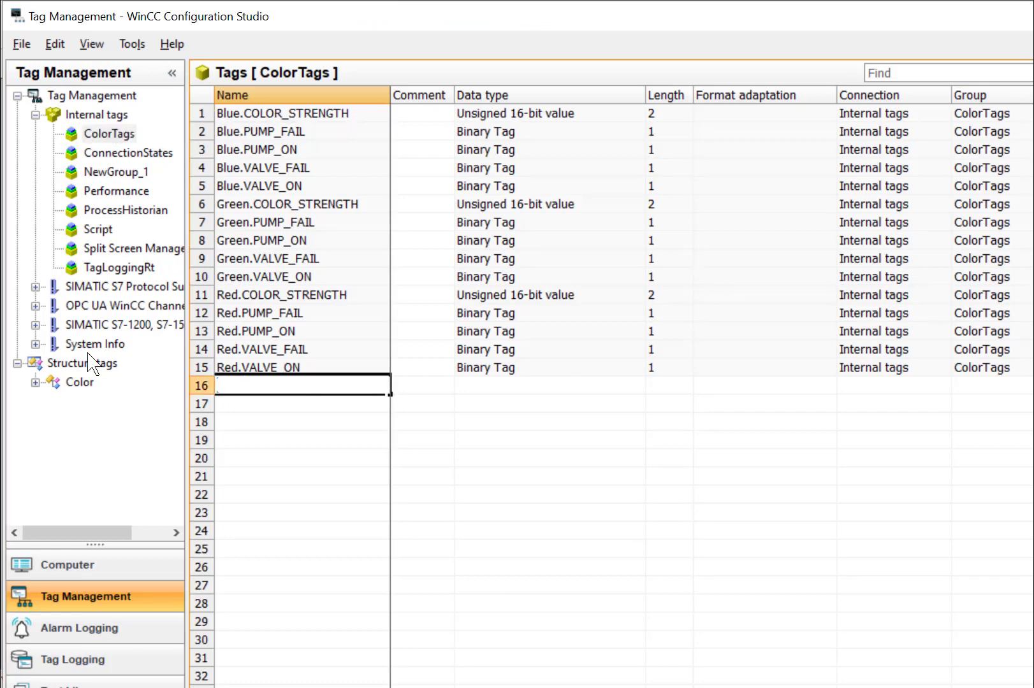
pyautogui.write('Mix')
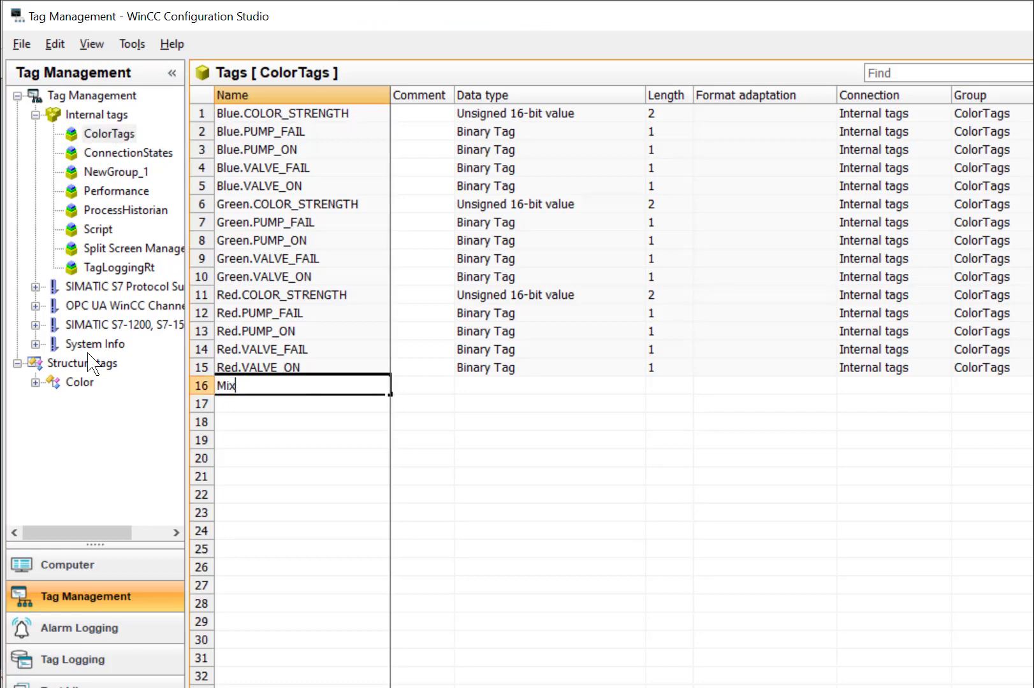
pyautogui.write('_Tank')
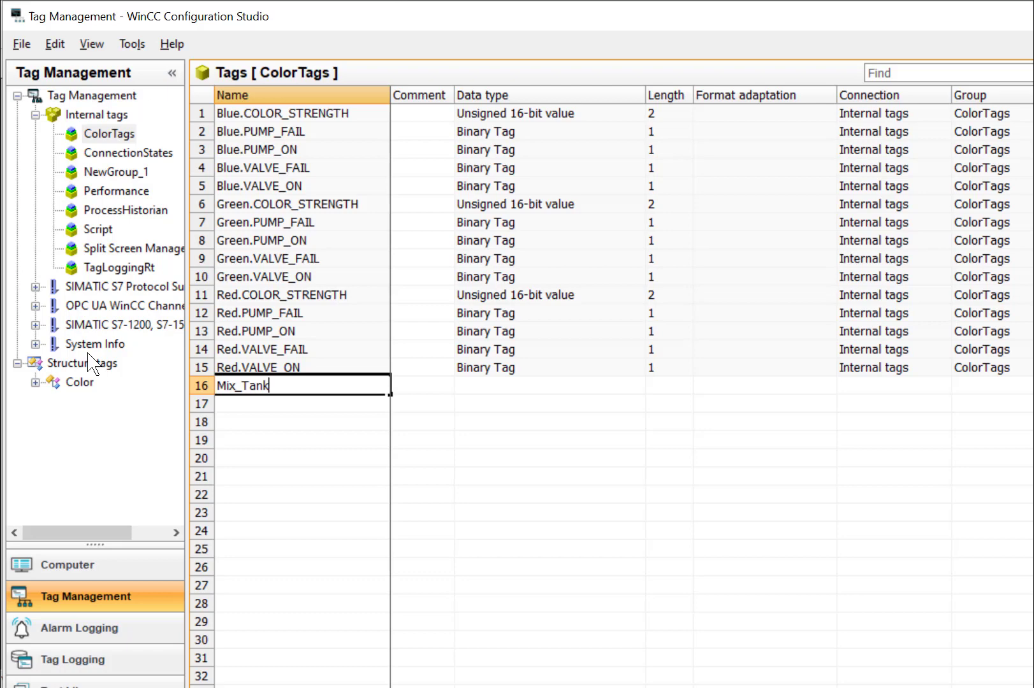
pyautogui.write('_Leve')
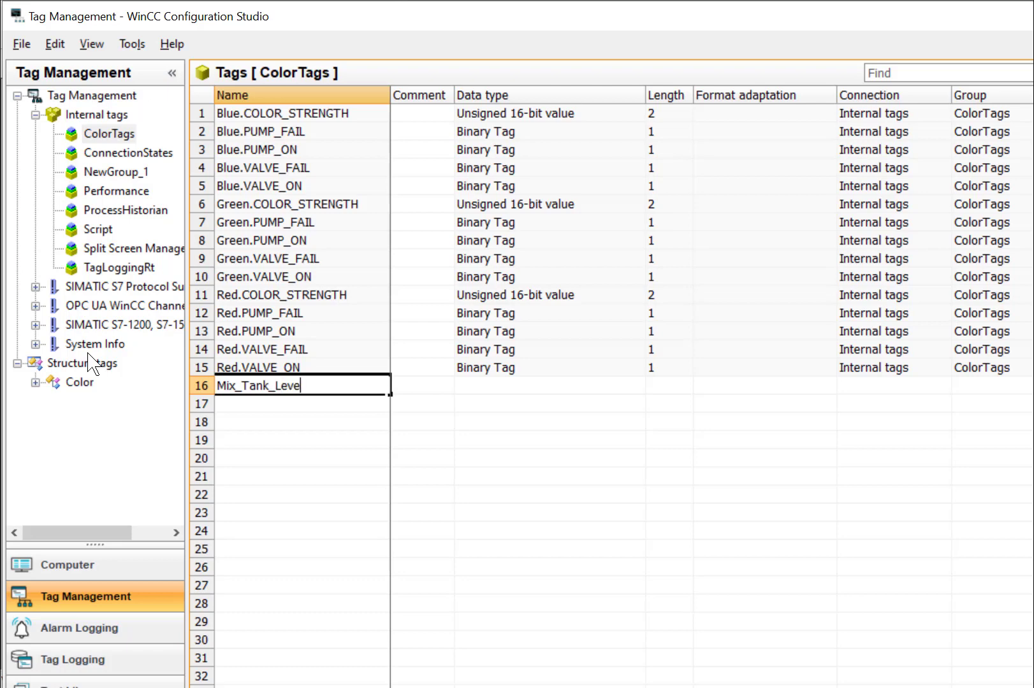
pyautogui.click(551, 385)
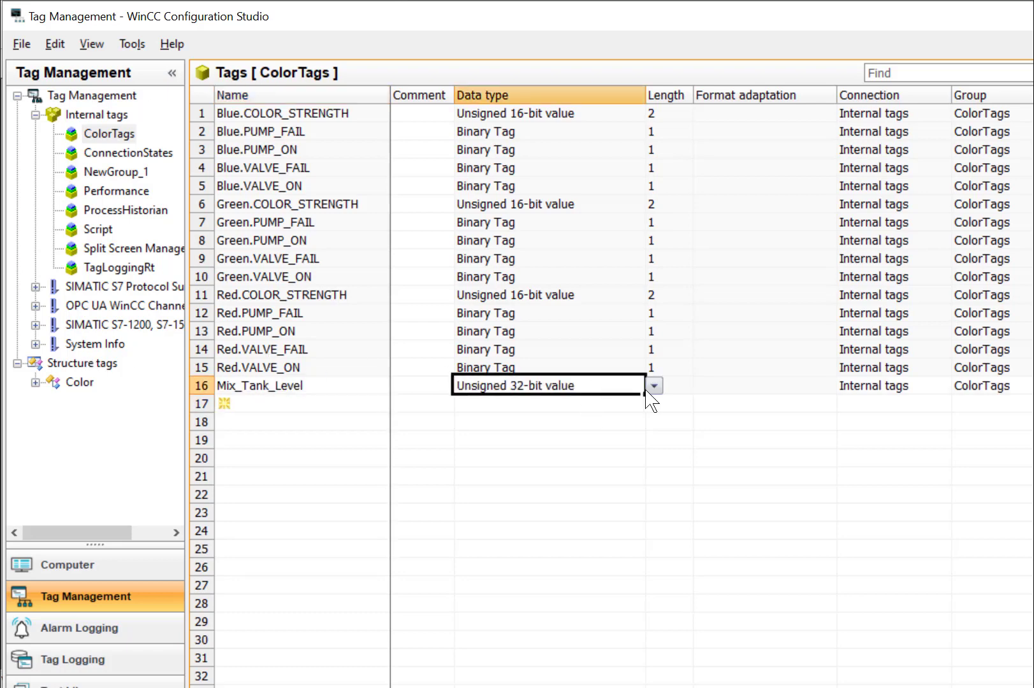
pyautogui.click(652, 385)
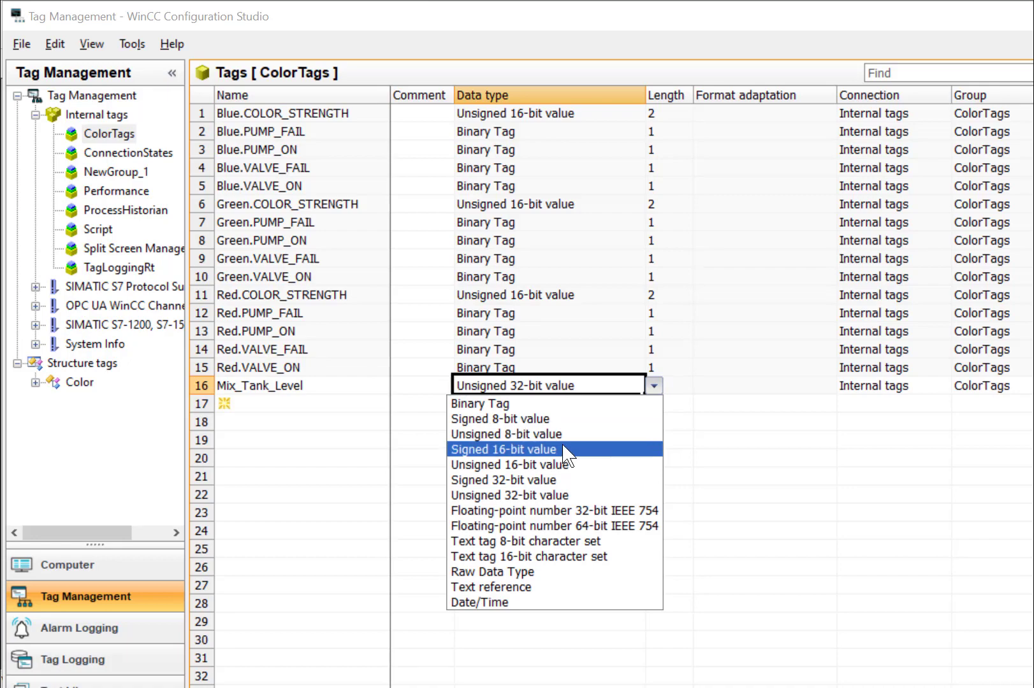
pyautogui.click(502, 449)
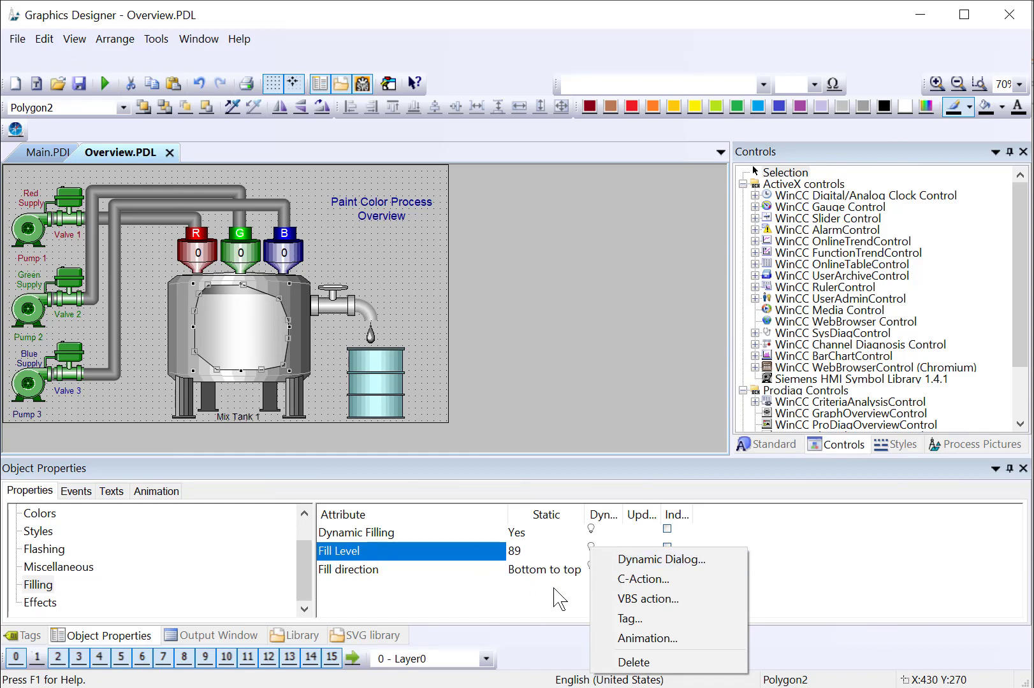
# Dynamize the tank's Fill Level with the ColorTags > Mix_Tank_Level tag.
pyautogui.click(628, 619)
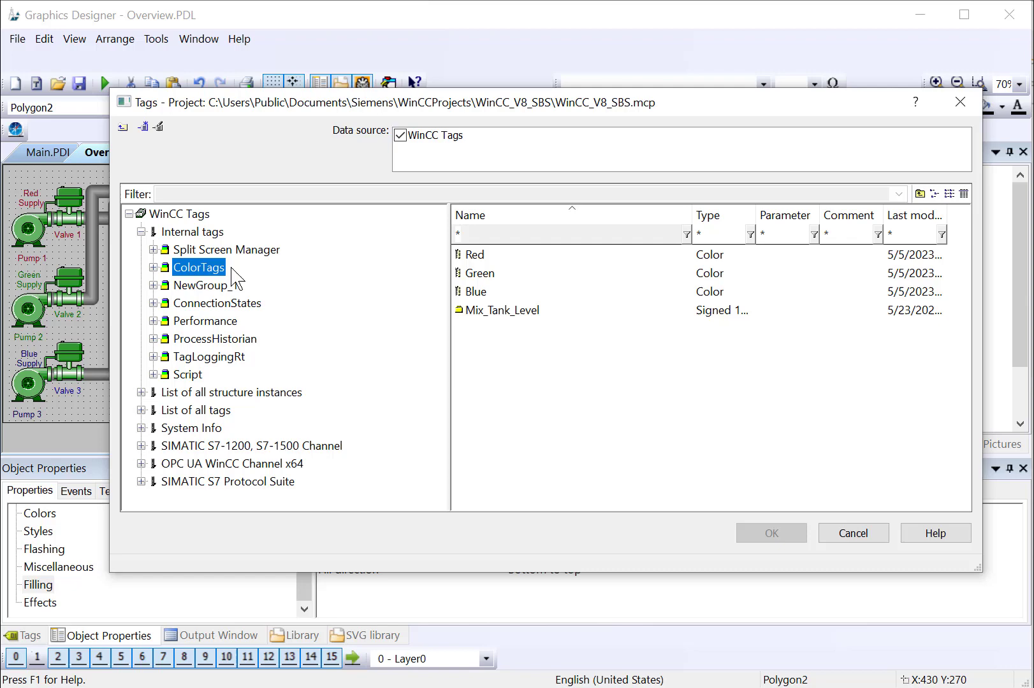
pyautogui.click(504, 310)
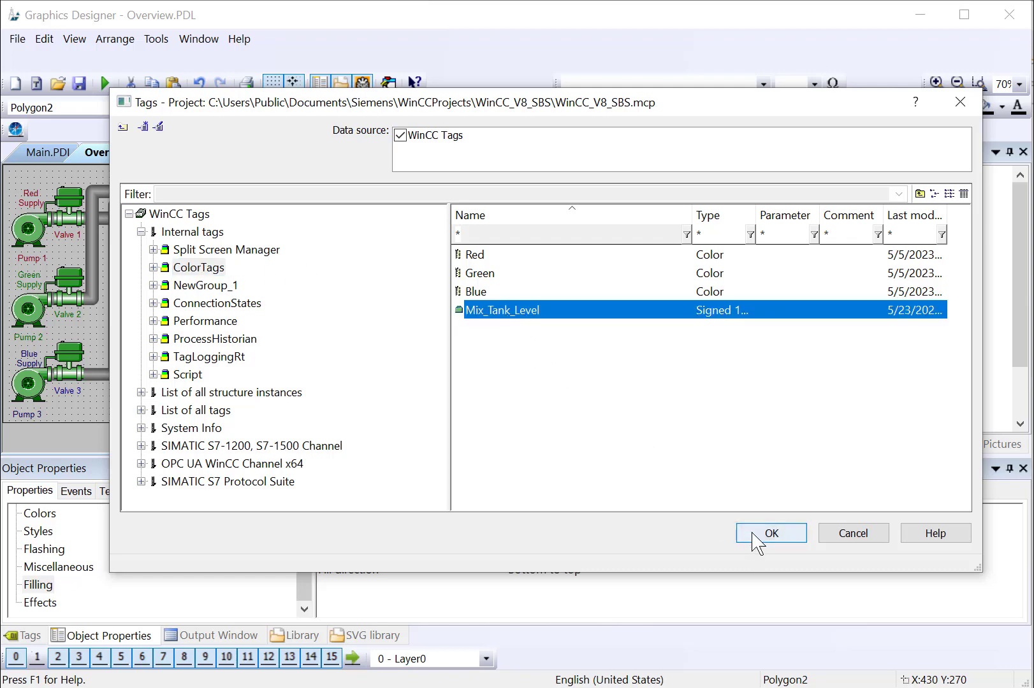
pyautogui.click(770, 533)
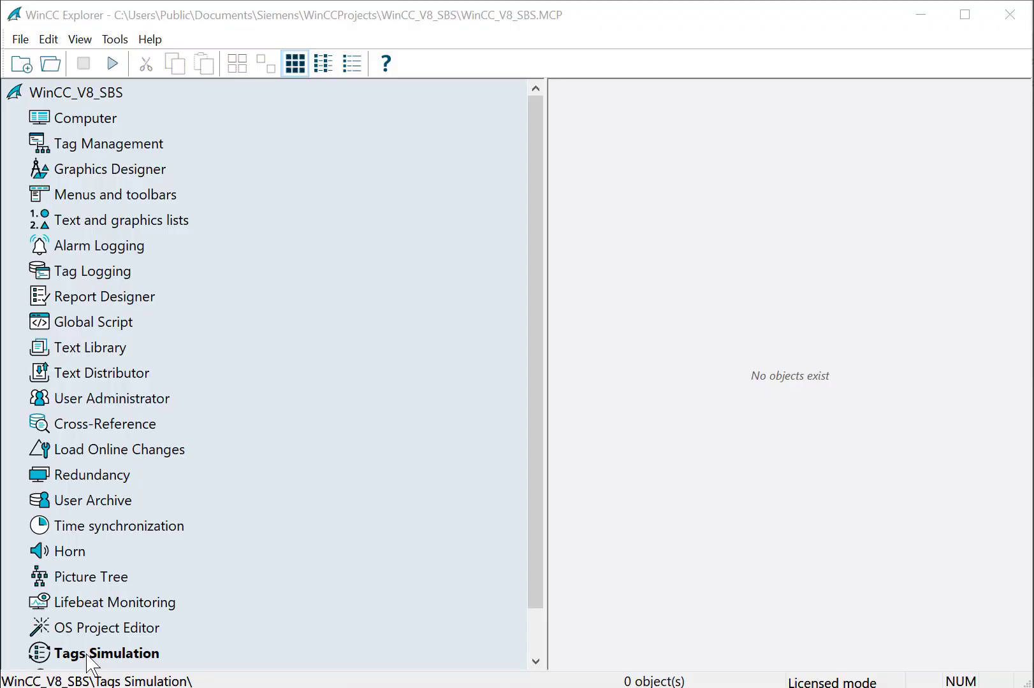
# Add Mix_Tank_Level to the Tags Simulation table.
pyautogui.doubleClick(121, 653)
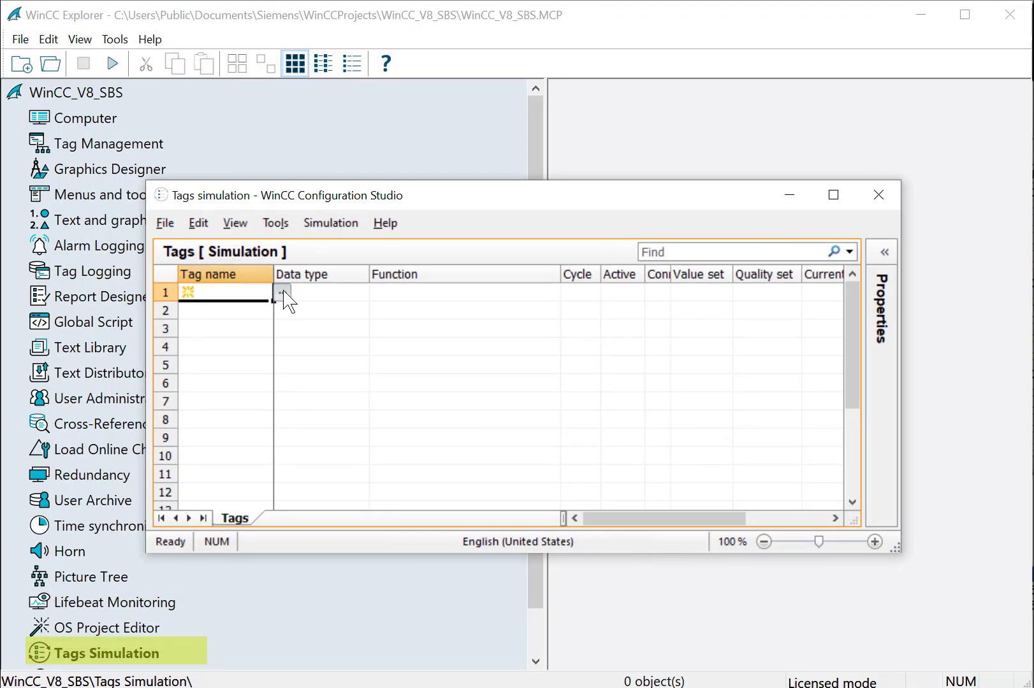
pyautogui.click(284, 292)
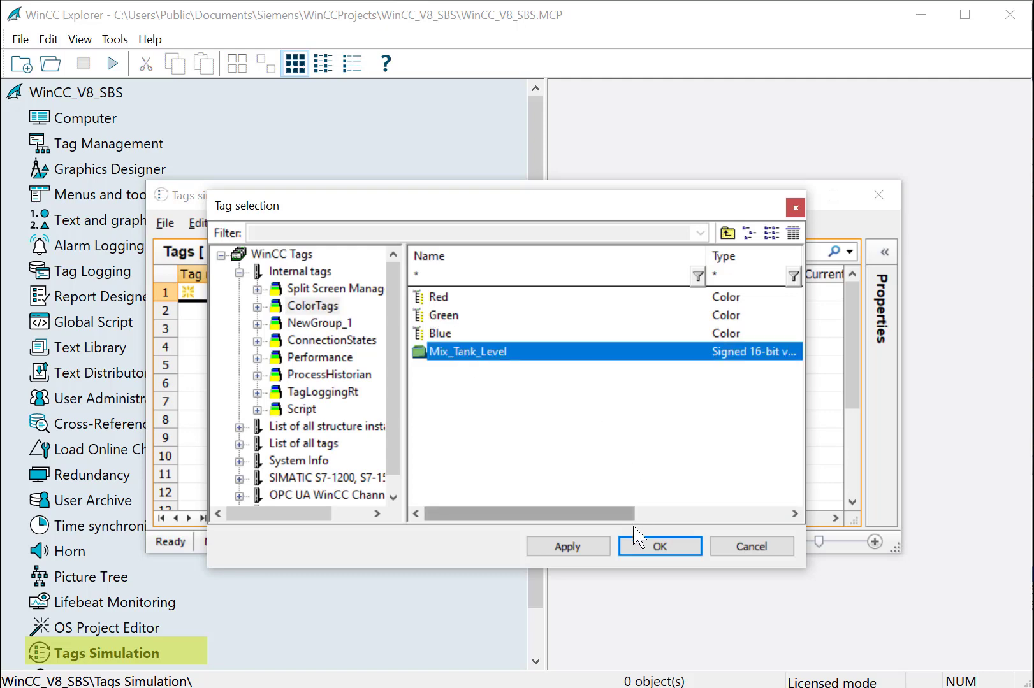
pyautogui.click(659, 547)
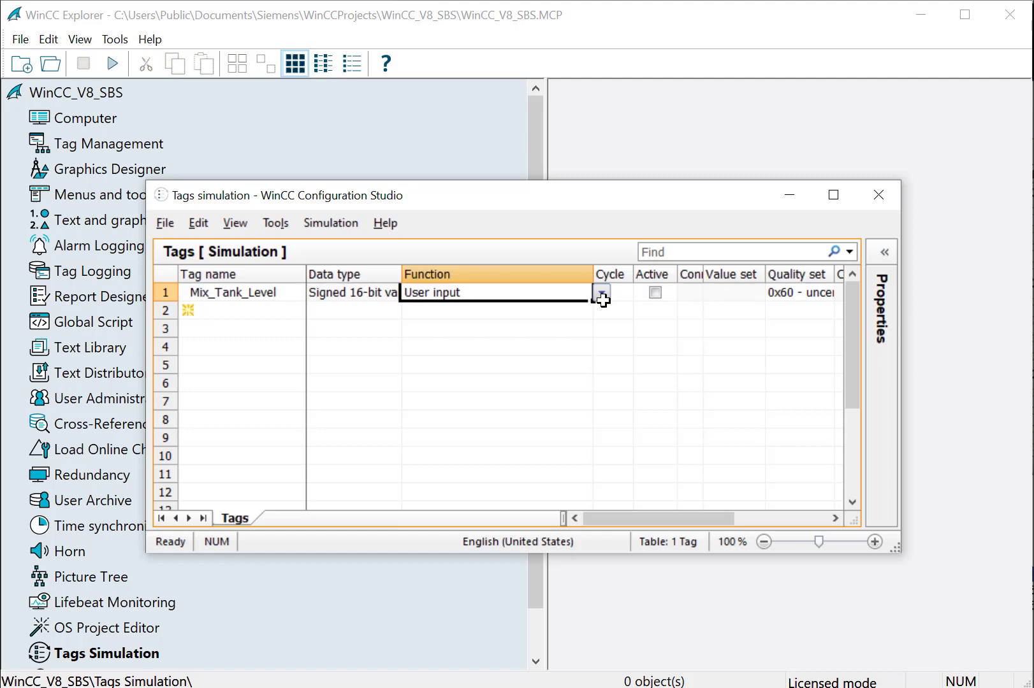
pyautogui.moveTo(823, 366)
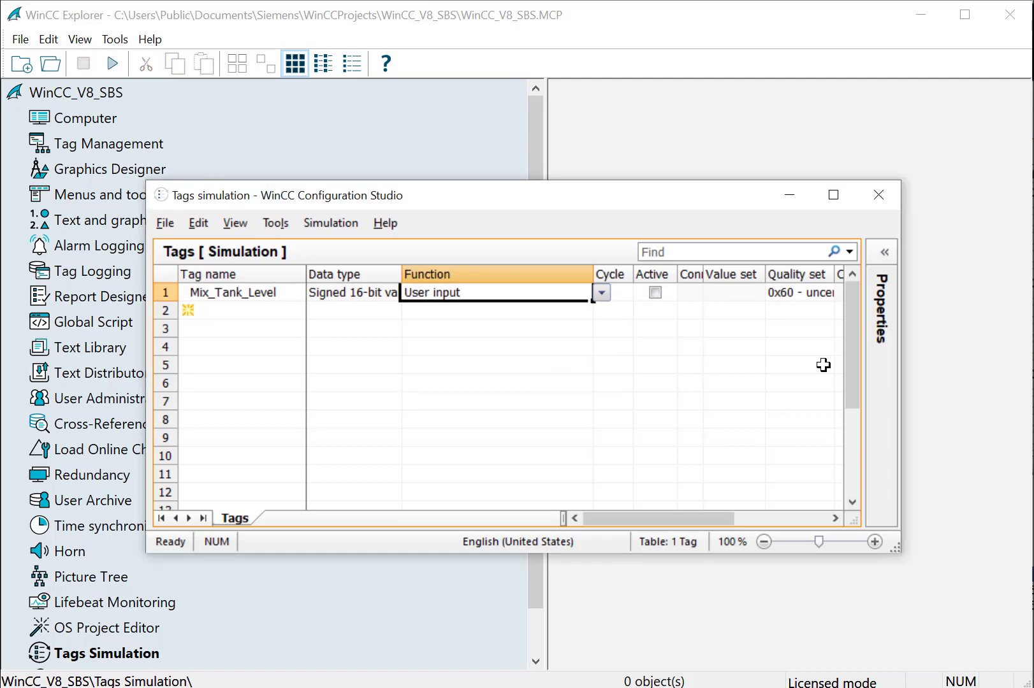
# Give Mix_Tank_Level a slider user-input function ranging from 0 to 100.
pyautogui.click(882, 252)
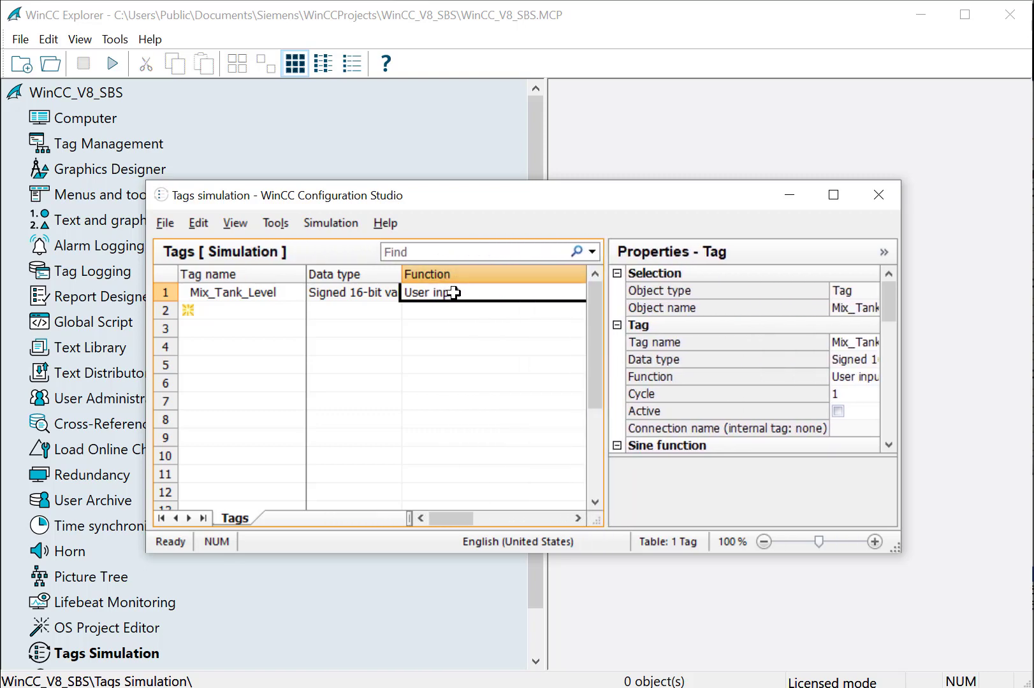
pyautogui.scroll(-3)
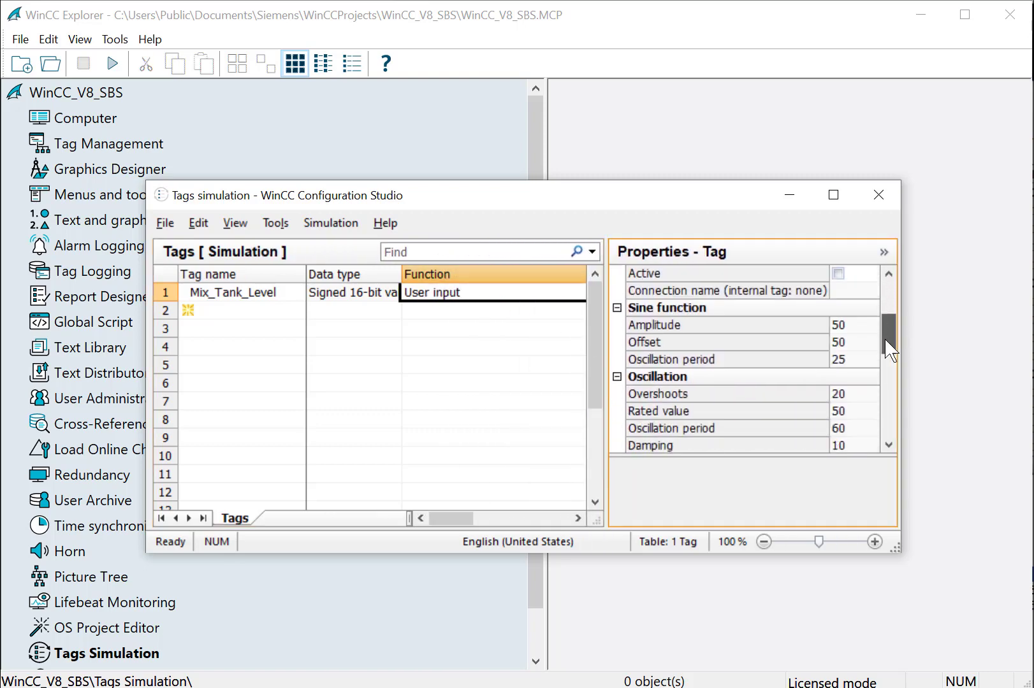
pyautogui.scroll(-3)
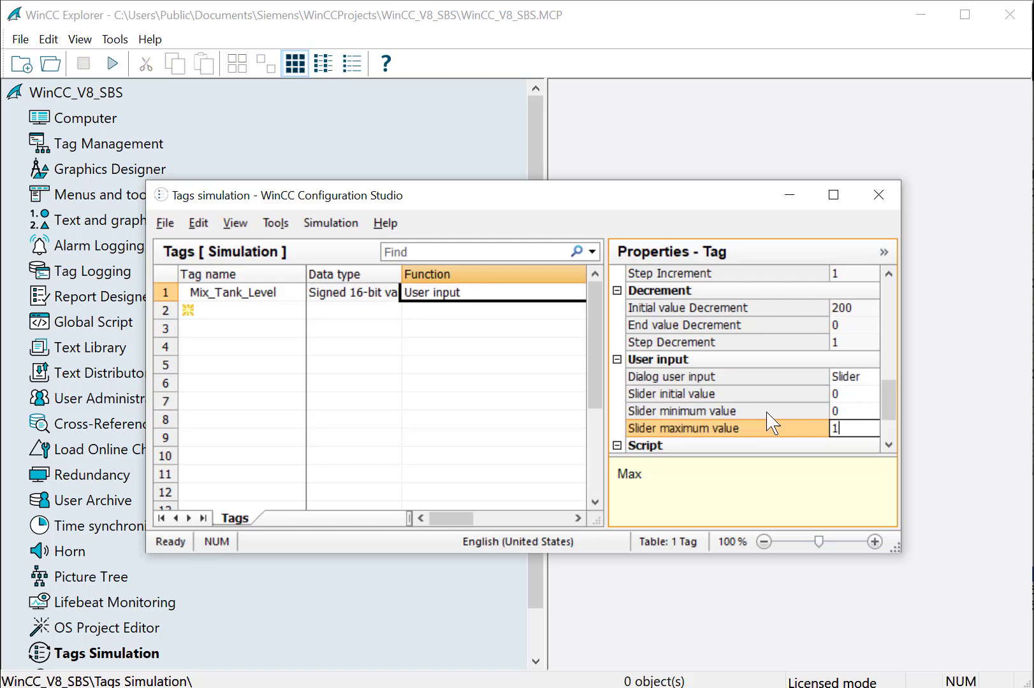
pyautogui.write('100')
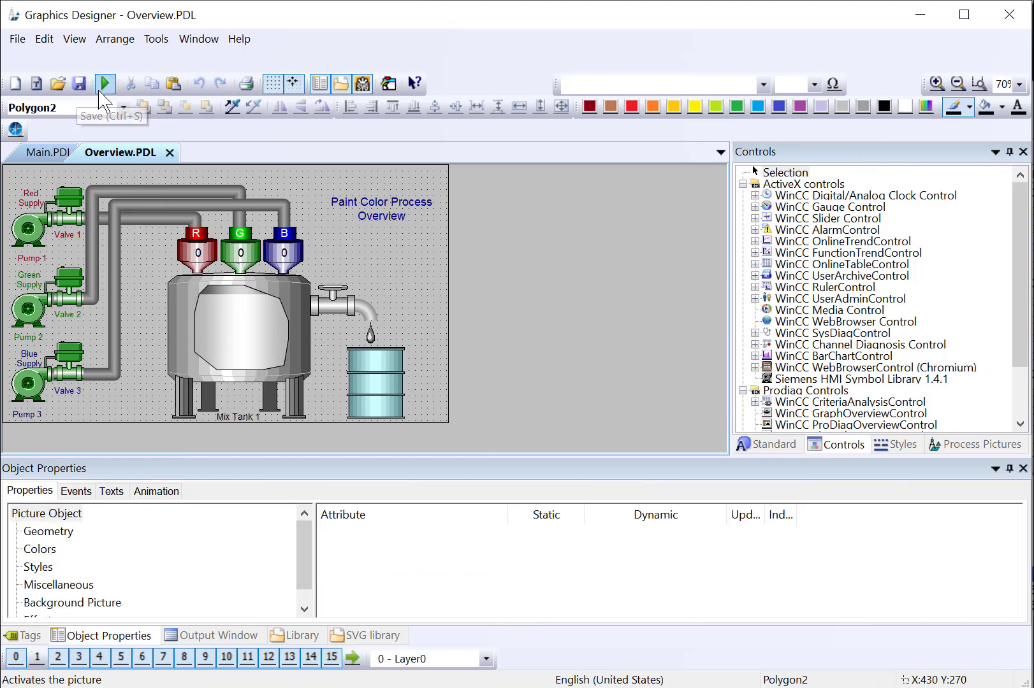
pyautogui.moveTo(107, 91)
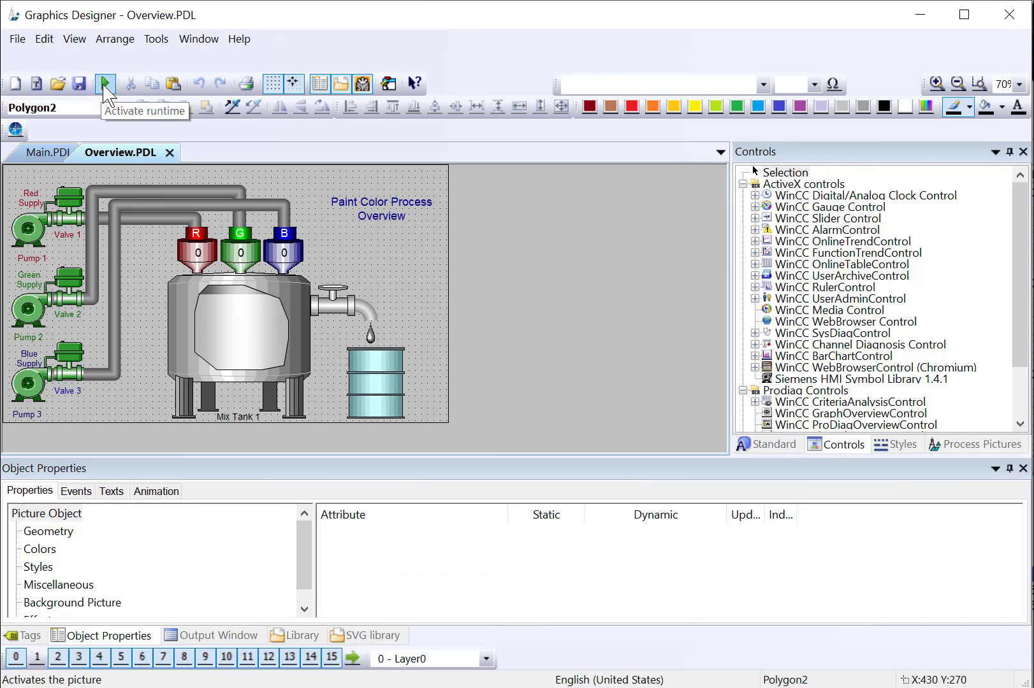
# Activate runtime from the Graphics Designer toolbar for the Overview picture.
pyautogui.click(105, 83)
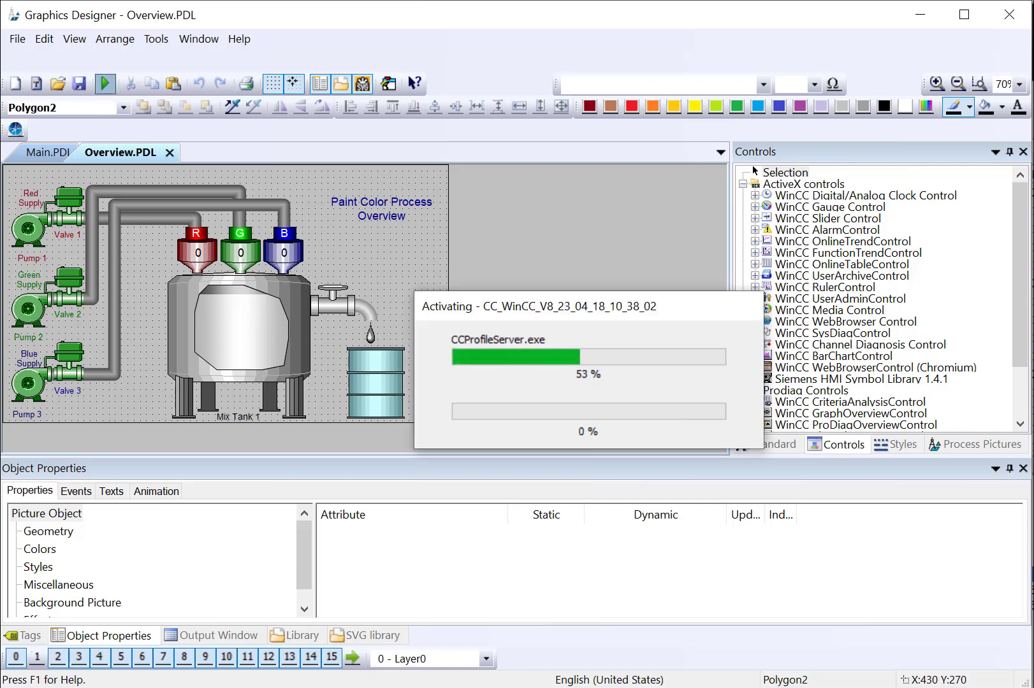
pyautogui.click(104, 83)
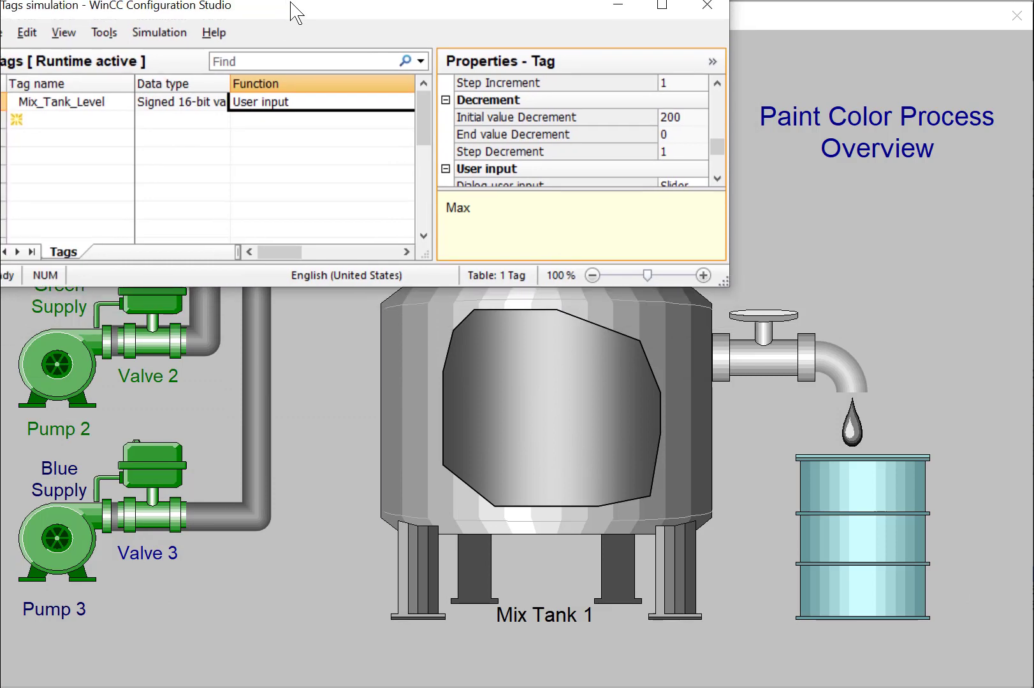
pyautogui.moveTo(441, 177)
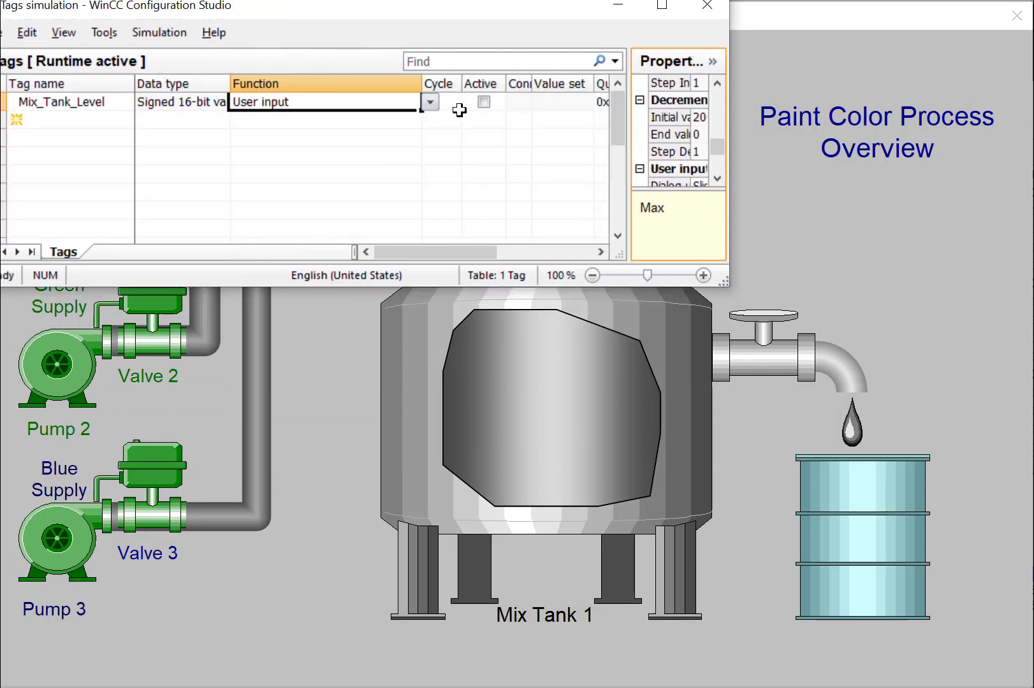
# Mark Mix_Tank_Level active in Tags simulation and bring up its Value set slider.
pyautogui.click(483, 101)
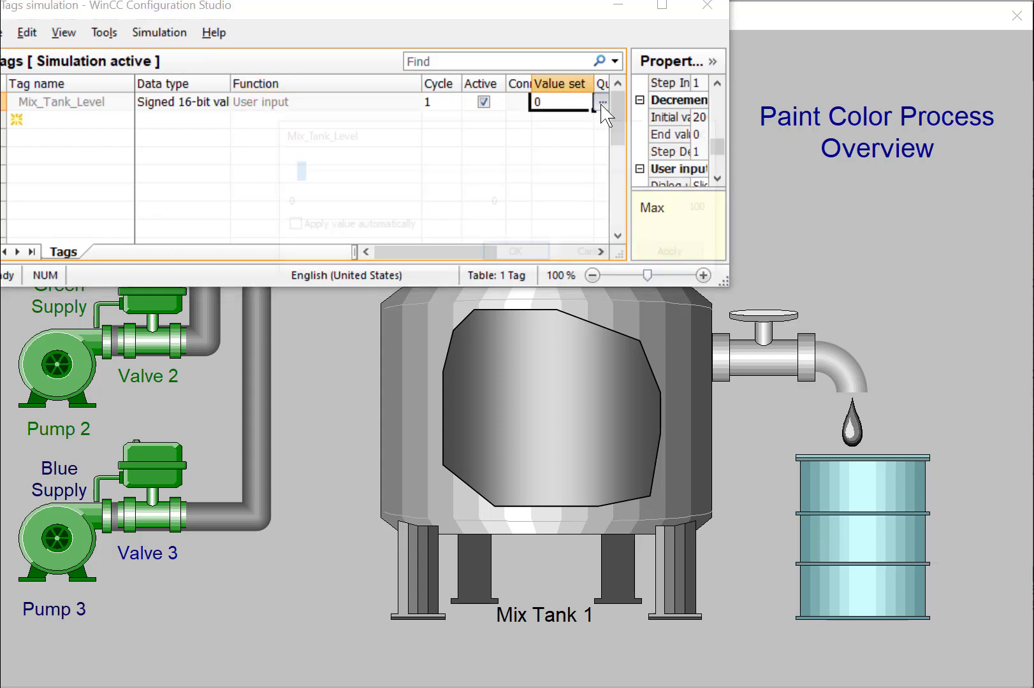
pyautogui.click(600, 102)
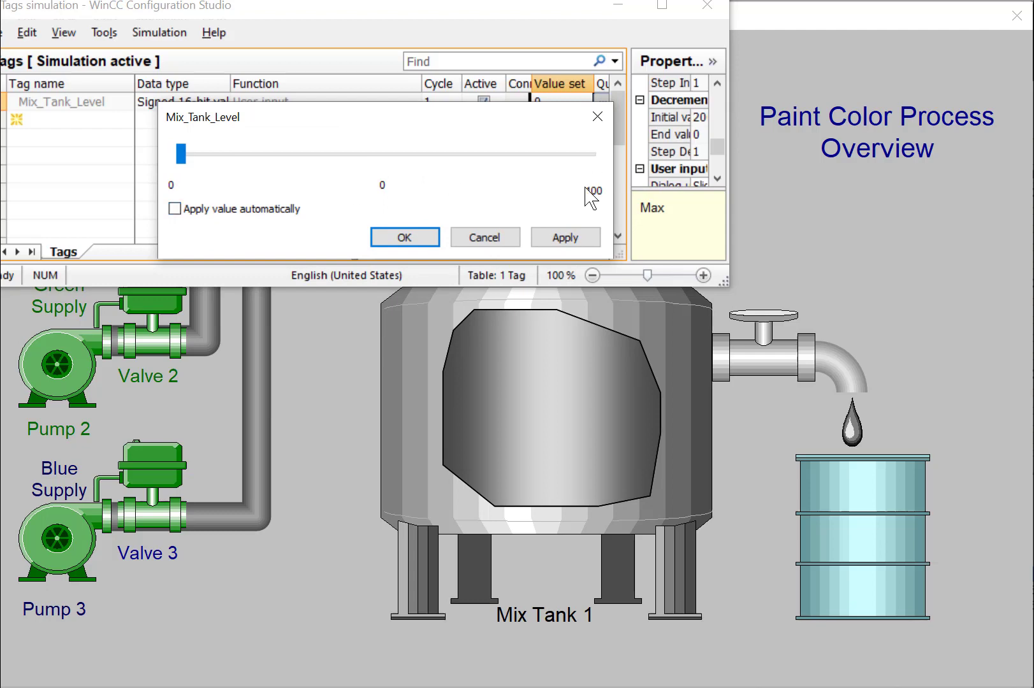
pyautogui.click(175, 209)
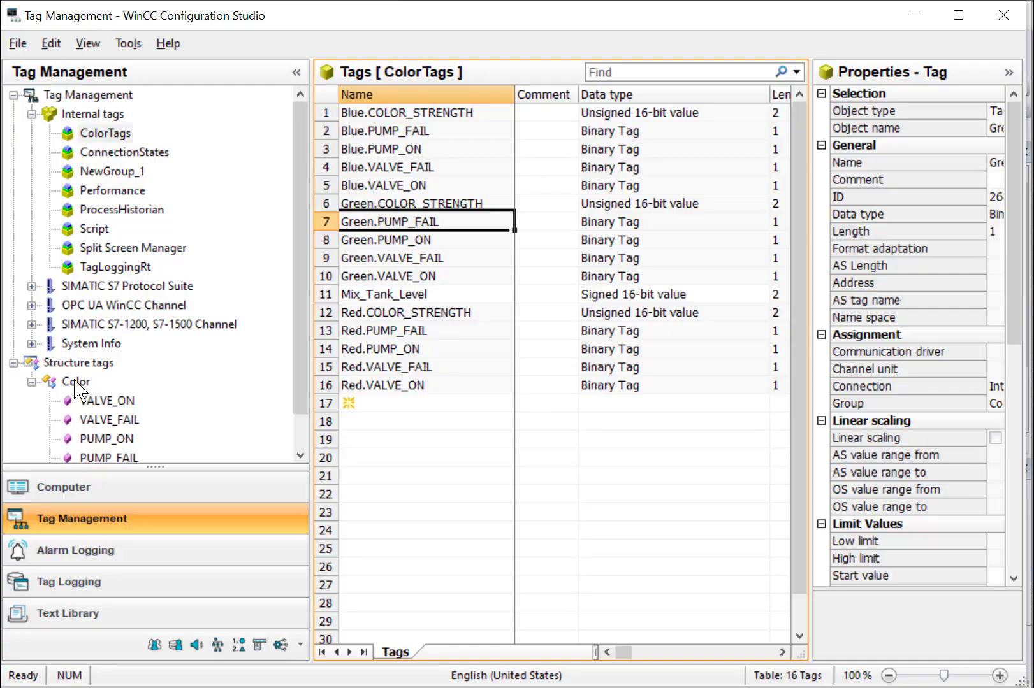
# Scroll the Structure tags tree to view the Color structure members.
pyautogui.scroll(-3)
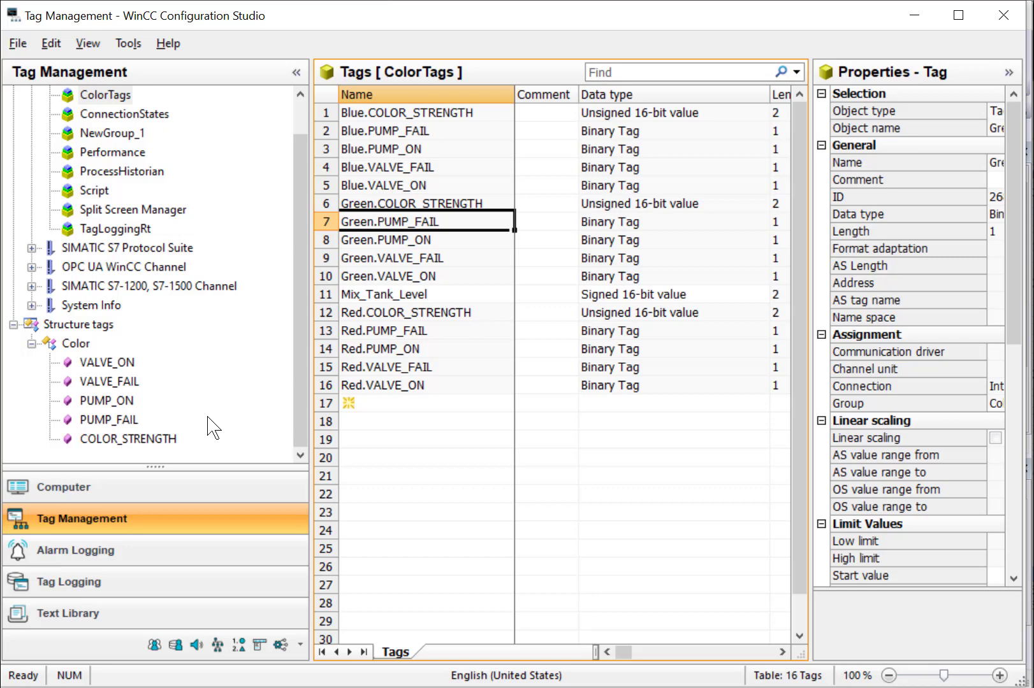
pyautogui.moveTo(361, 284)
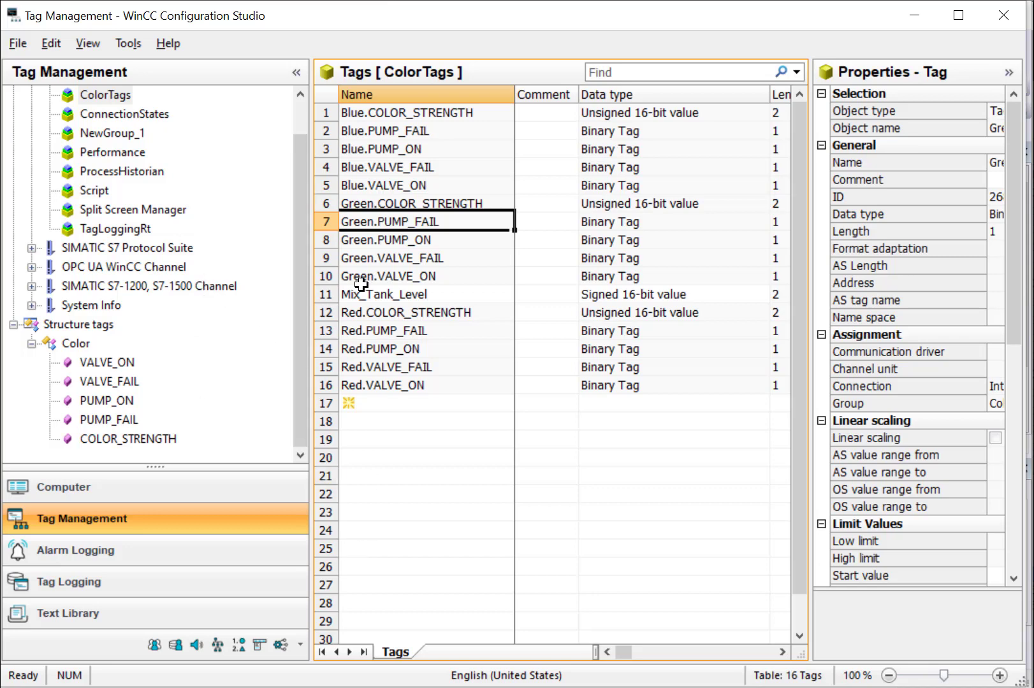
pyautogui.moveTo(370, 172)
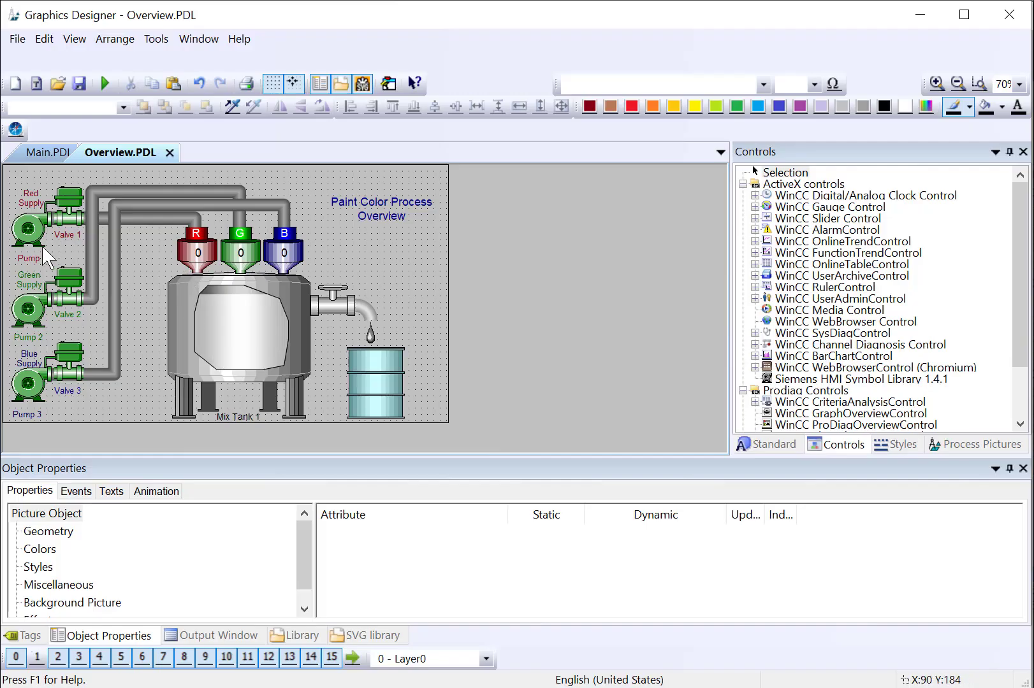
# Select Pump 1, keep BlinkMode at No Flashing, and open its dynamization menu.
pyautogui.click(28, 228)
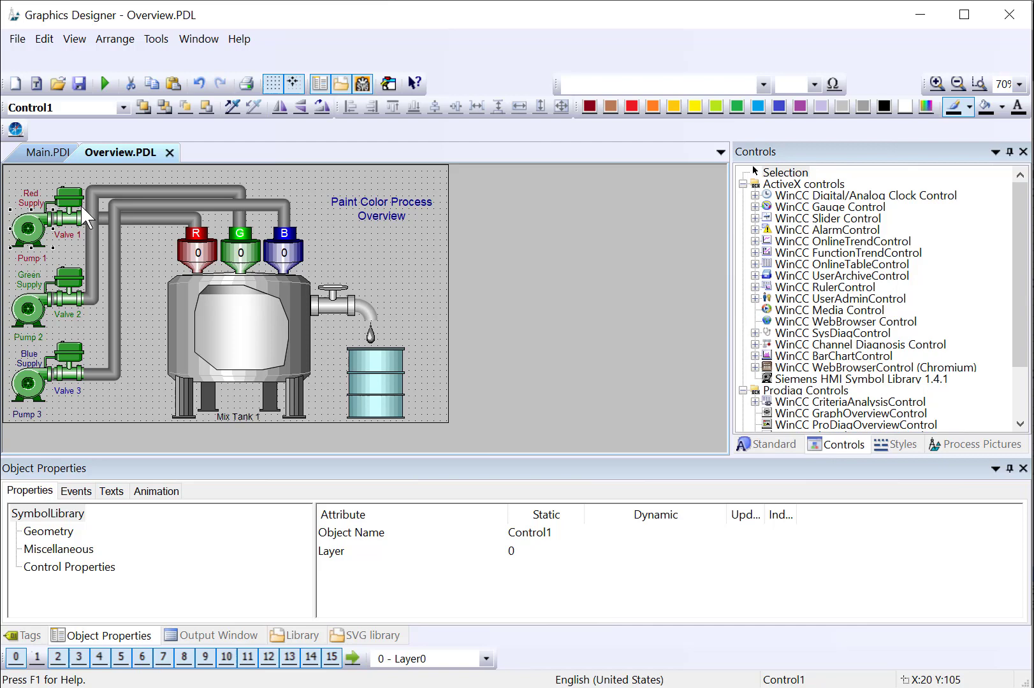
pyautogui.moveTo(89, 547)
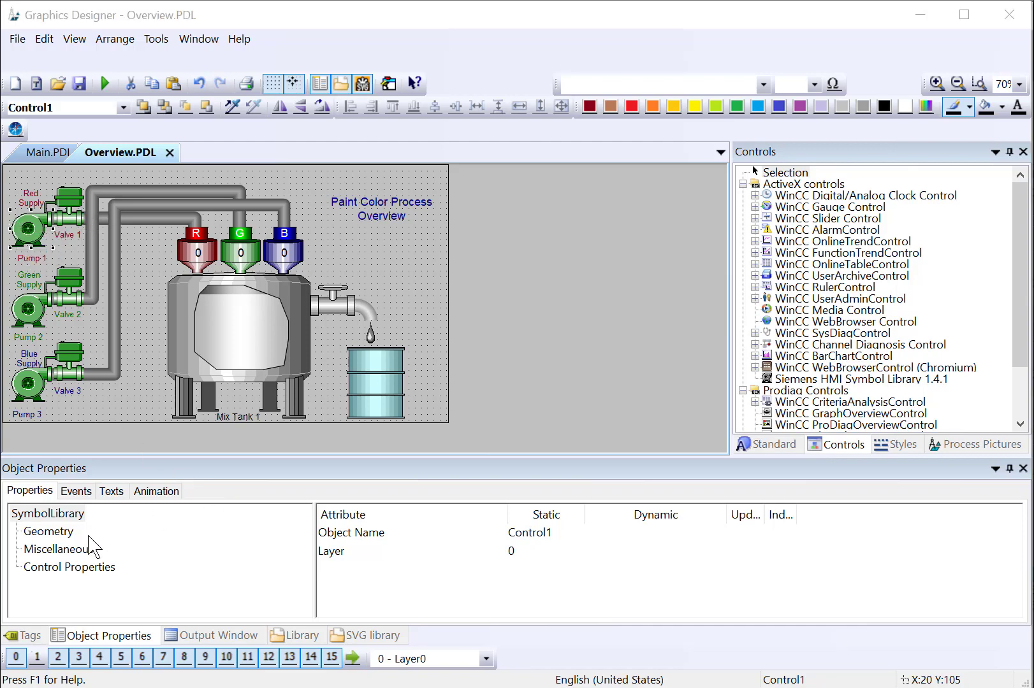
pyautogui.click(68, 568)
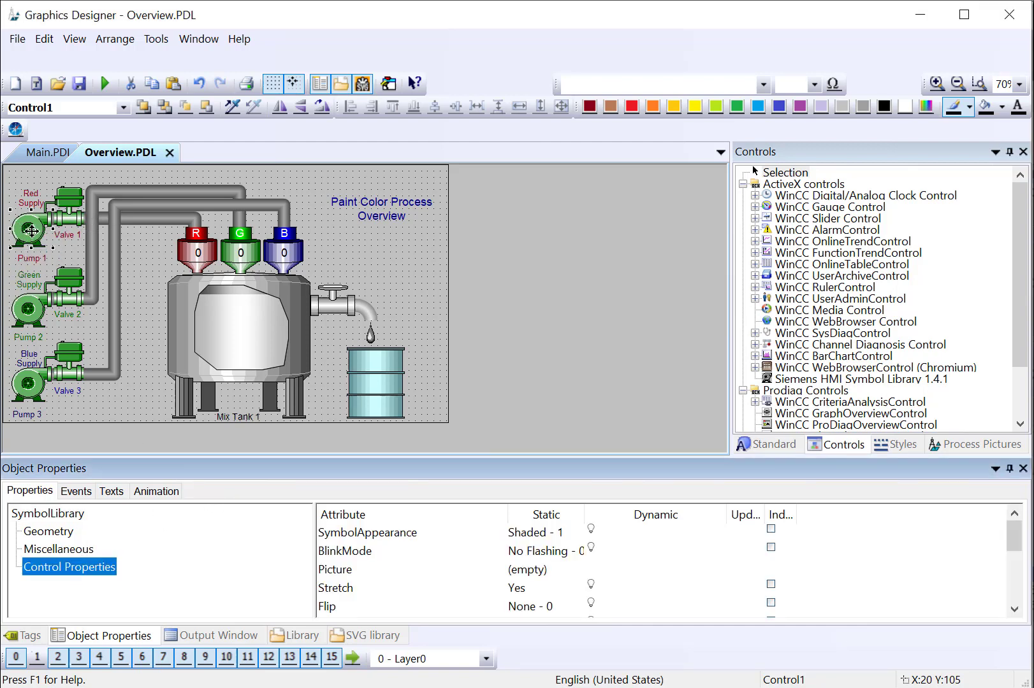
pyautogui.moveTo(30, 230)
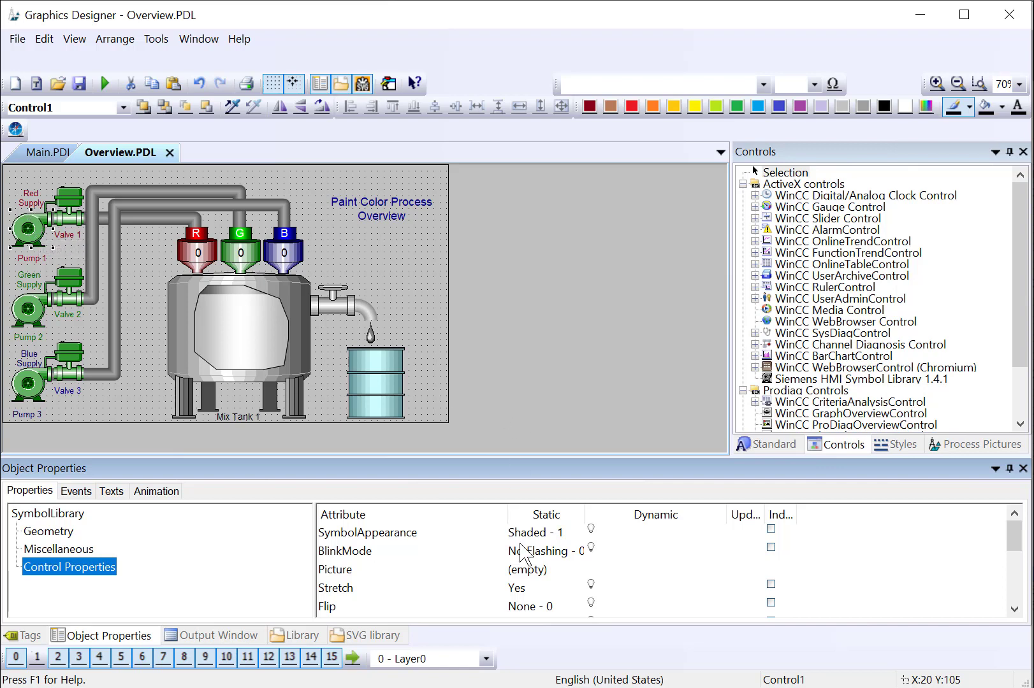
pyautogui.click(344, 551)
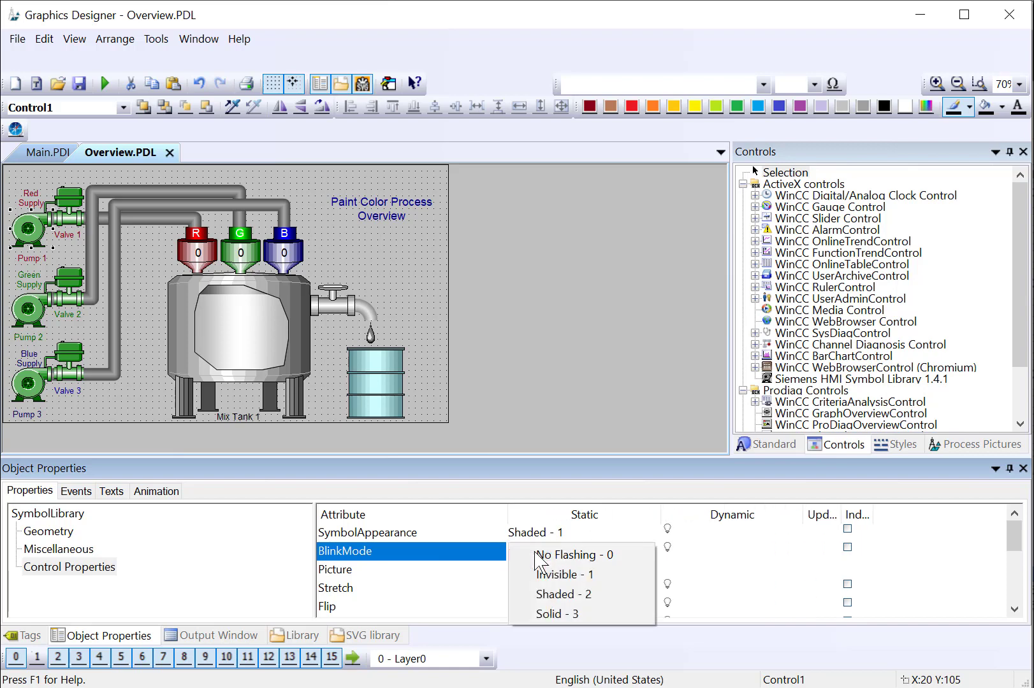
pyautogui.moveTo(562, 594)
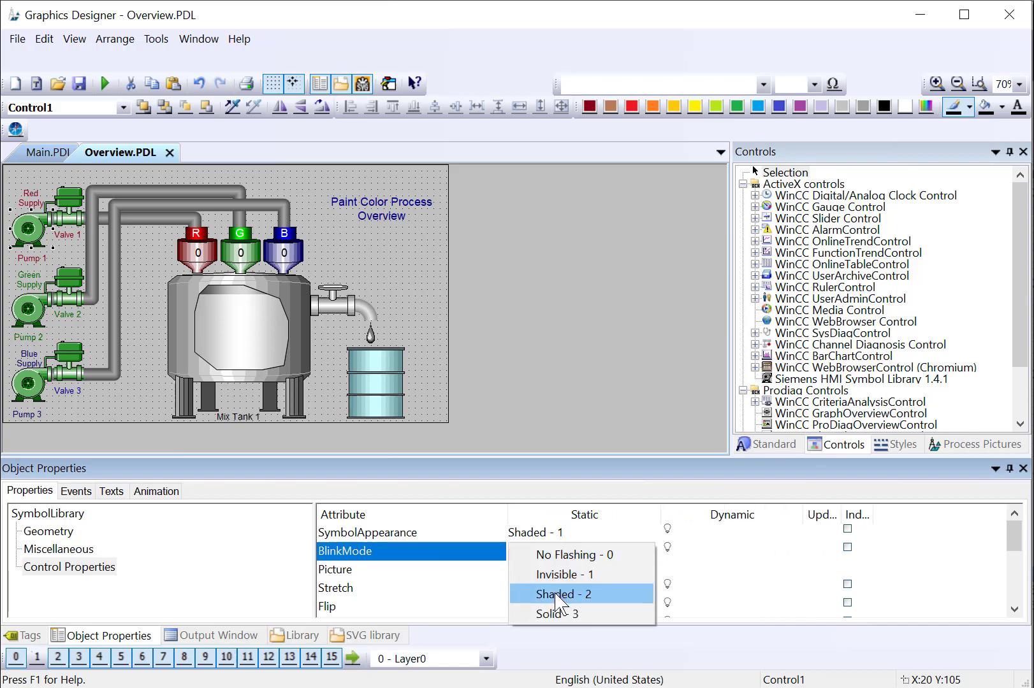
pyautogui.click(571, 555)
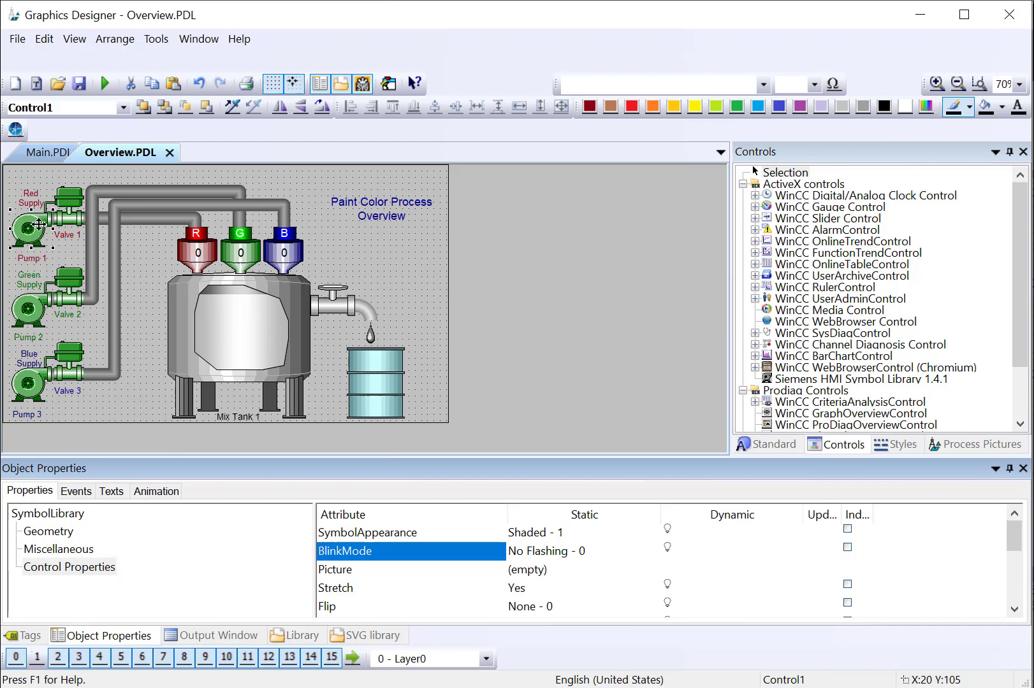
pyautogui.moveTo(26, 264)
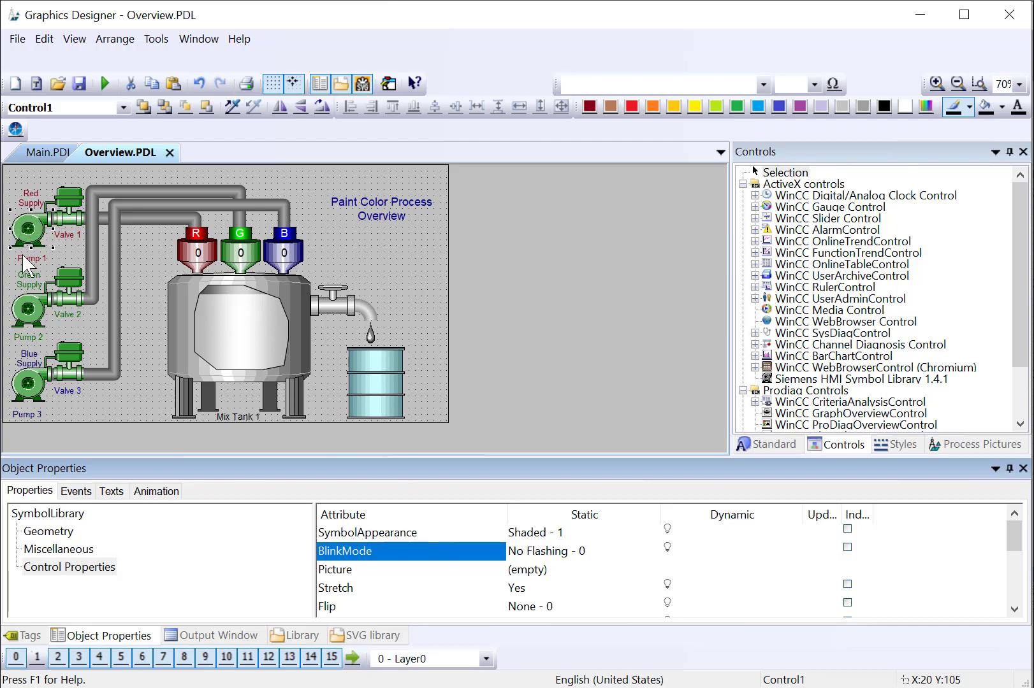
pyautogui.scroll(-3)
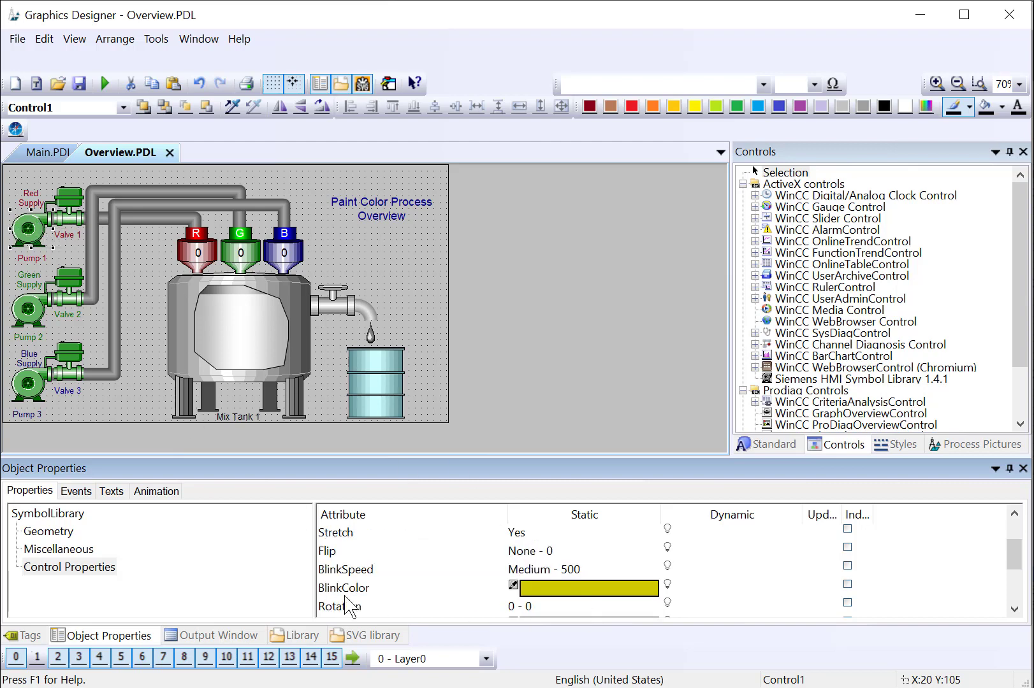
pyautogui.click(344, 588)
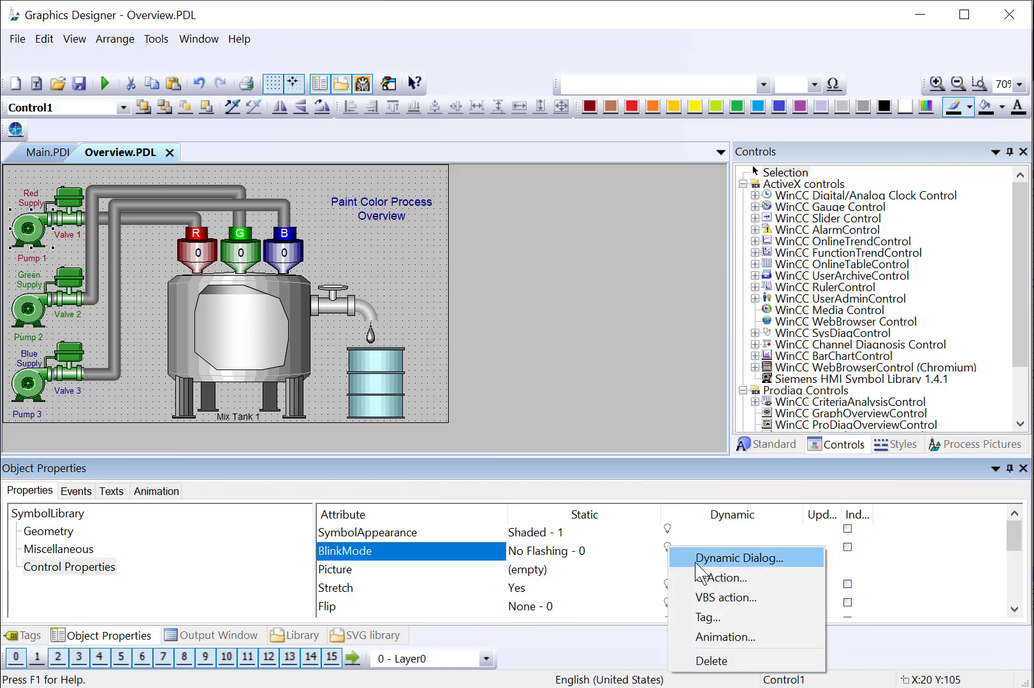
# Open BlinkMode's Dynamic Dialog and set Red.PUMP_FAIL as the expression tag.
pyautogui.click(740, 558)
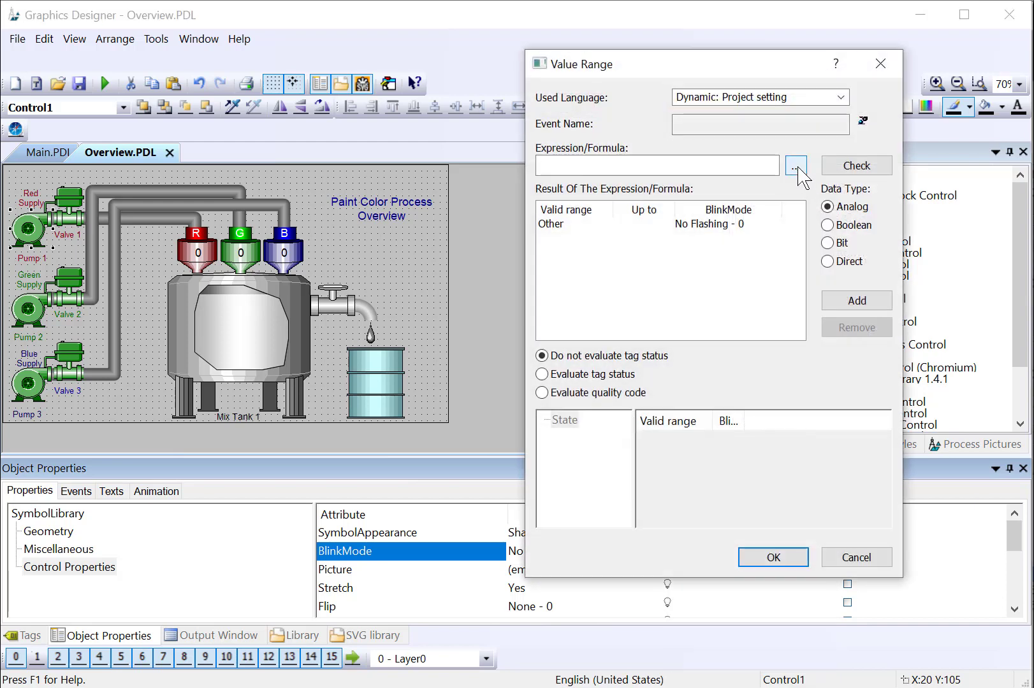
pyautogui.click(797, 166)
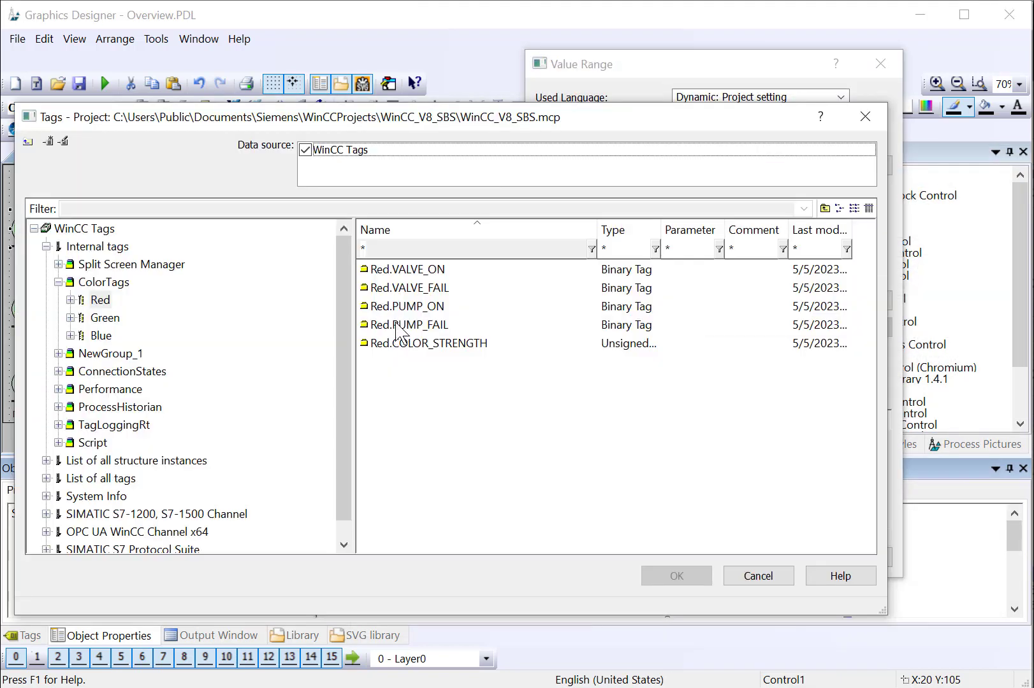
pyautogui.click(407, 325)
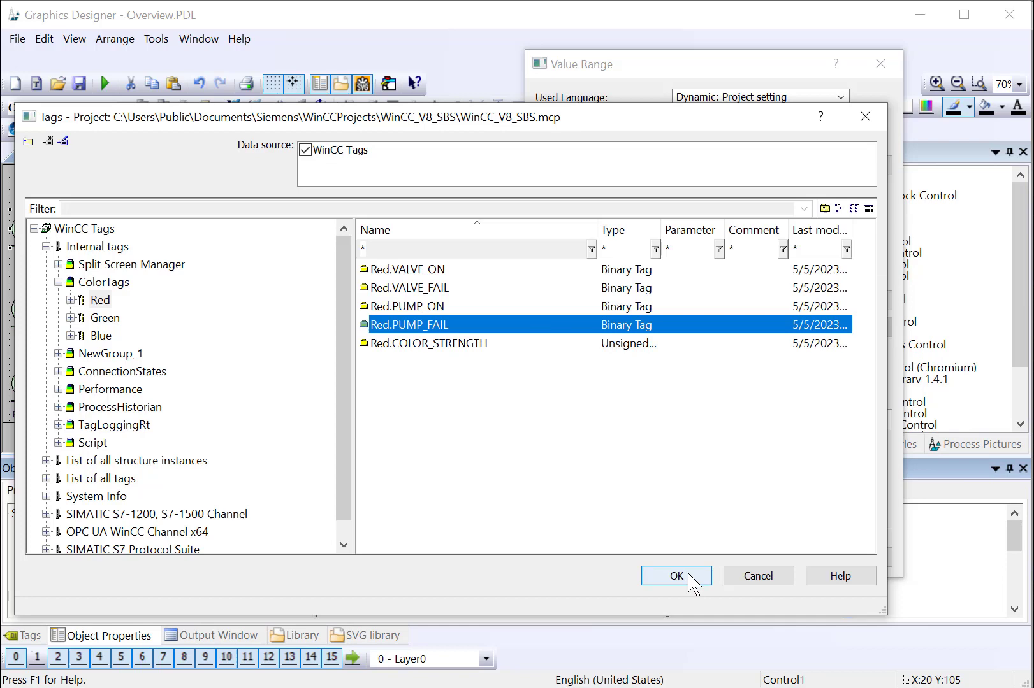
pyautogui.click(675, 575)
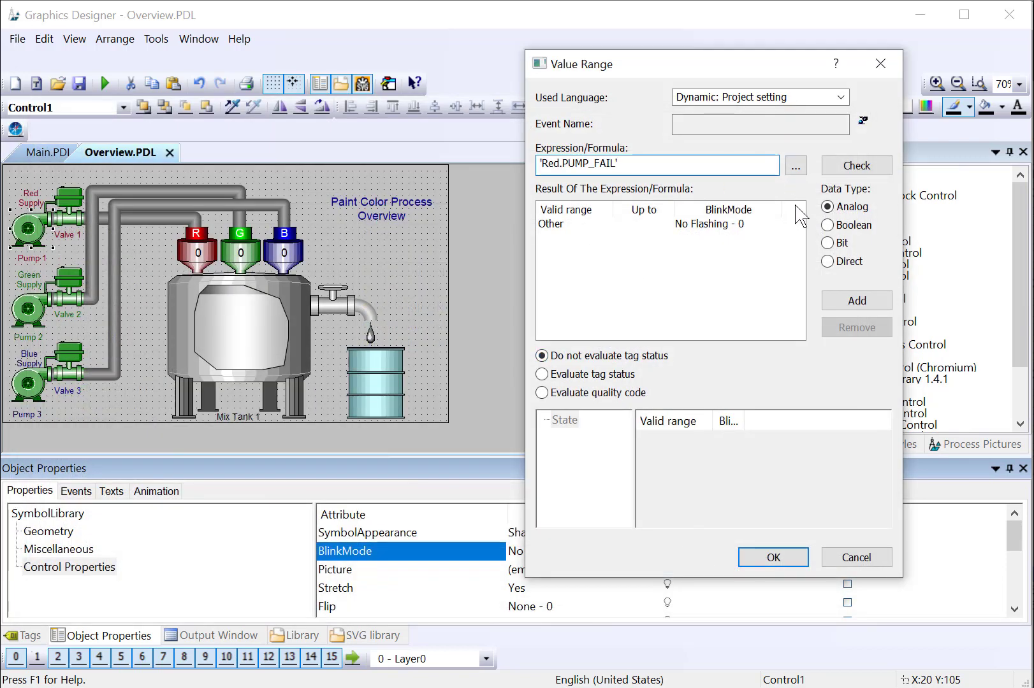
pyautogui.moveTo(808, 204)
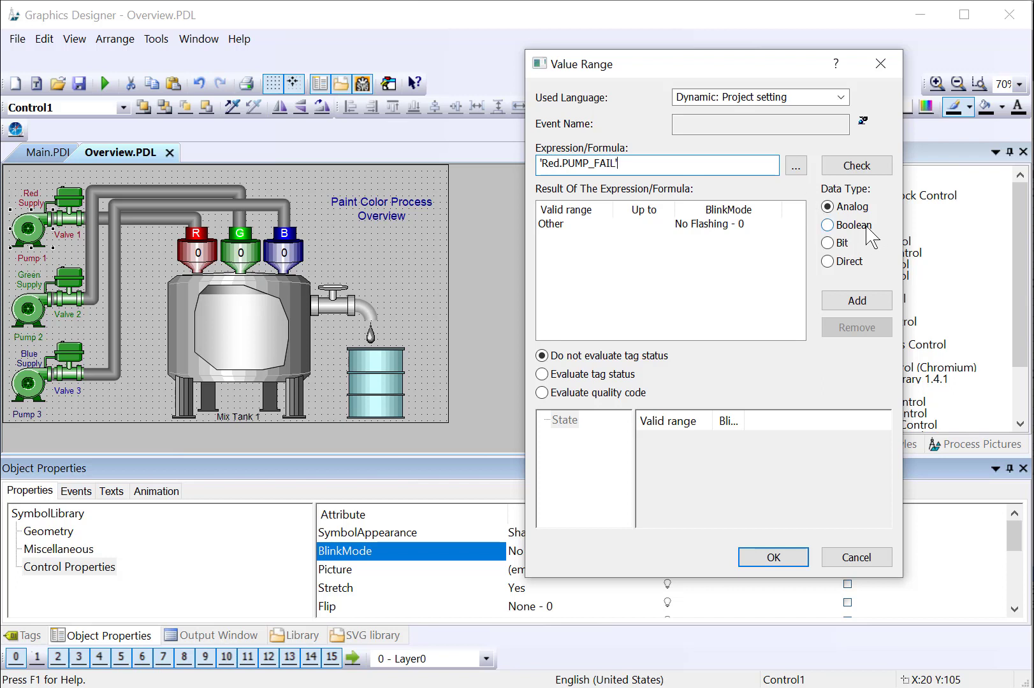
# Evaluate the tag as Boolean and set Yes/TRUE to Shaded - 2.
pyautogui.click(828, 225)
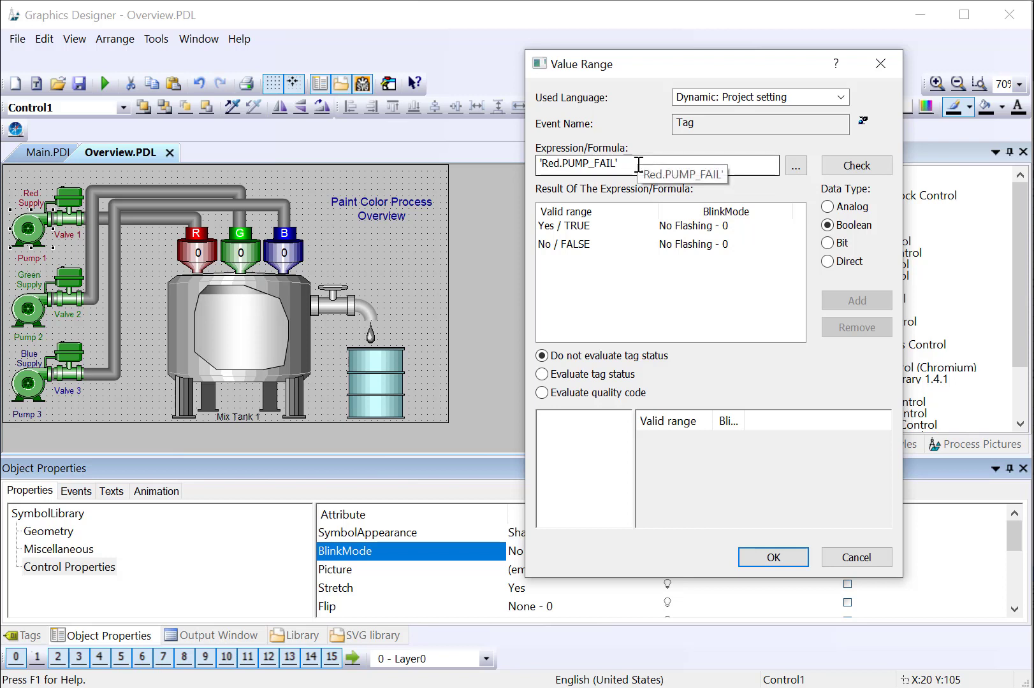
pyautogui.moveTo(729, 178)
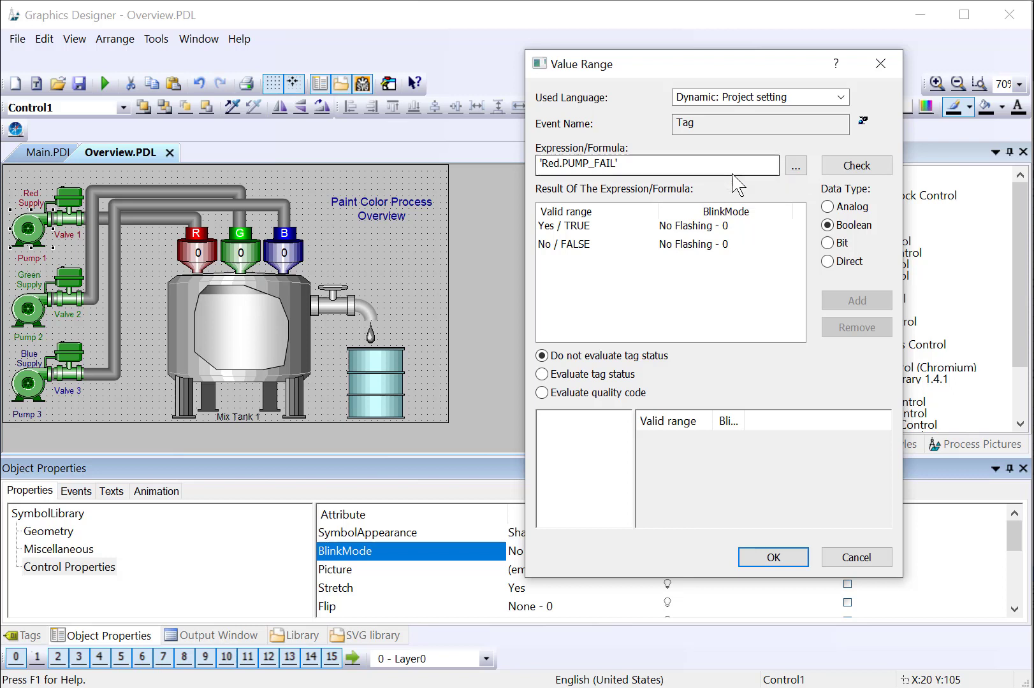
pyautogui.click(562, 226)
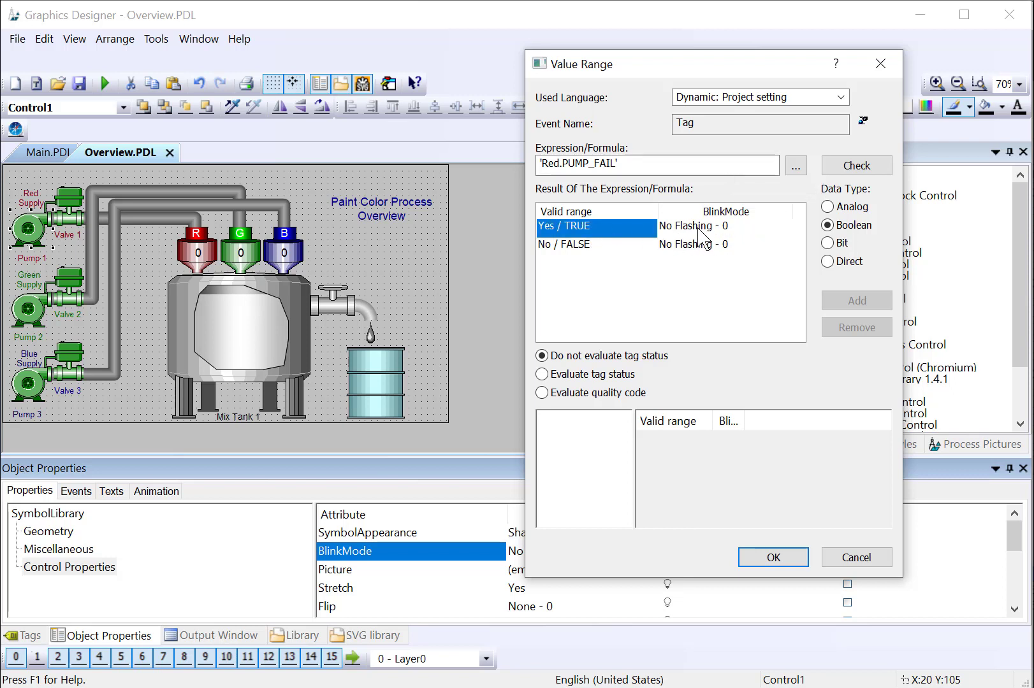
pyautogui.click(692, 227)
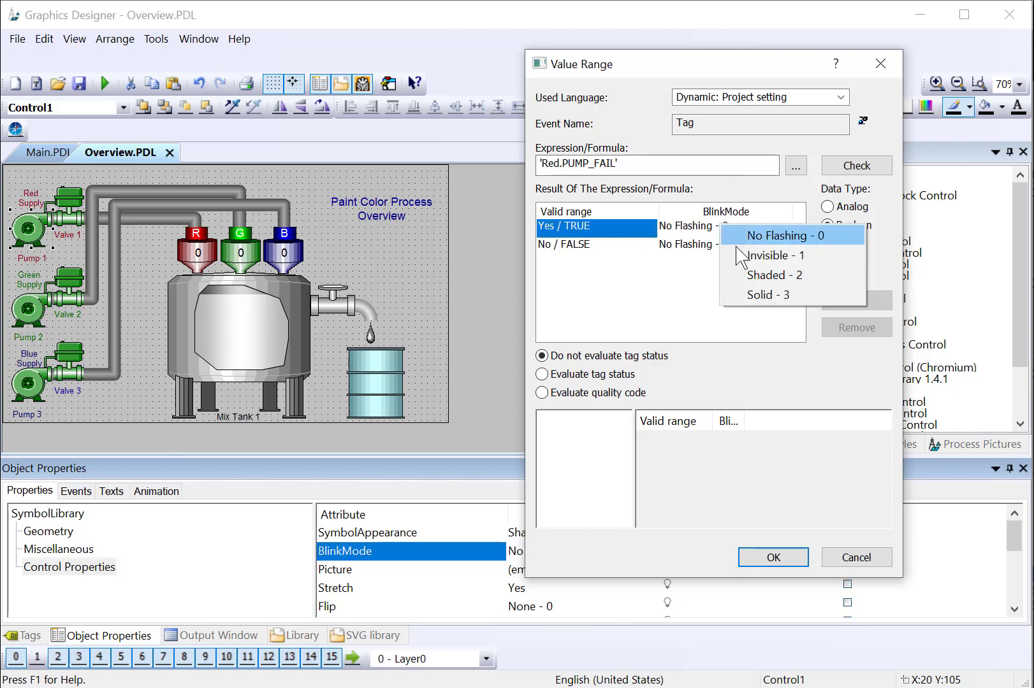
pyautogui.click(774, 275)
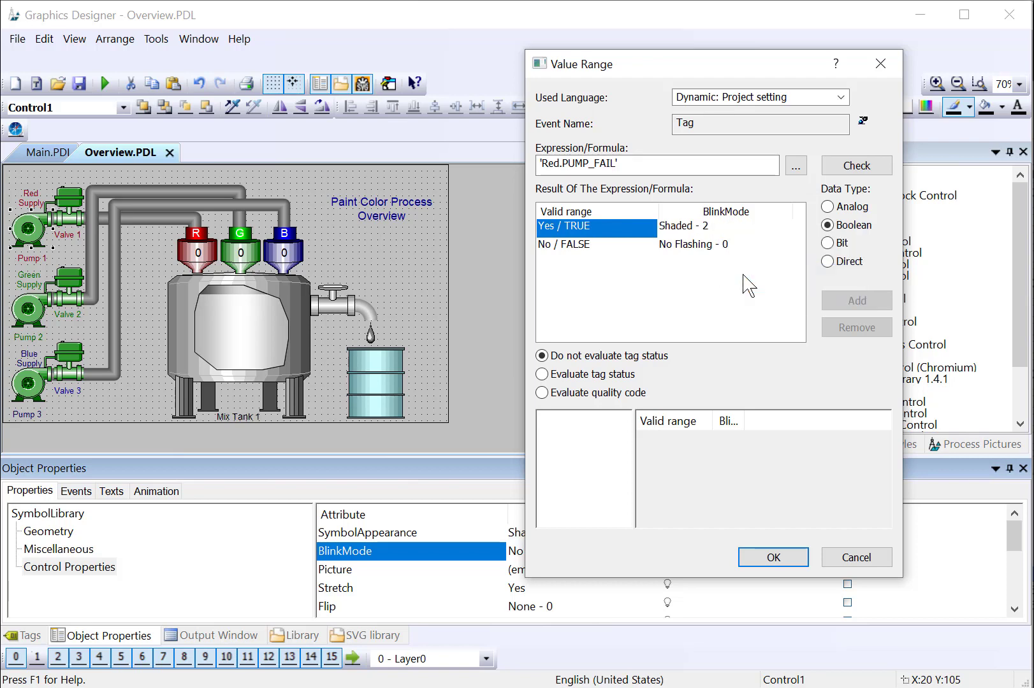
pyautogui.moveTo(773, 557)
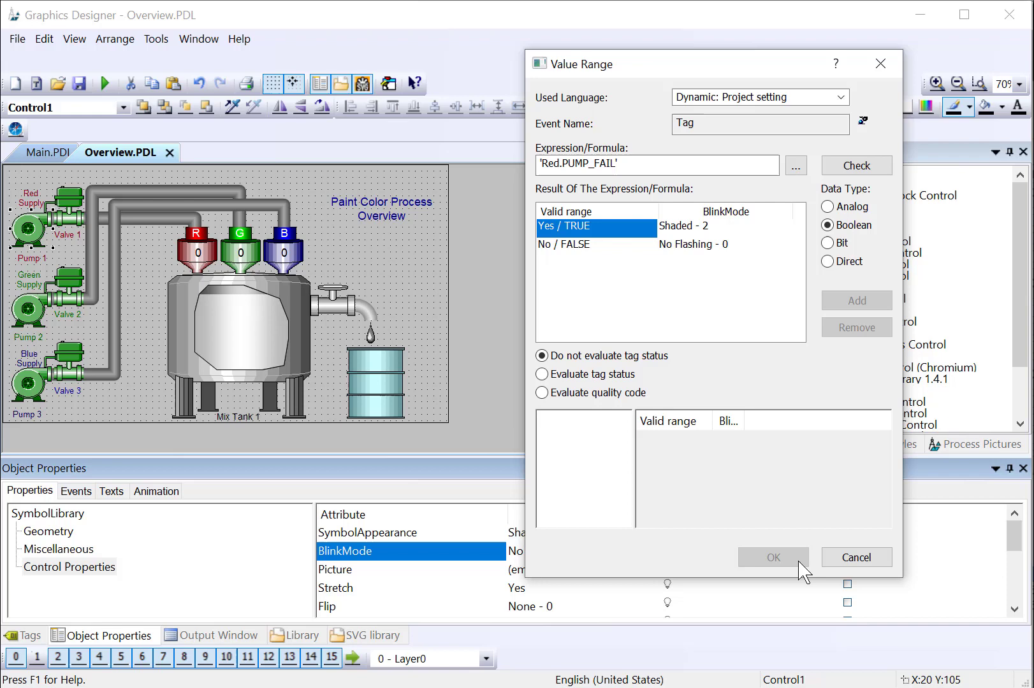
pyautogui.click(772, 557)
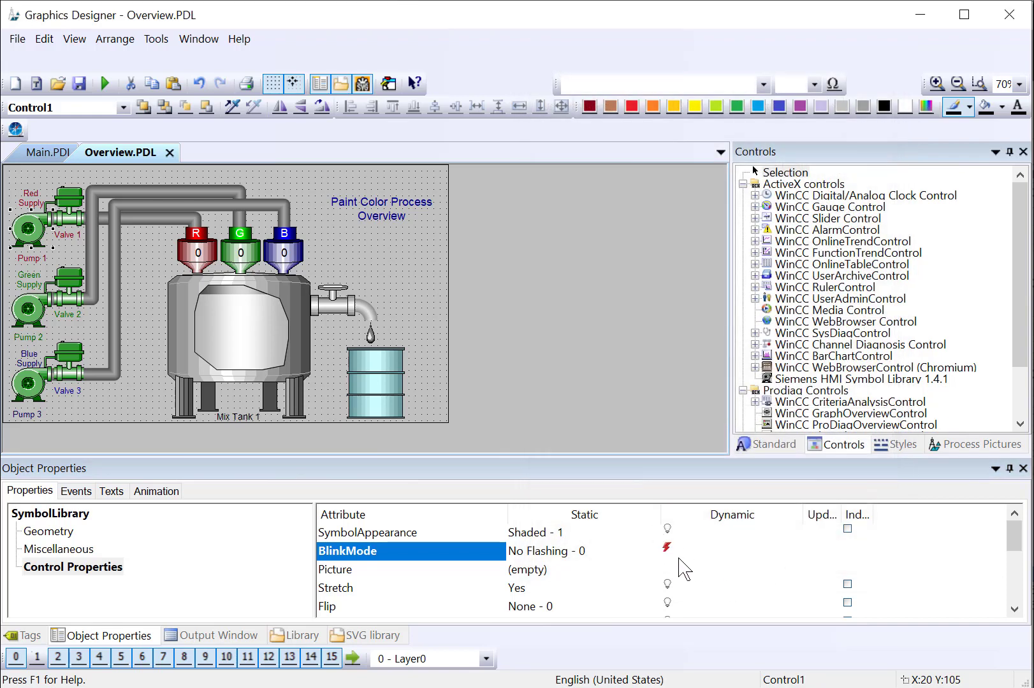
# Dynamize Pump 1's ForeColor with Red.PUMP_ON as Boolean: TRUE red, FALSE green.
pyautogui.scroll(-3)
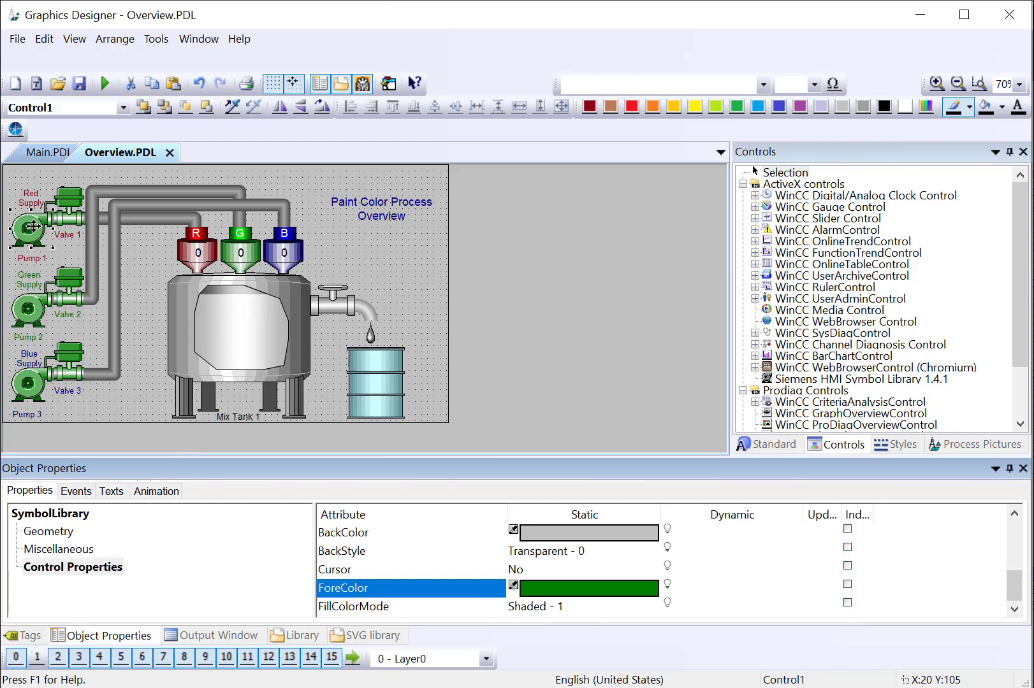
pyautogui.click(667, 586)
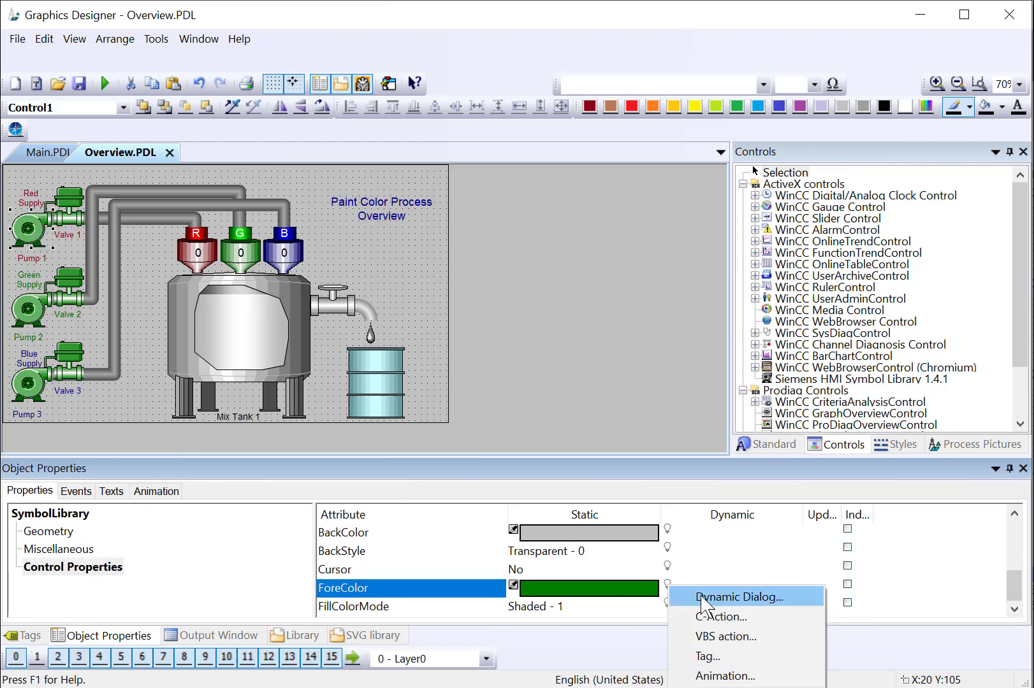
pyautogui.click(738, 596)
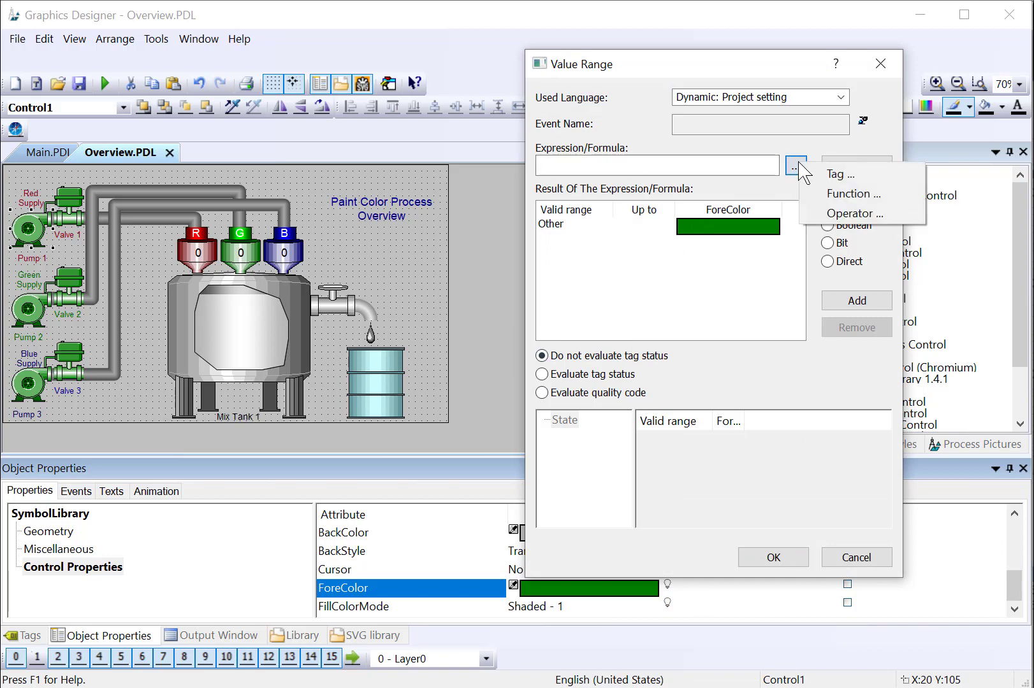
pyautogui.click(840, 174)
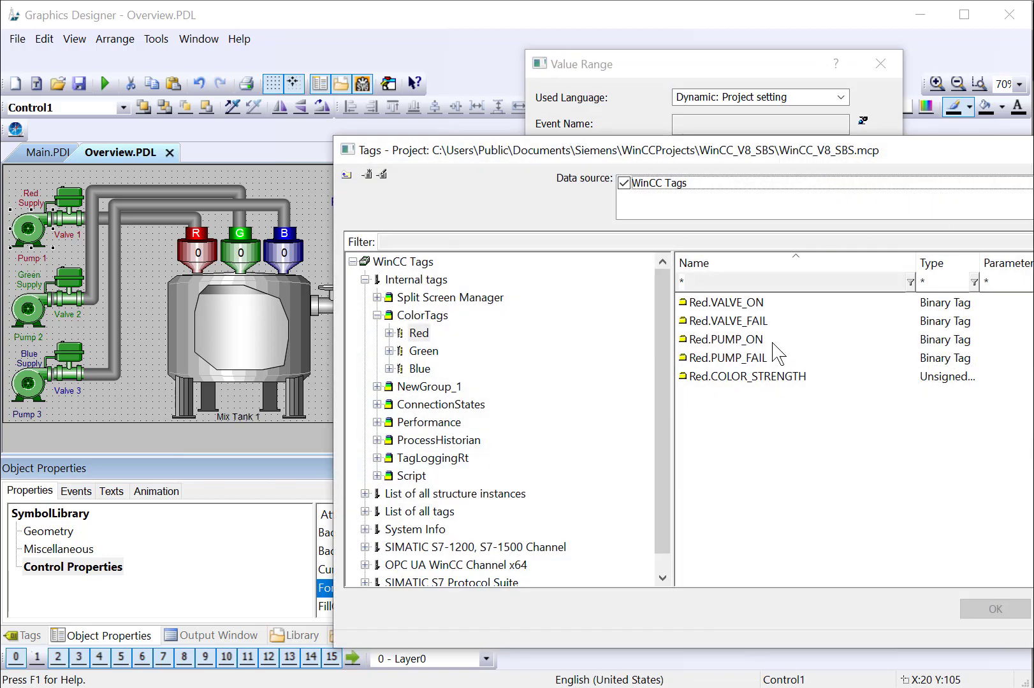
pyautogui.click(725, 339)
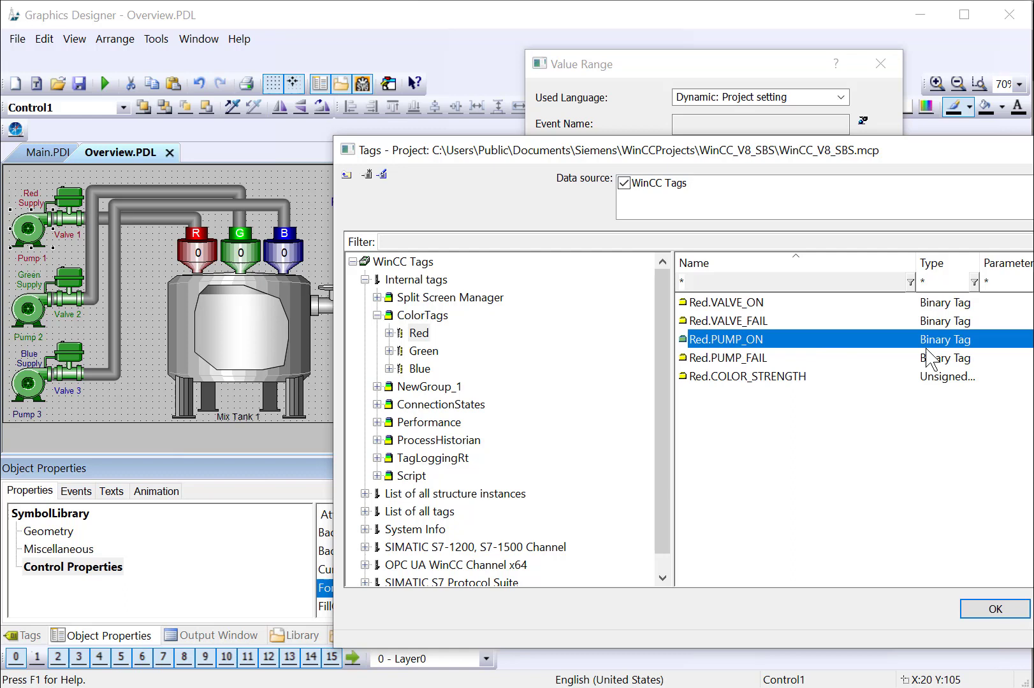
pyautogui.click(994, 609)
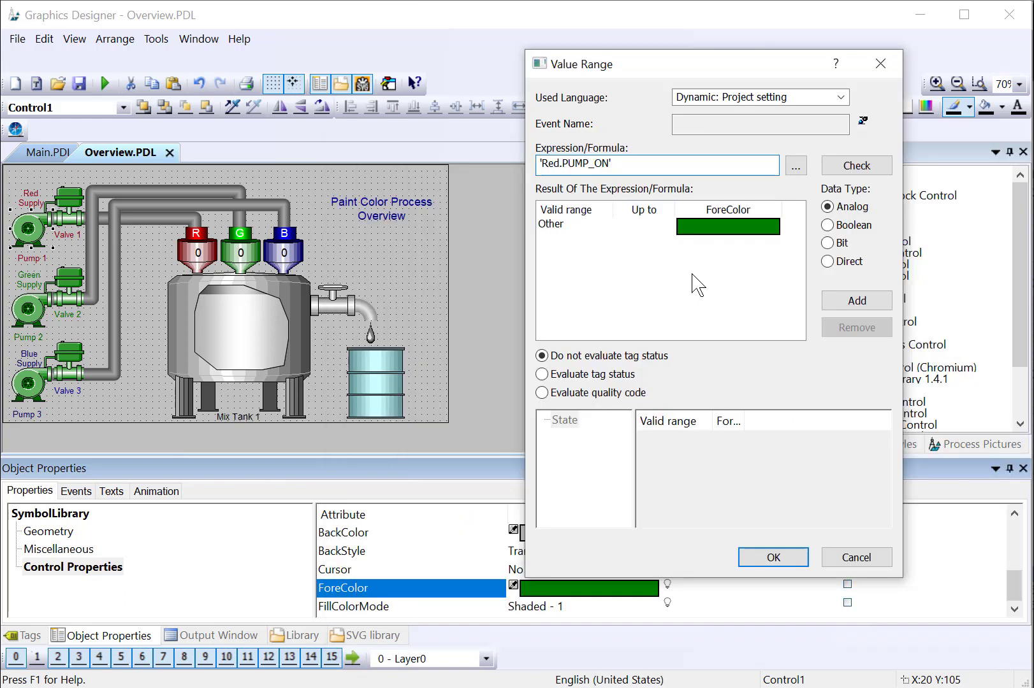
pyautogui.click(828, 225)
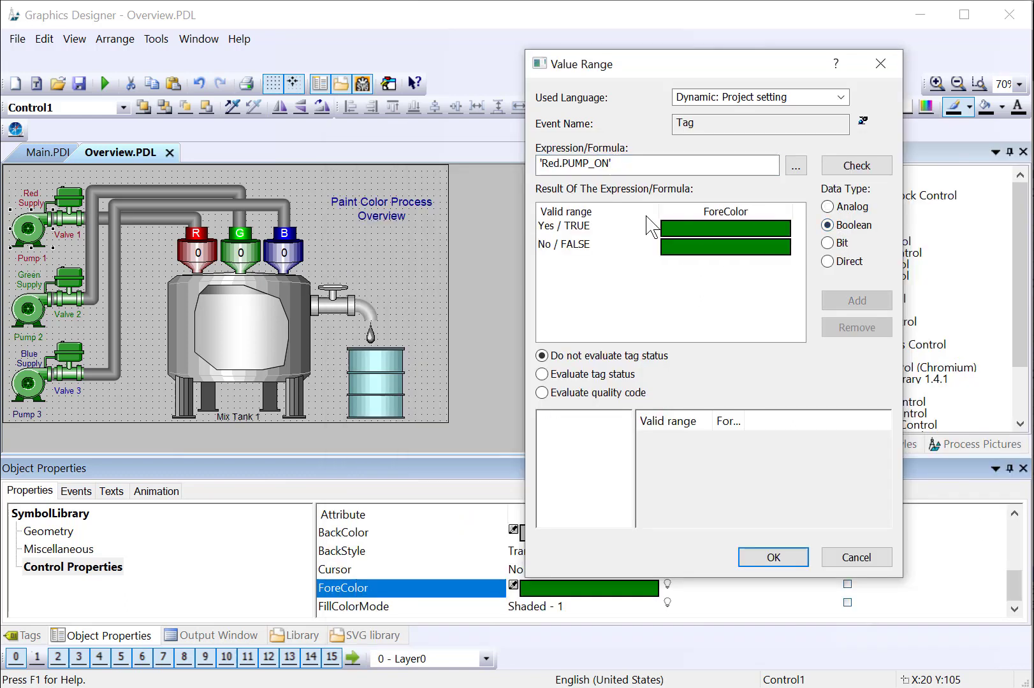
pyautogui.moveTo(656, 164)
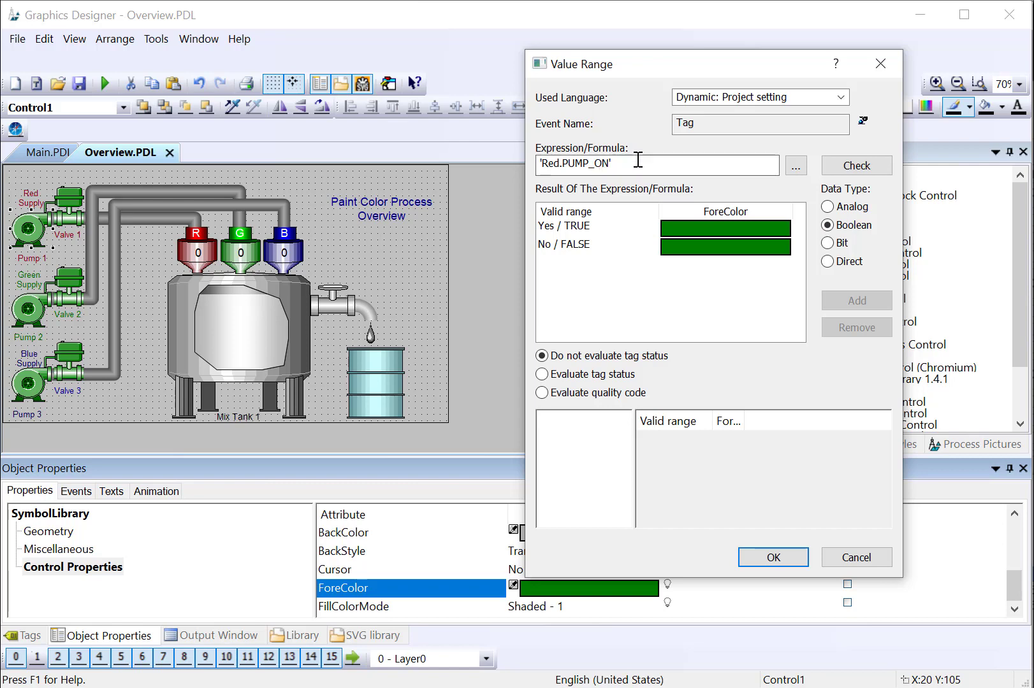
pyautogui.moveTo(765, 247)
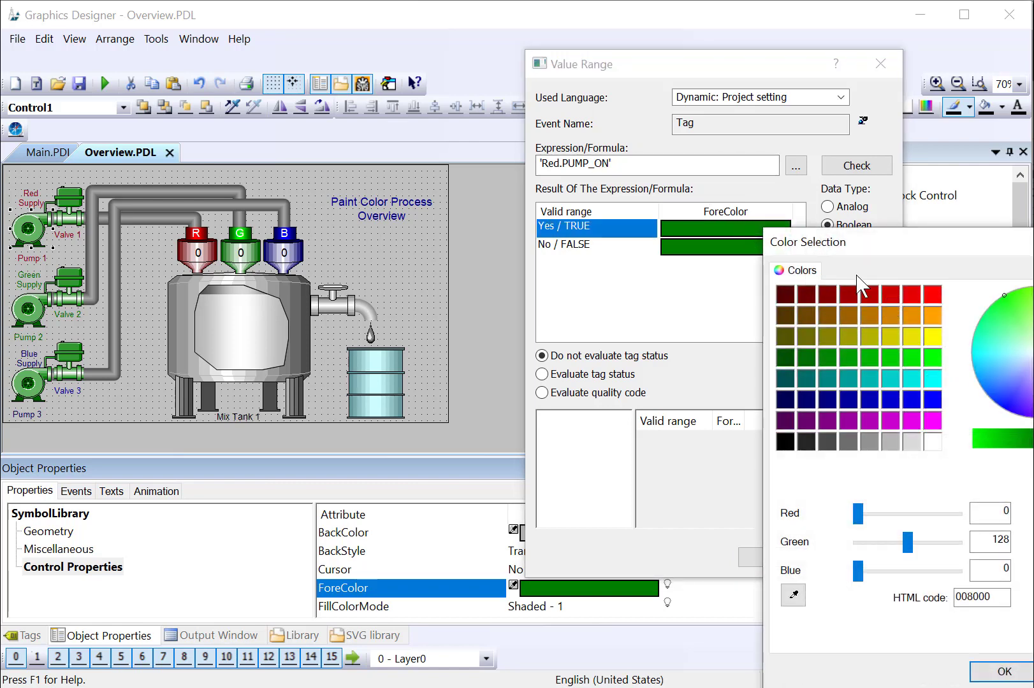
pyautogui.click(1002, 672)
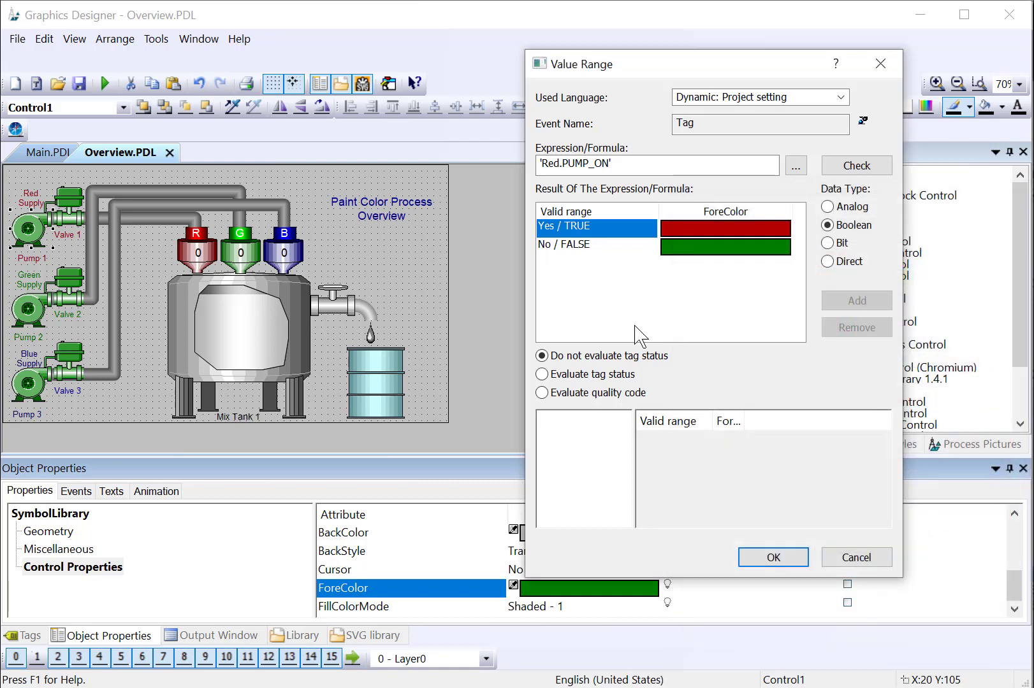
pyautogui.click(593, 245)
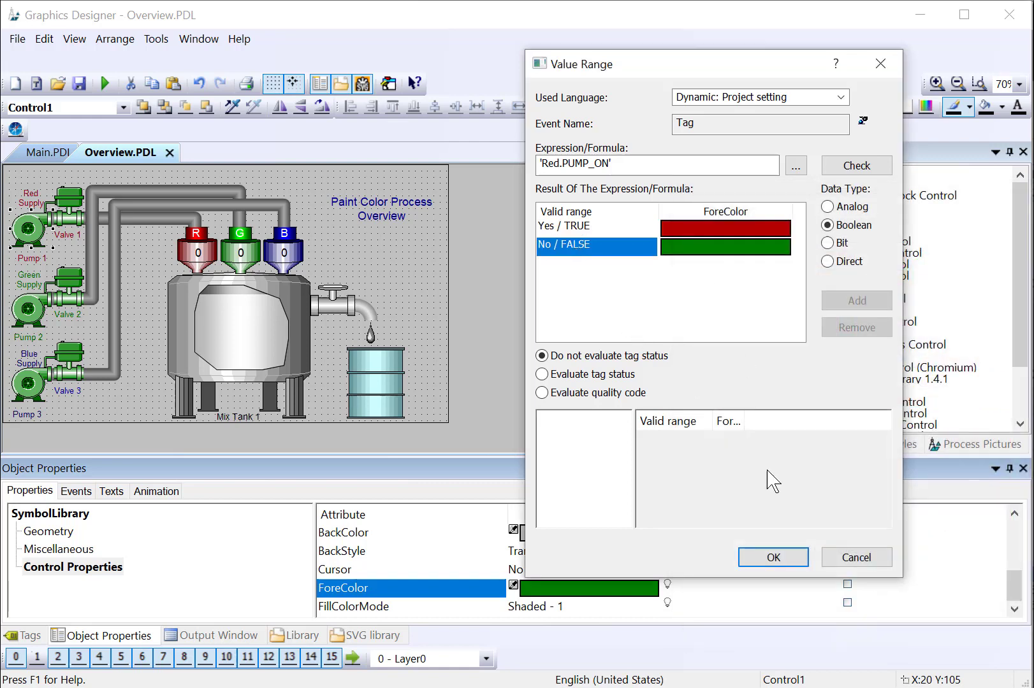
pyautogui.click(772, 557)
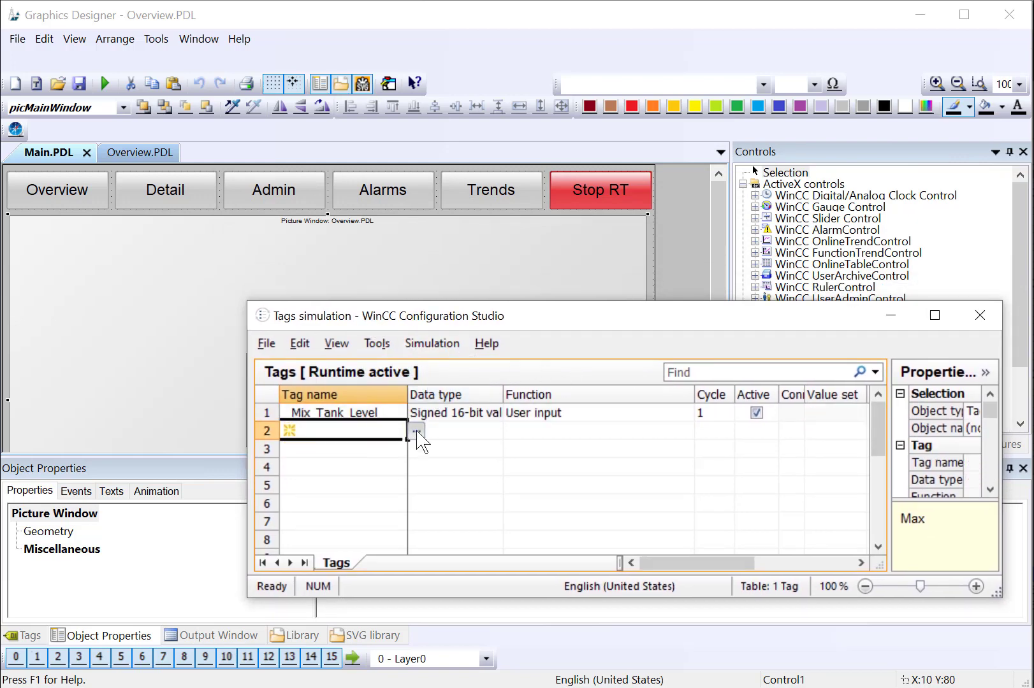
# Add Red.PUMP_ON and Red.PUMP_FAIL as new rows in the Tags Simulation table.
pyautogui.click(417, 431)
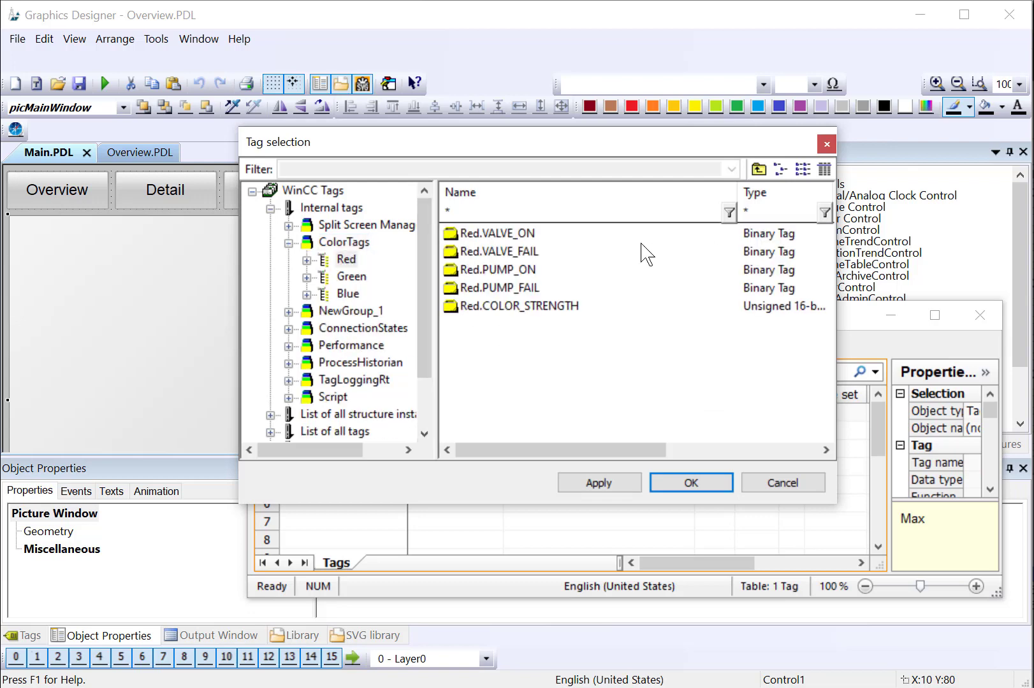
pyautogui.click(499, 269)
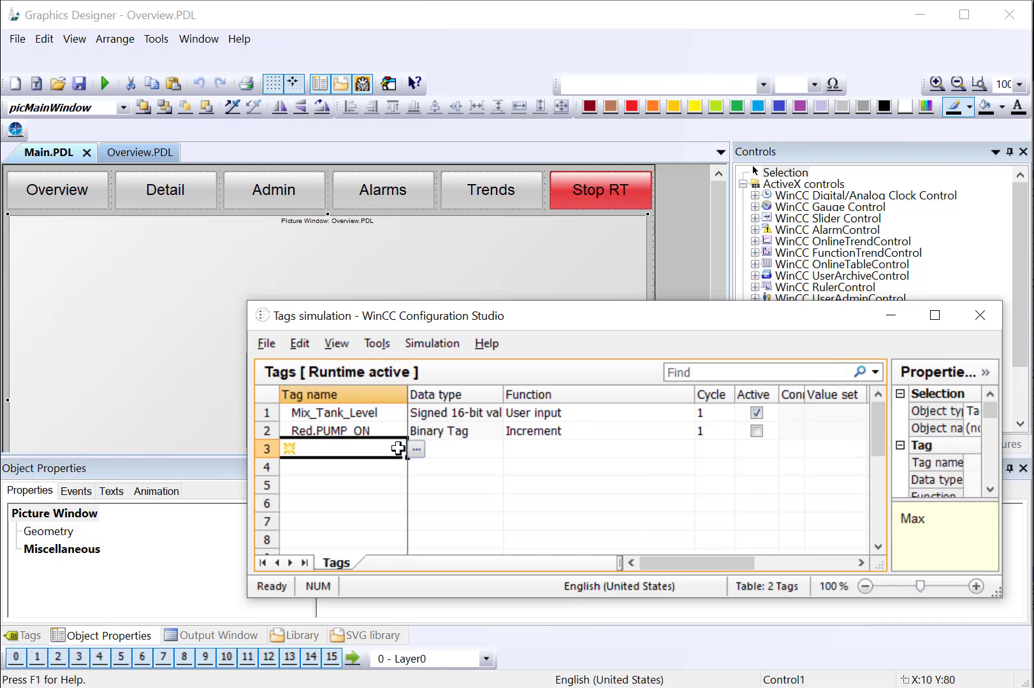
pyautogui.click(417, 449)
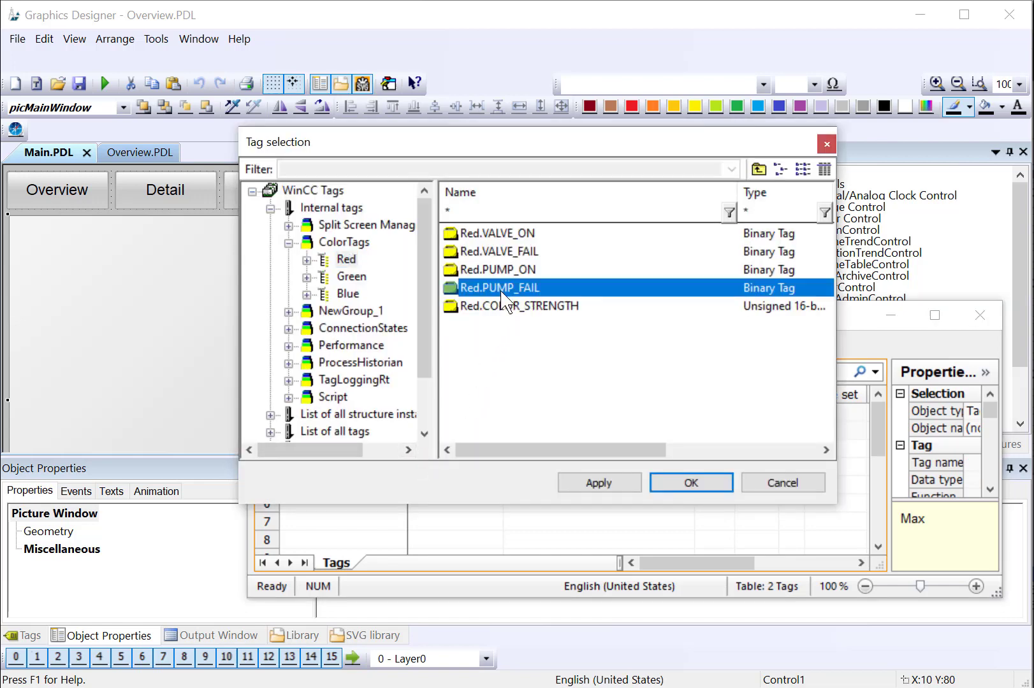
pyautogui.click(690, 483)
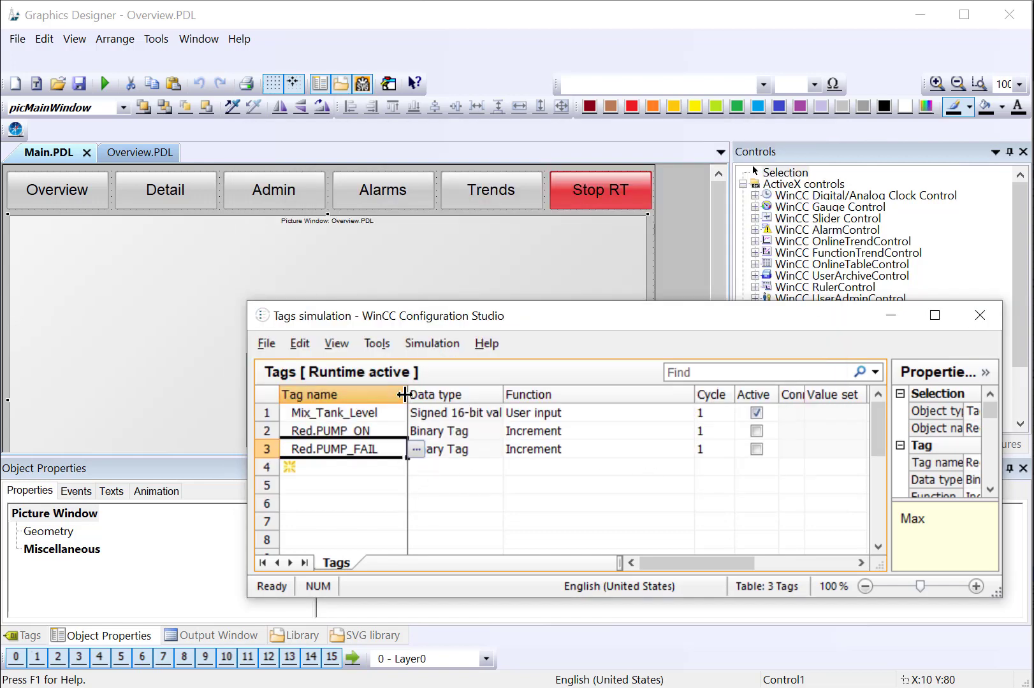
pyautogui.click(757, 431)
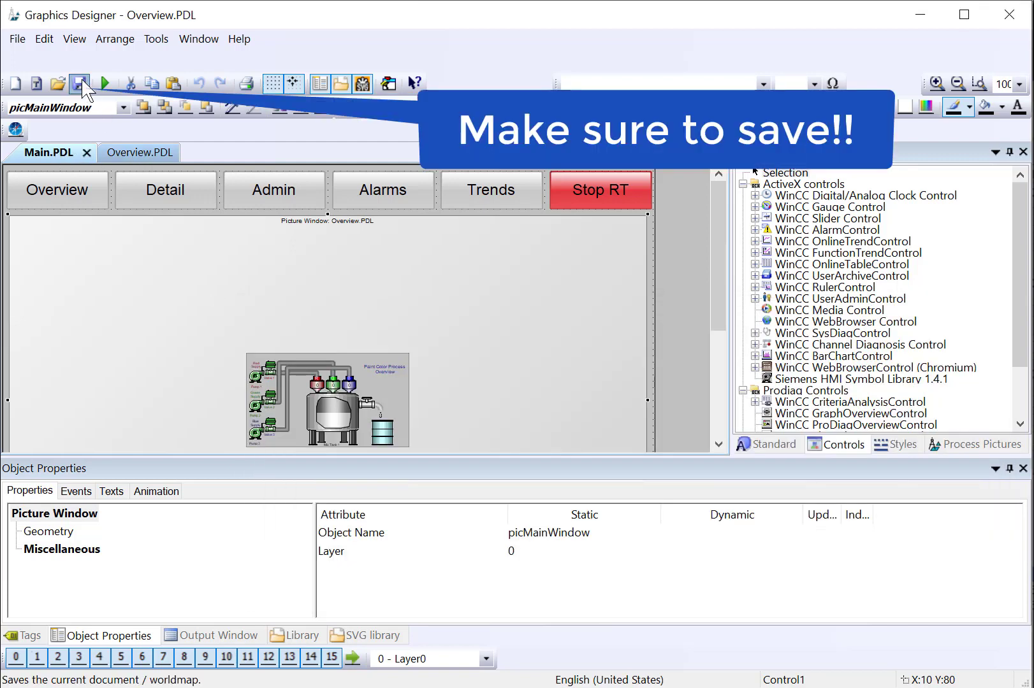
# Save the Overview screen and start simulating the tags.
pyautogui.click(103, 83)
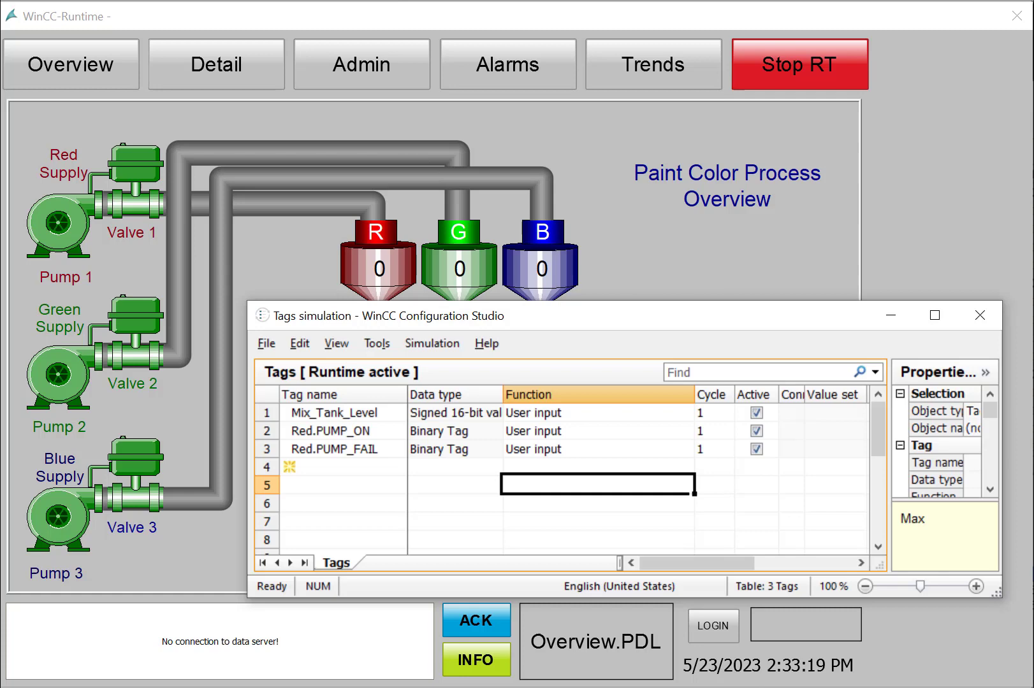
pyautogui.moveTo(432, 343)
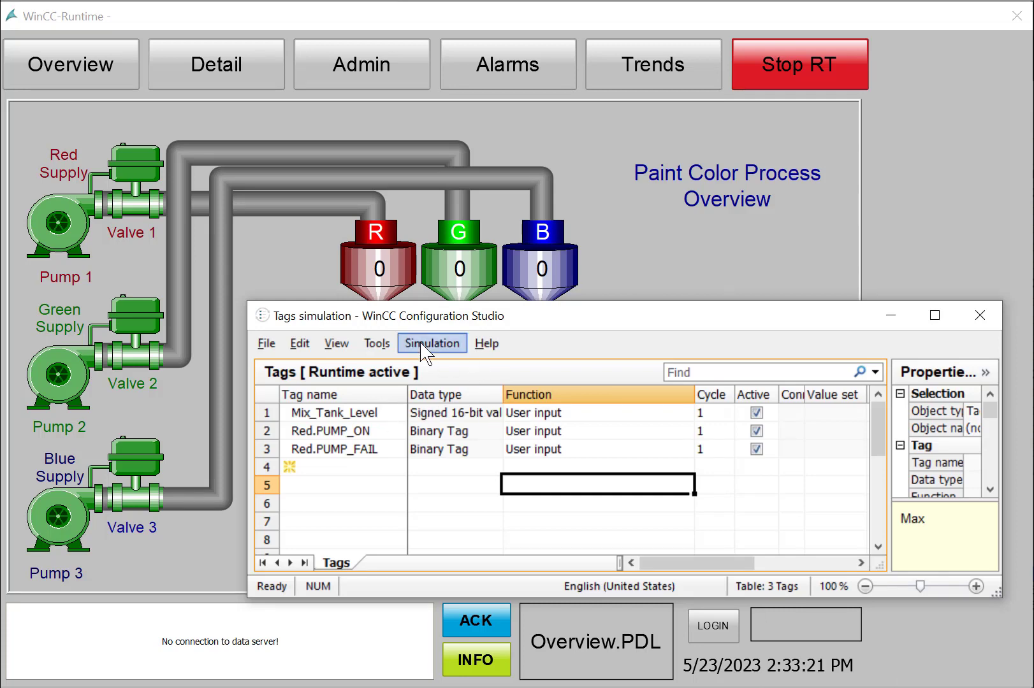
pyautogui.click(433, 343)
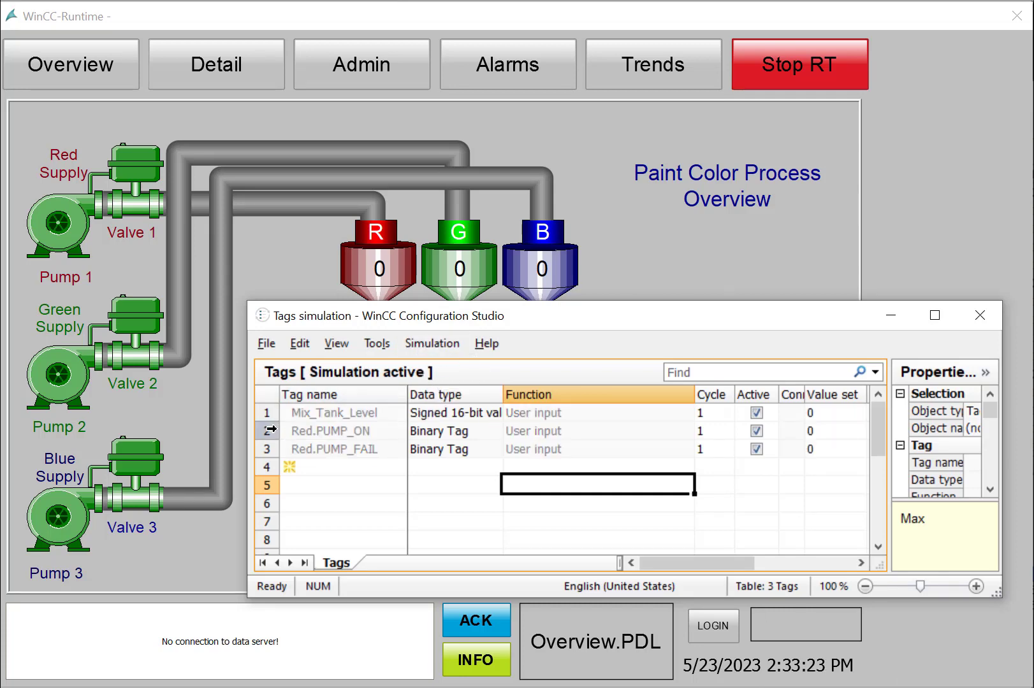
pyautogui.click(333, 430)
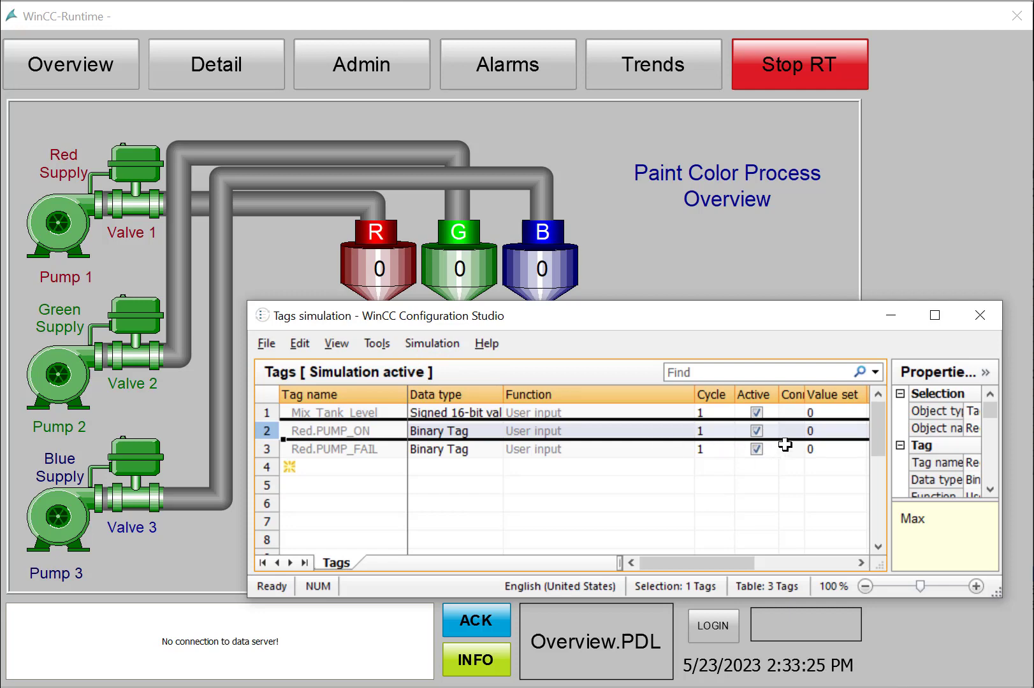
pyautogui.hscroll(3)
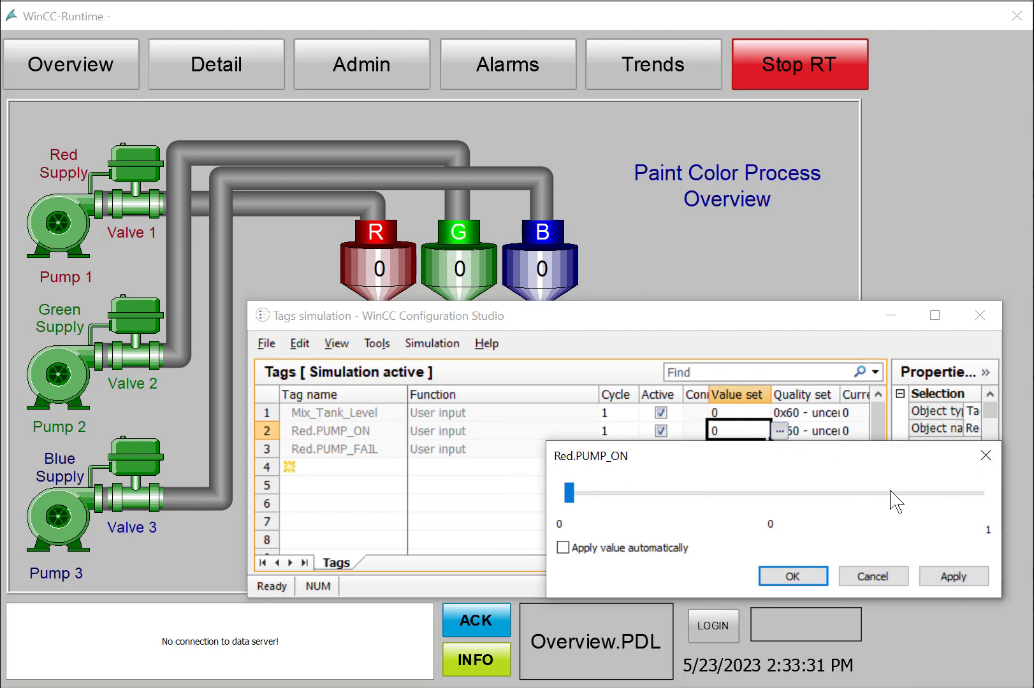
# Set the Red pump tags to 1 with auto-apply, watch Pump 1, then reset Red.PUMP_FAIL to 0.
pyautogui.click(563, 548)
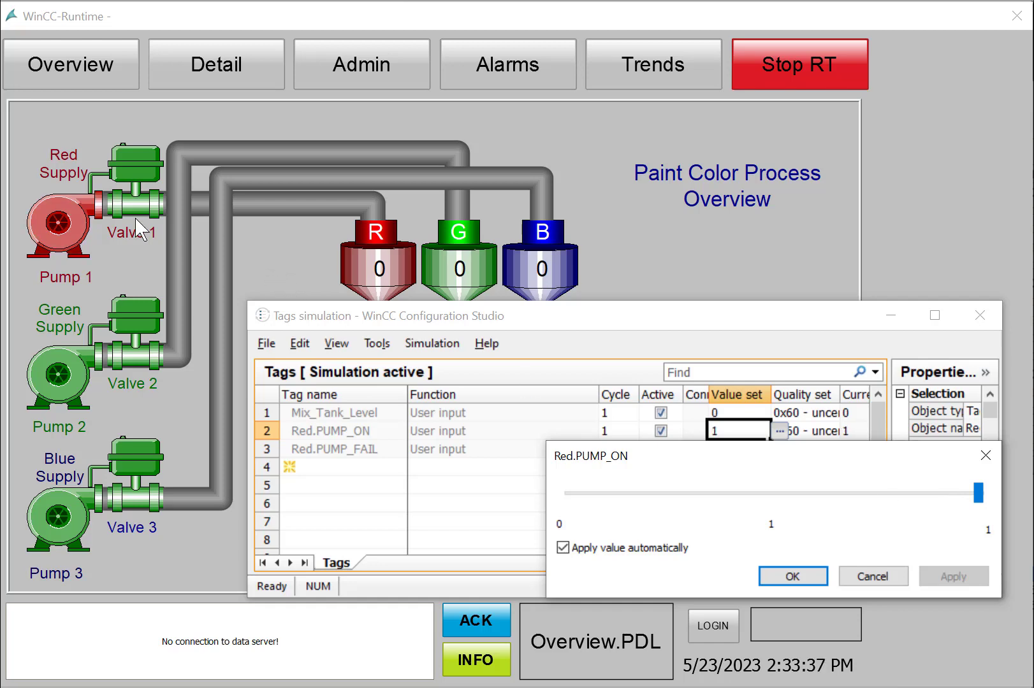
pyautogui.moveTo(56, 231)
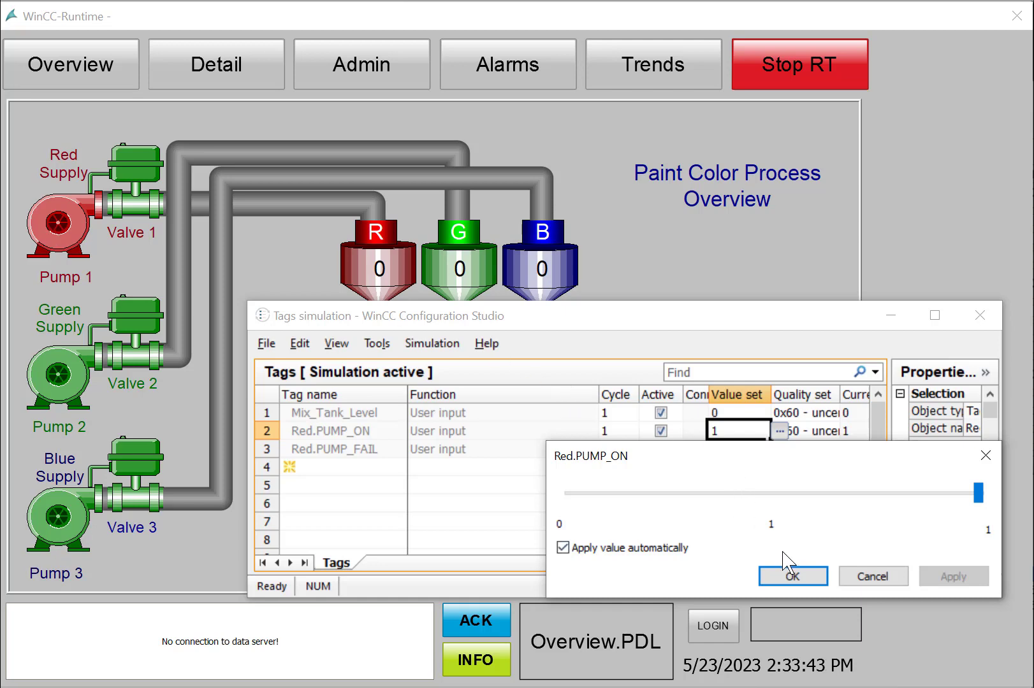
pyautogui.click(791, 577)
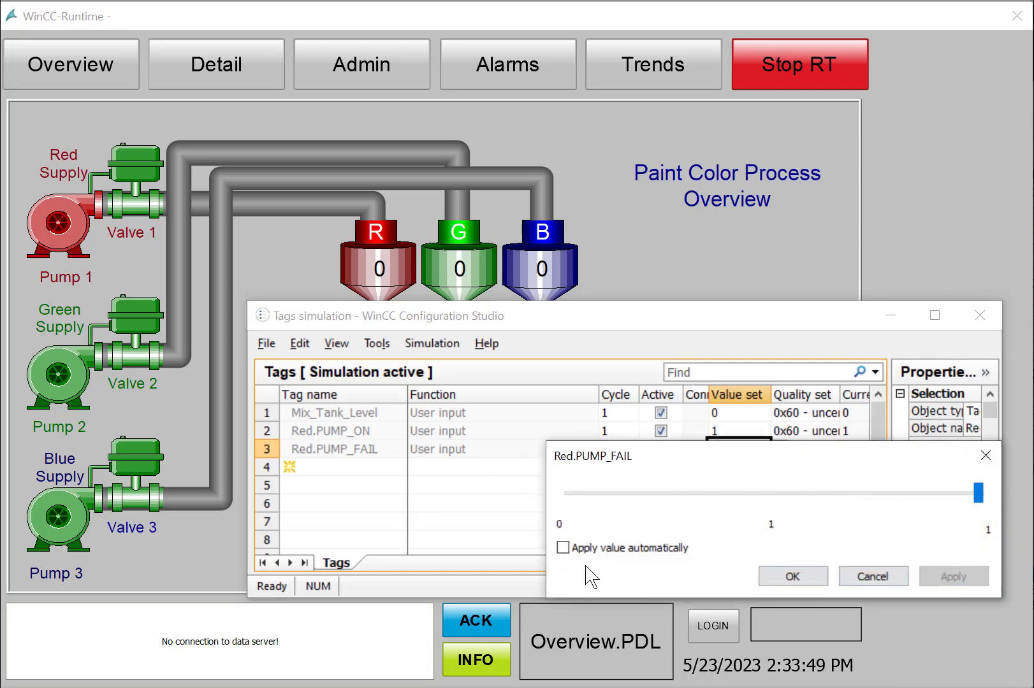
pyautogui.click(563, 548)
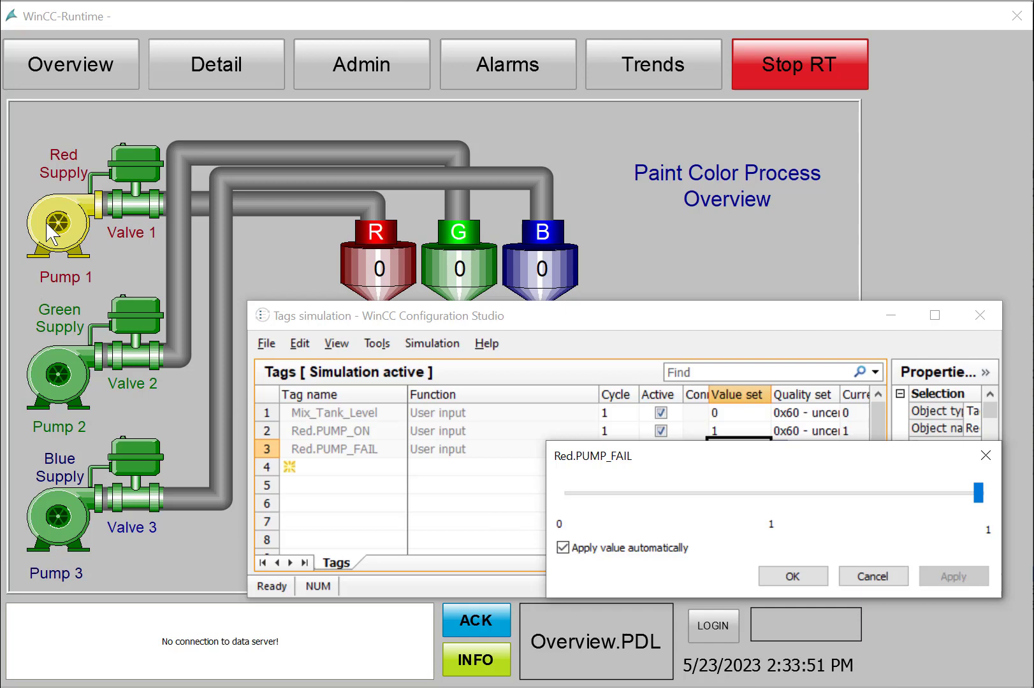
pyautogui.moveTo(655, 515)
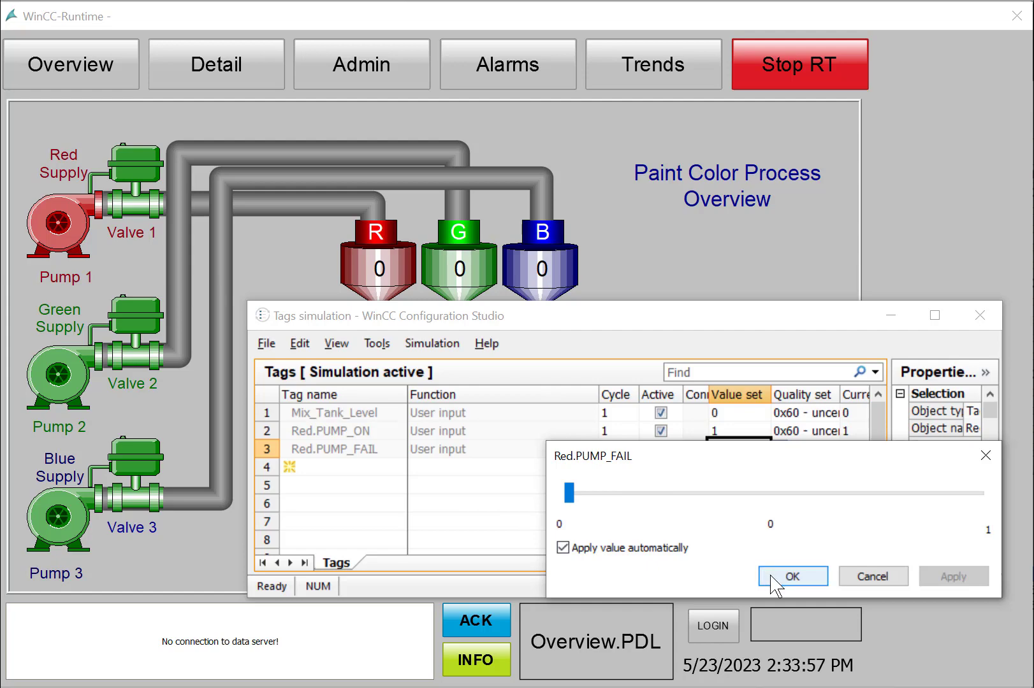
pyautogui.click(792, 577)
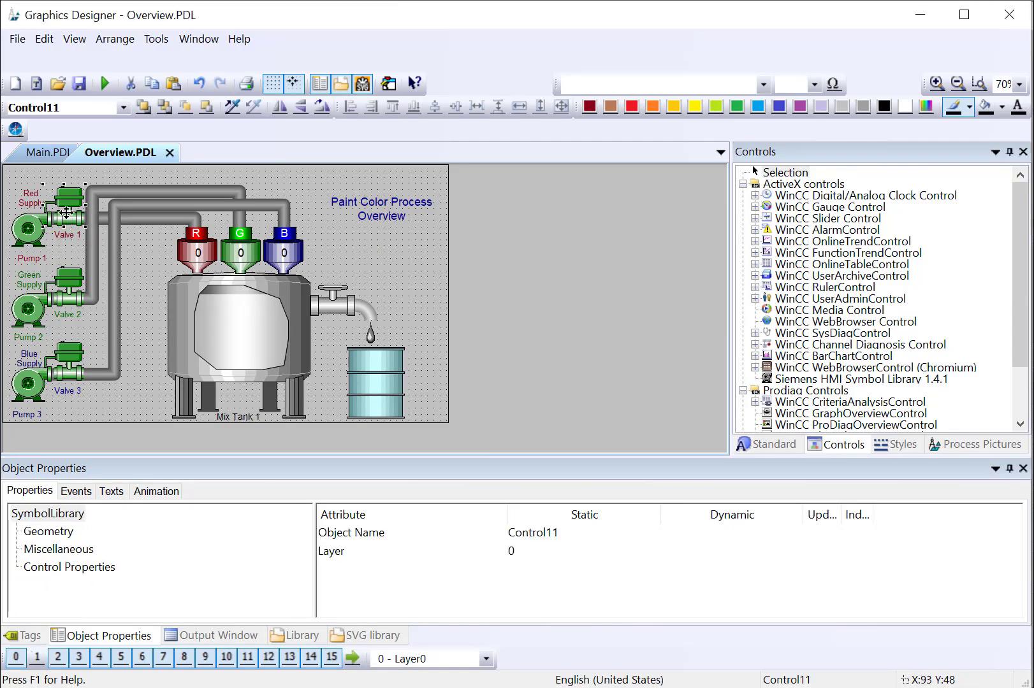
# Set Valve 1's BlinkMode to Shaded-2 on Red.VALVE_FAIL and ForeColor red/green via Red.VALVE_ON.
pyautogui.click(70, 568)
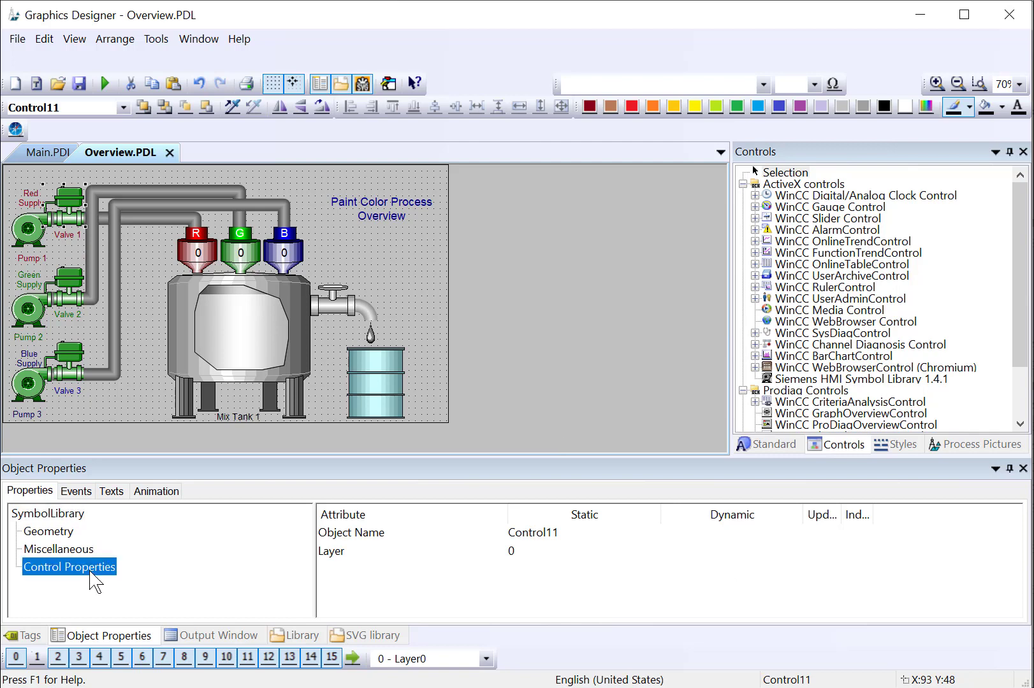
pyautogui.click(69, 567)
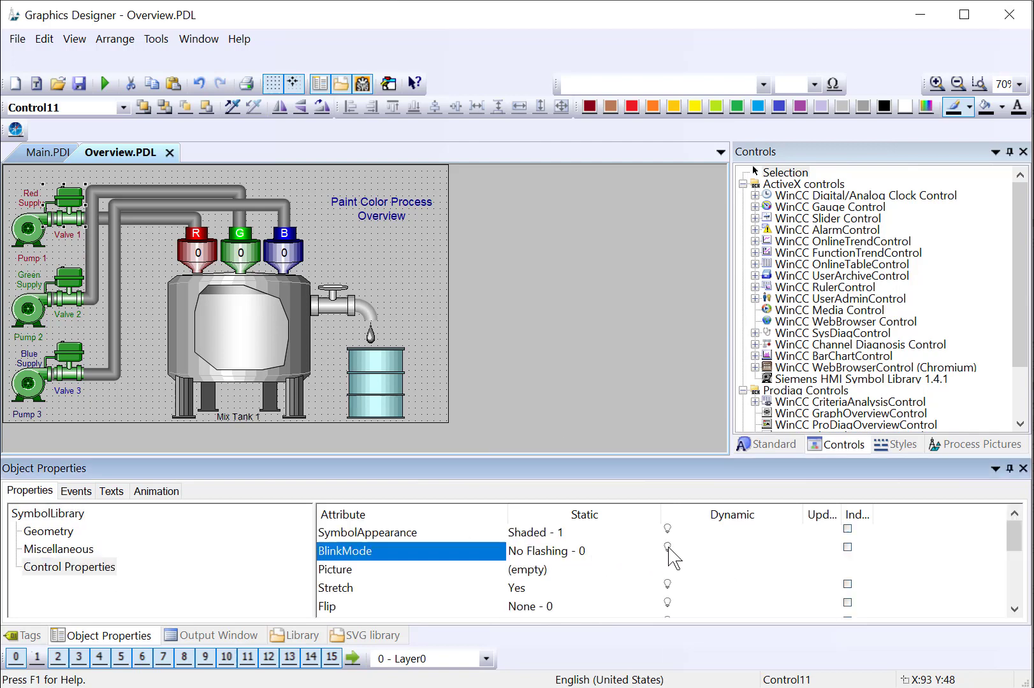
pyautogui.click(667, 548)
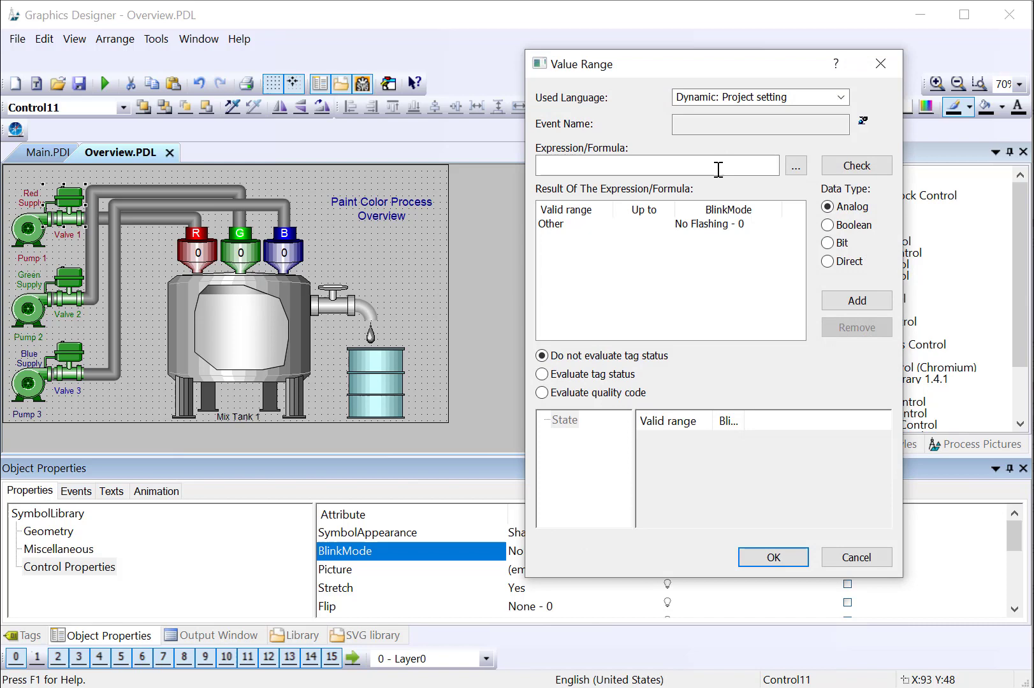
pyautogui.click(795, 165)
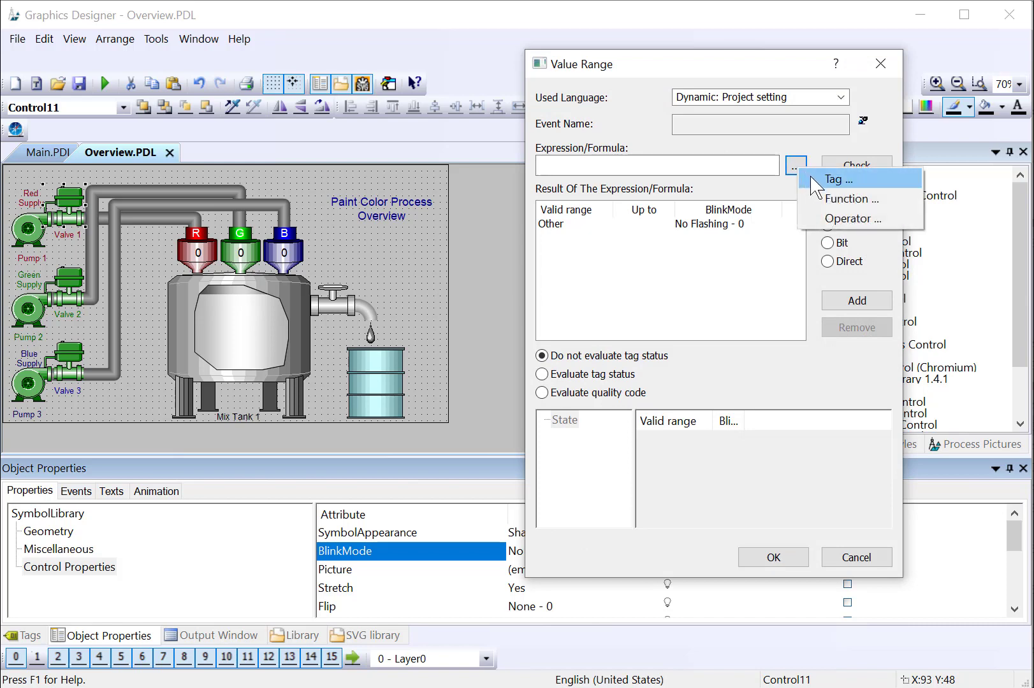
pyautogui.click(841, 179)
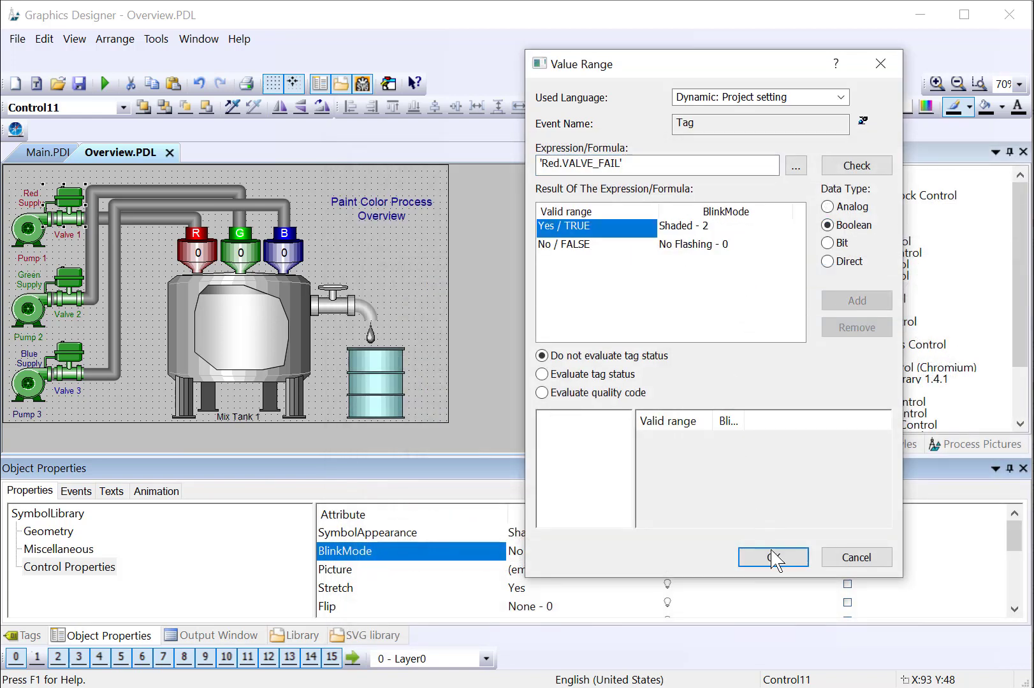
pyautogui.click(772, 558)
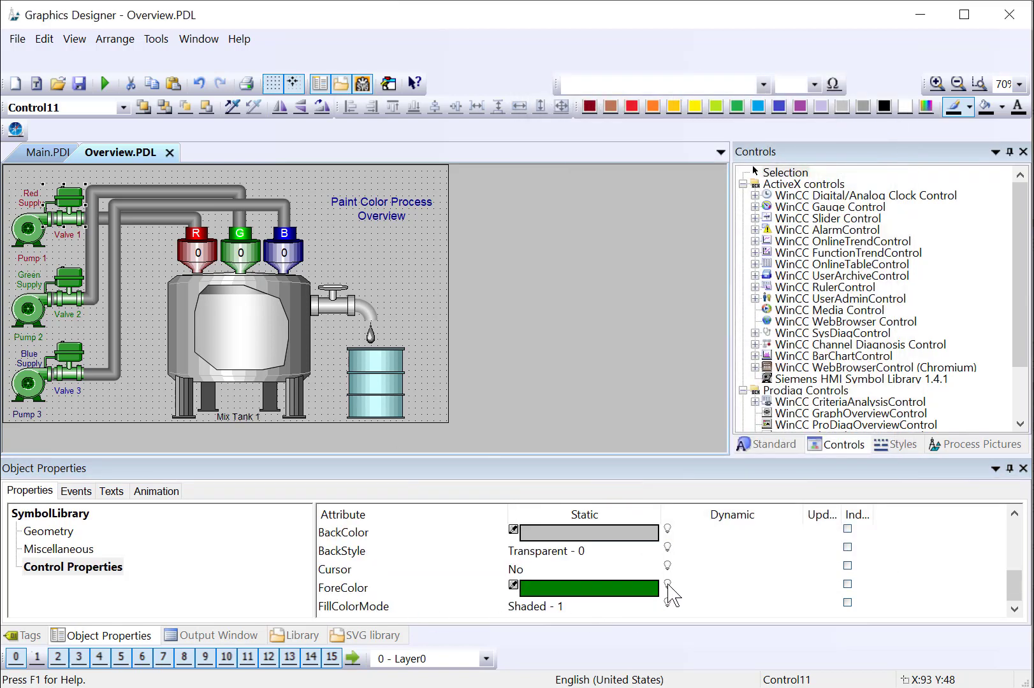
pyautogui.click(666, 587)
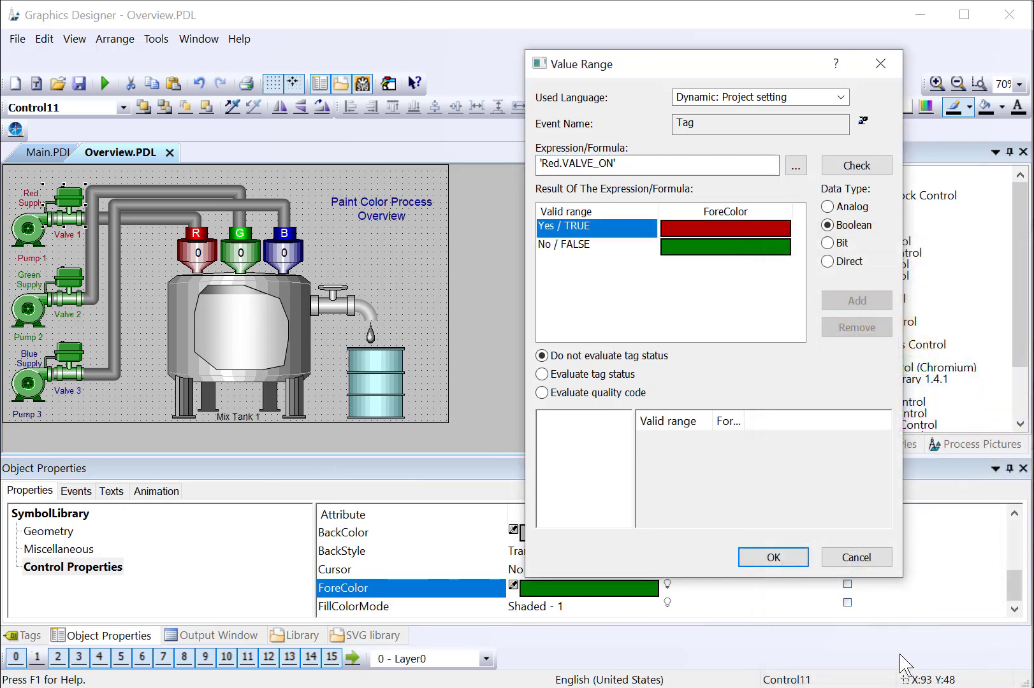
pyautogui.click(772, 558)
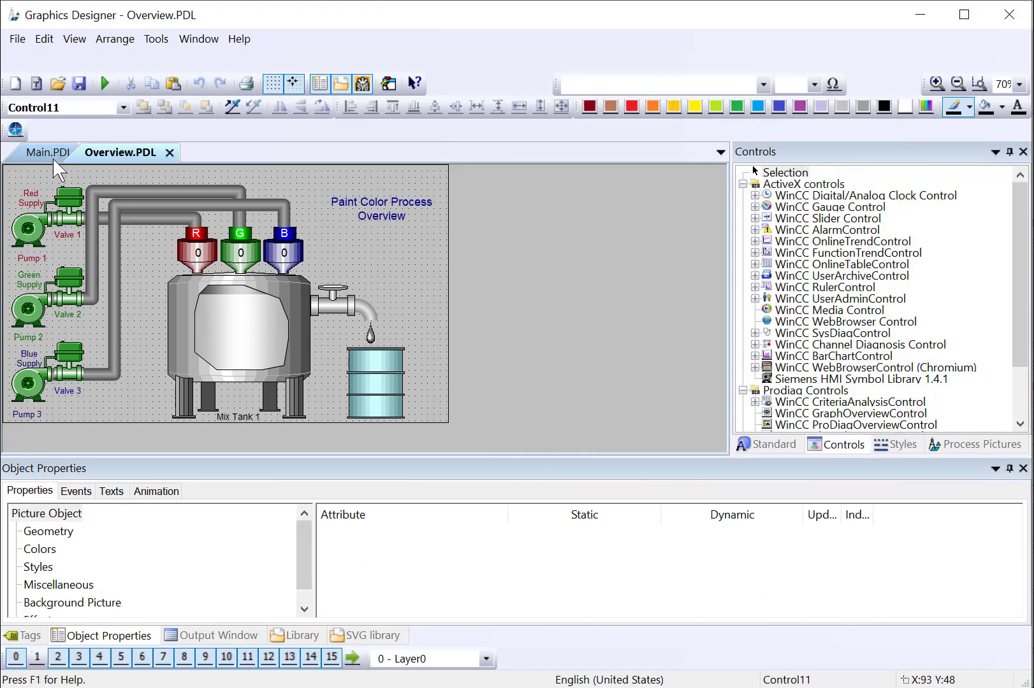
# Stop the simulation and add Red.VALVE_ON and Red.VALVE_FAIL to it.
pyautogui.click(104, 83)
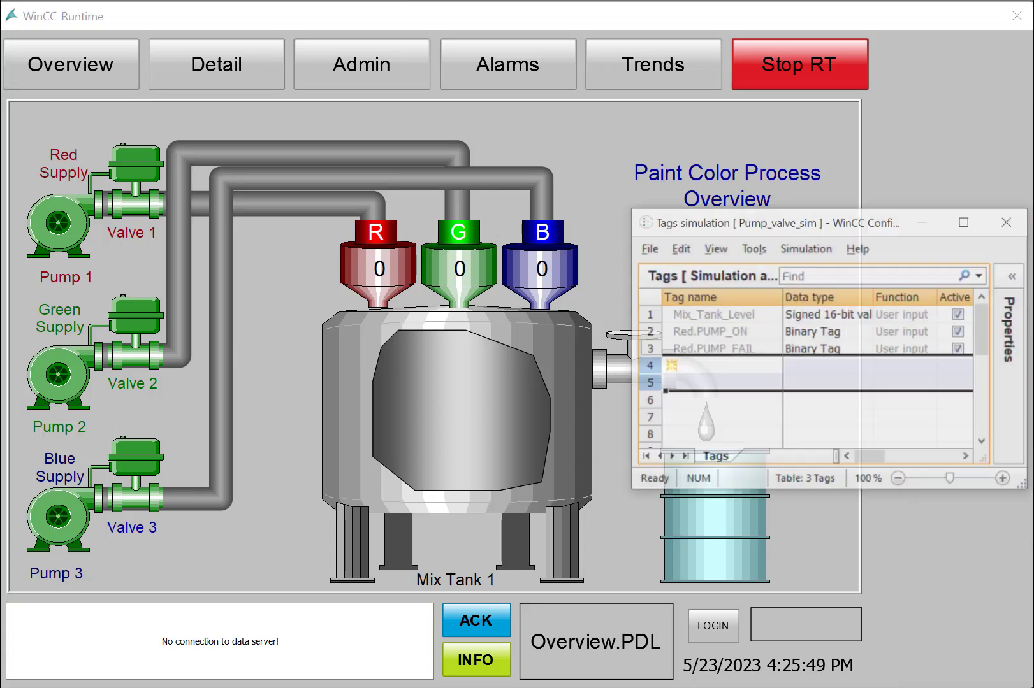
pyautogui.click(786, 210)
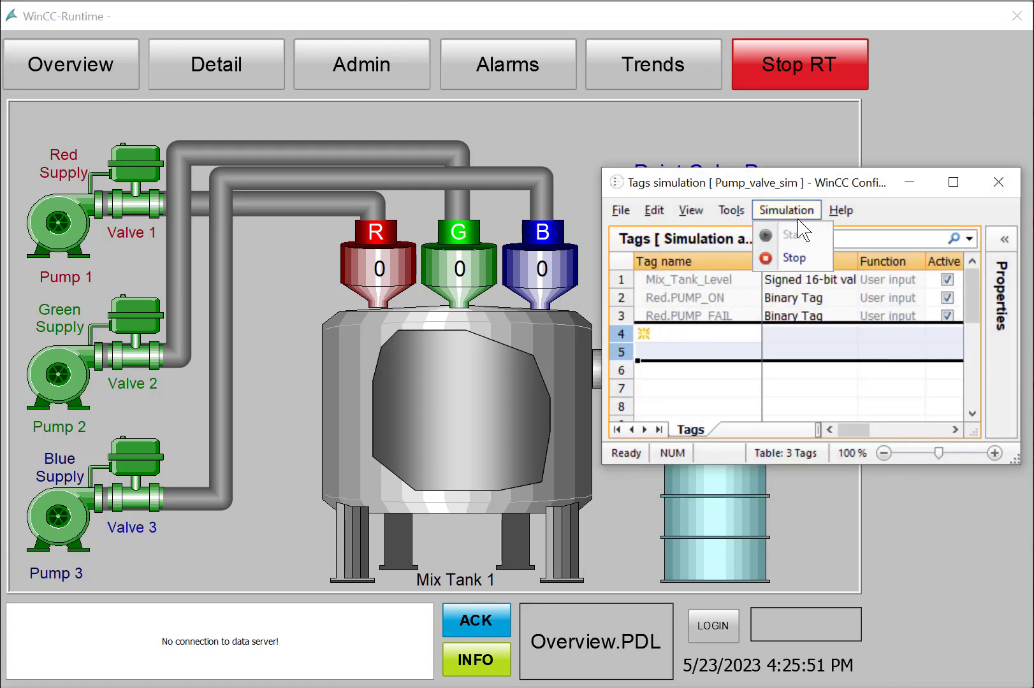
pyautogui.click(799, 233)
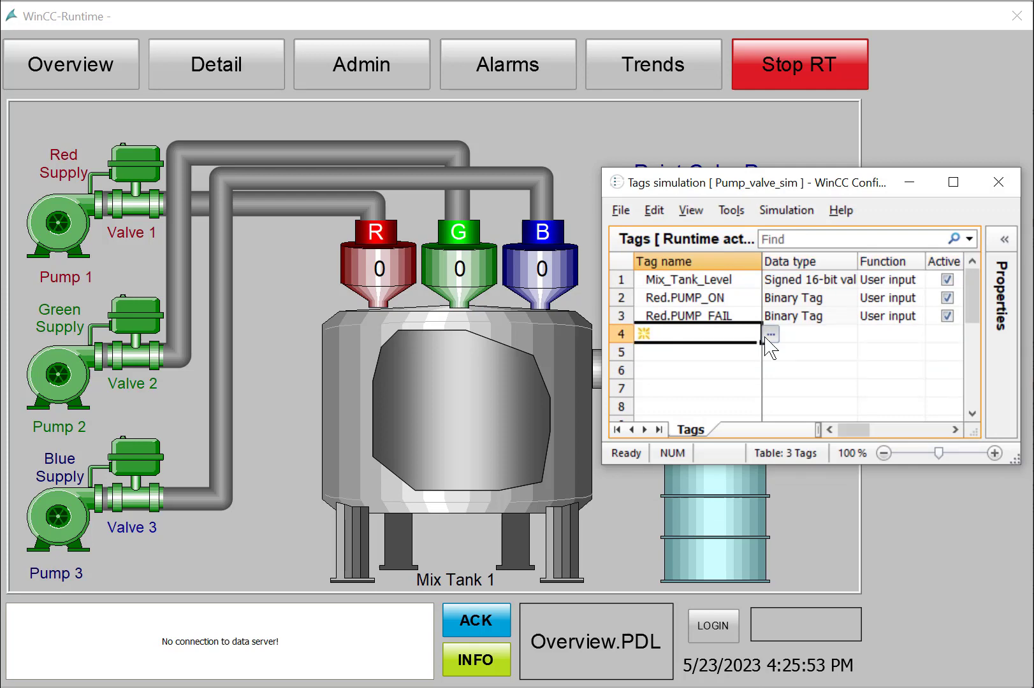
pyautogui.click(768, 334)
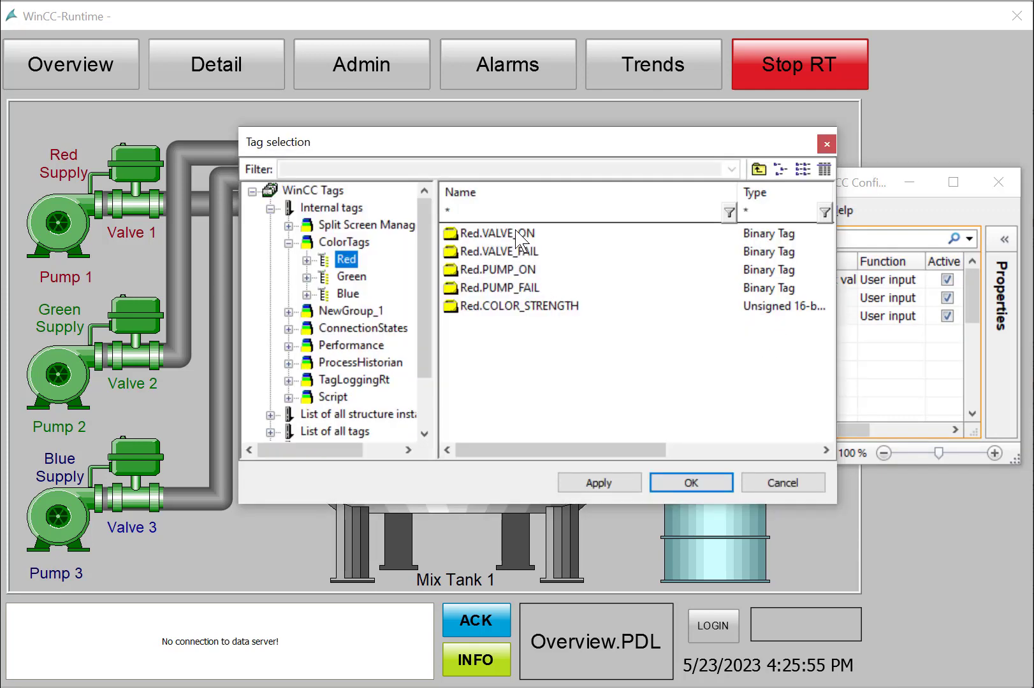
pyautogui.click(508, 251)
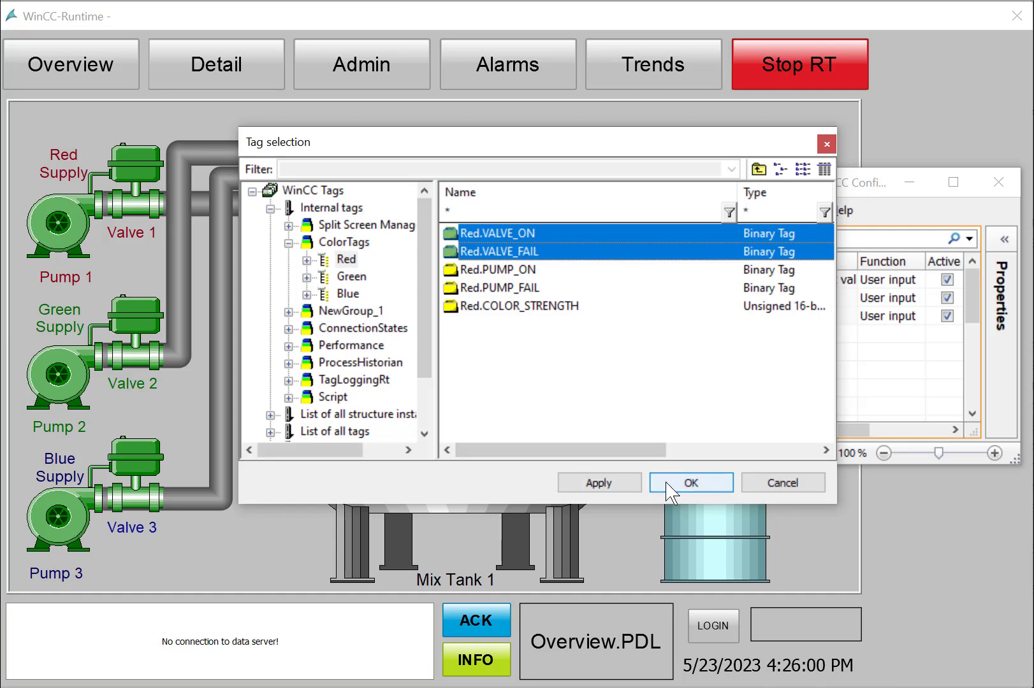
pyautogui.click(691, 482)
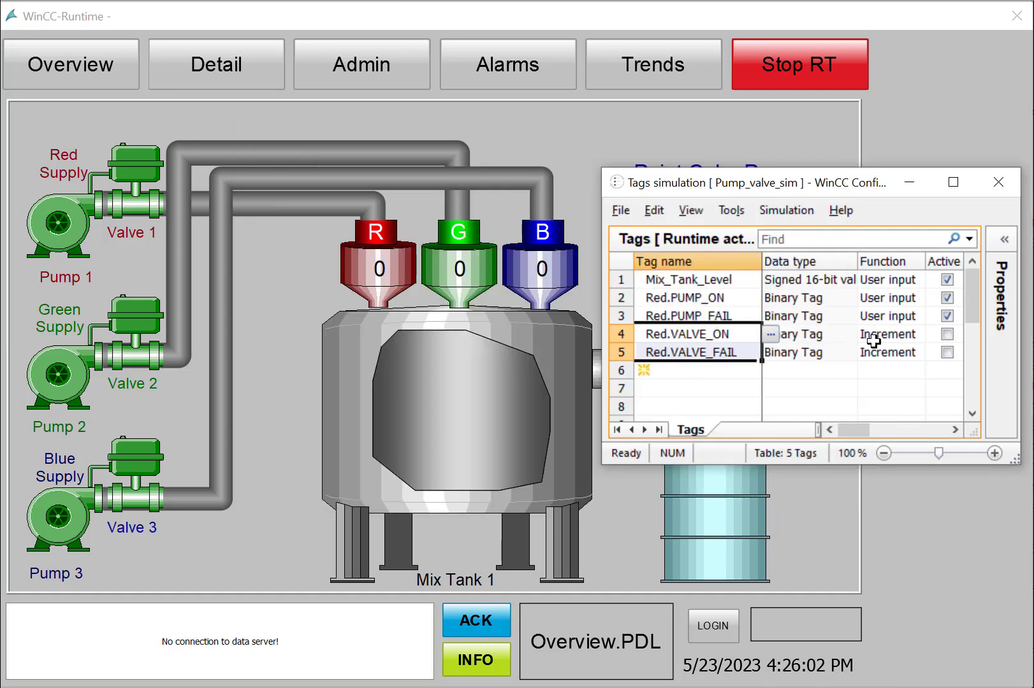
# Restart the simulation and set the valve tags' value to 1.
pyautogui.click(888, 316)
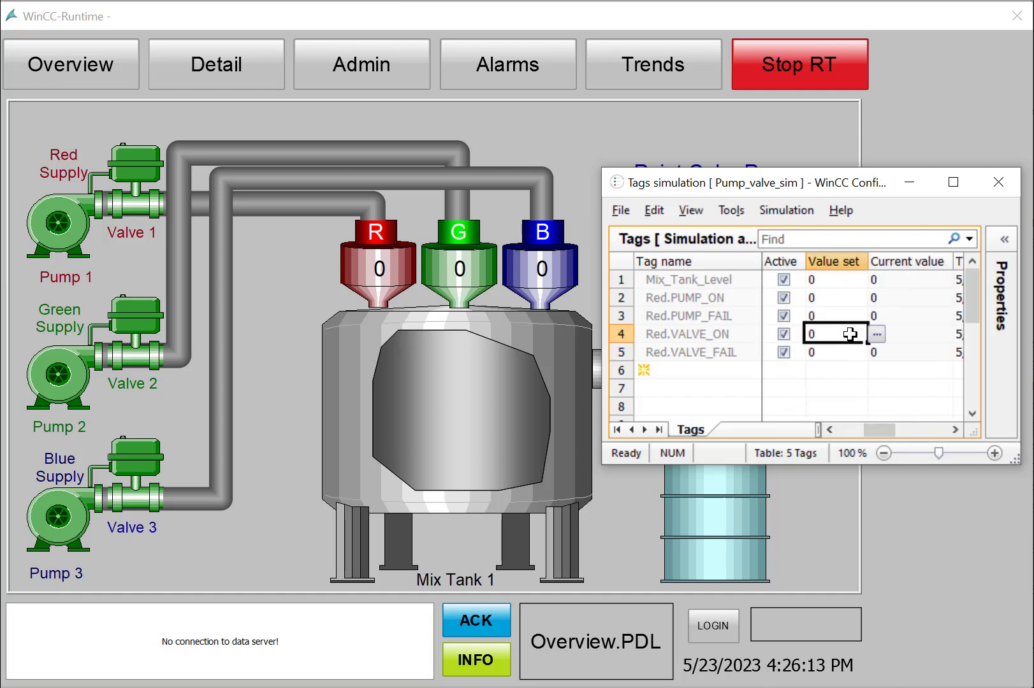
pyautogui.click(876, 333)
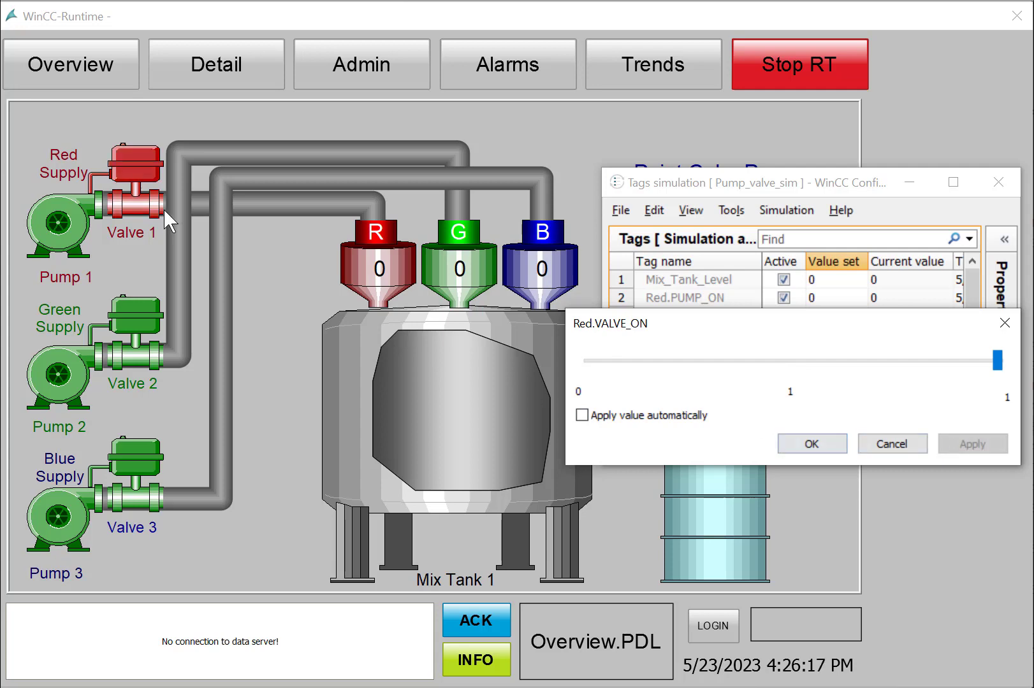
pyautogui.click(812, 443)
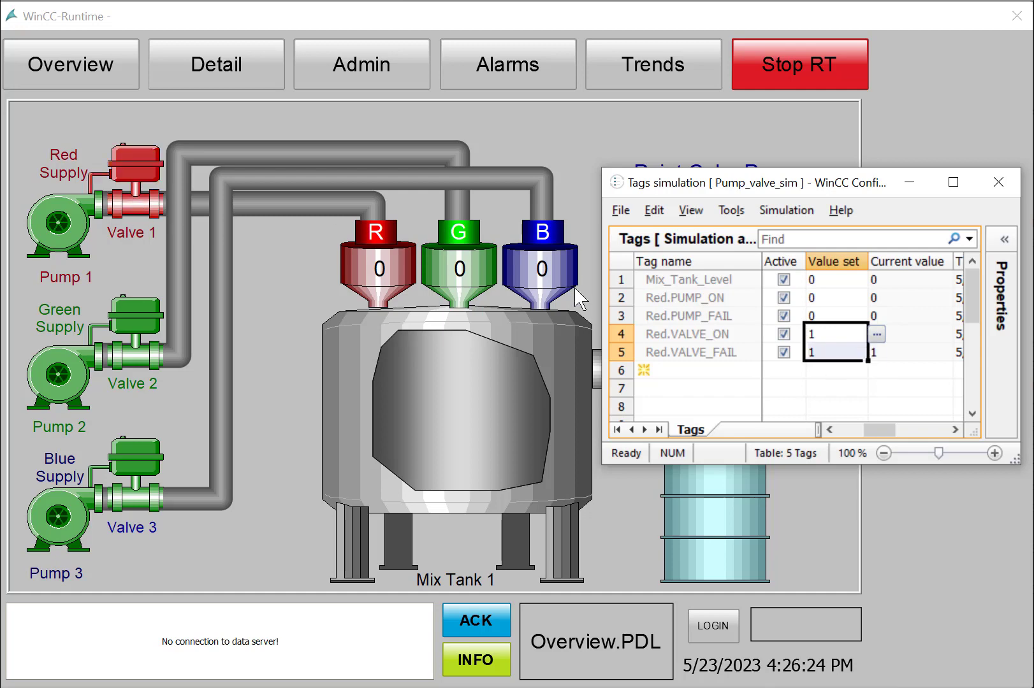
pyautogui.moveTo(106, 359)
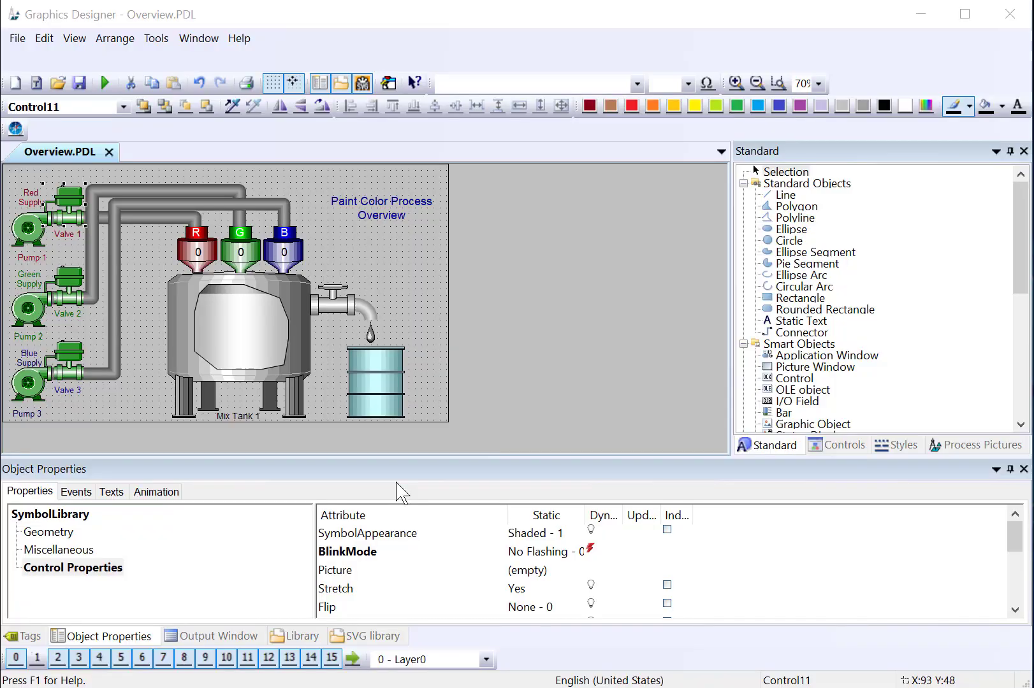
pyautogui.moveTo(100, 326)
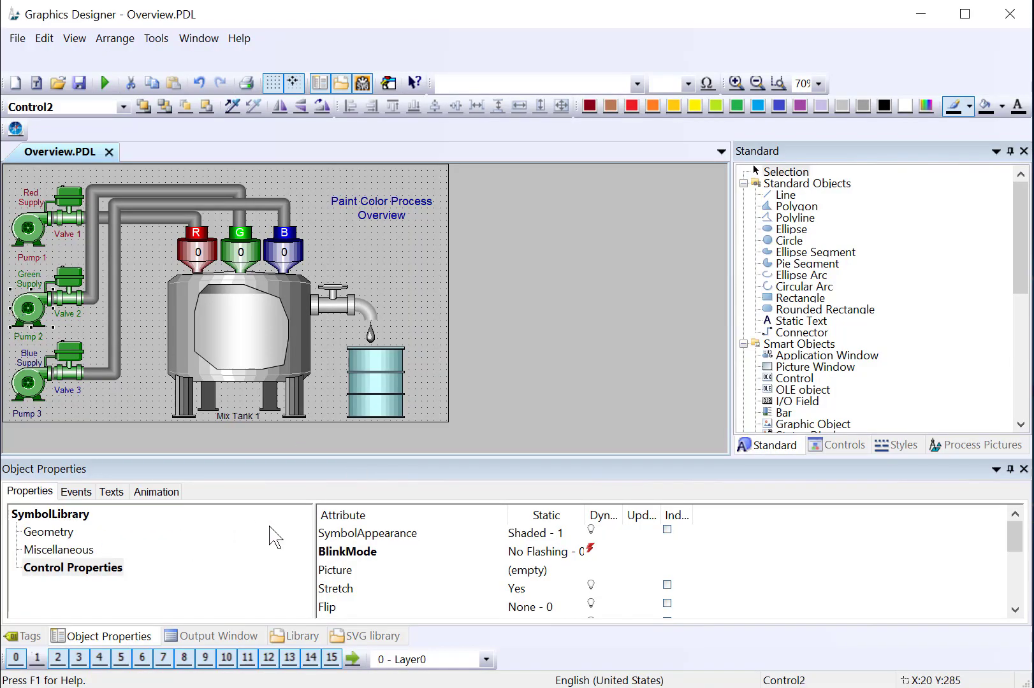
# Make Pump 2 blink on Green.PUMP_FAIL and turn red on Green.PUMP_ON.
pyautogui.click(590, 548)
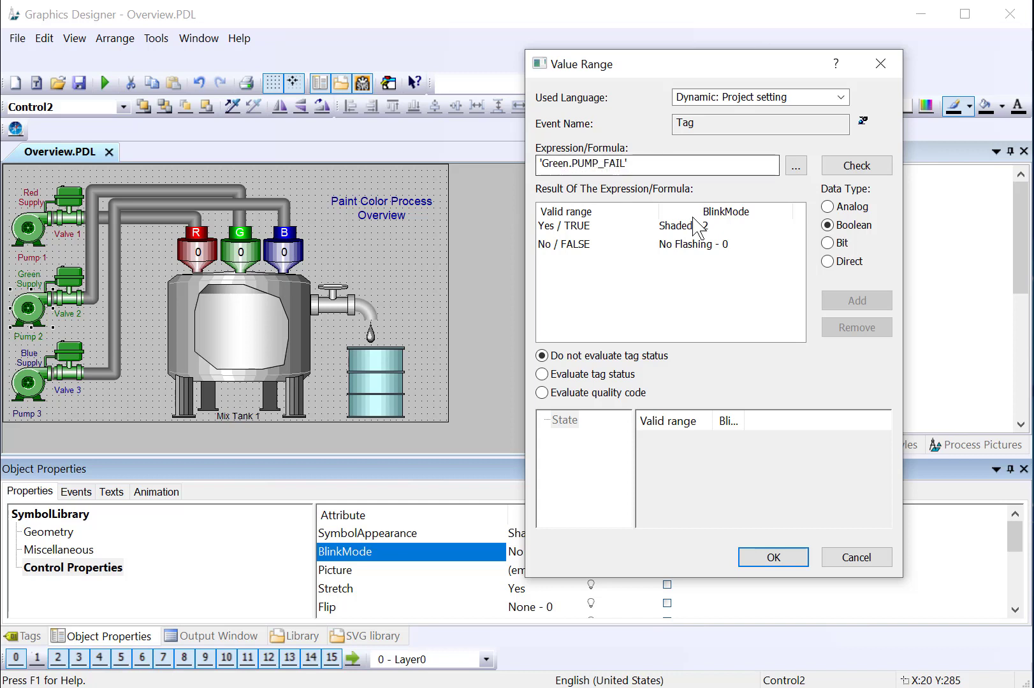
pyautogui.click(566, 226)
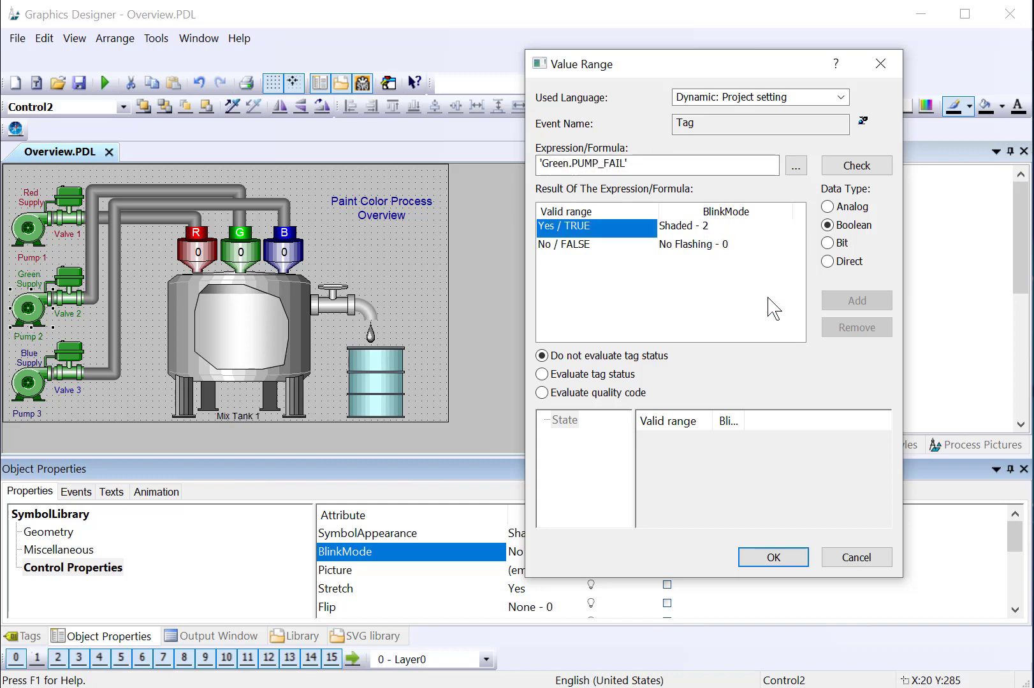
pyautogui.click(772, 557)
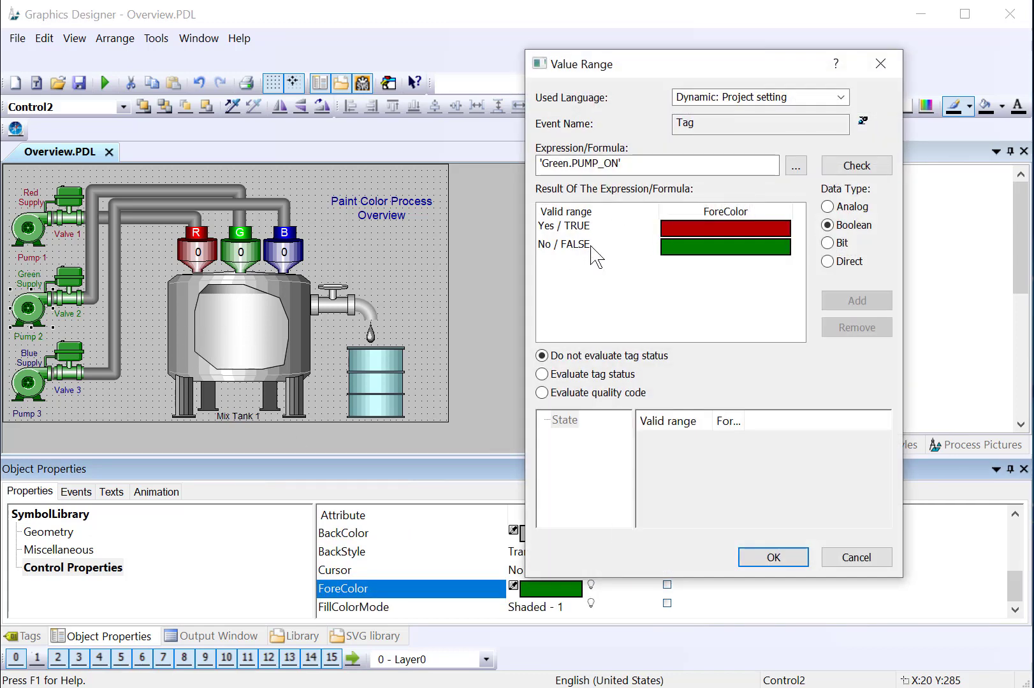
pyautogui.moveTo(84, 323)
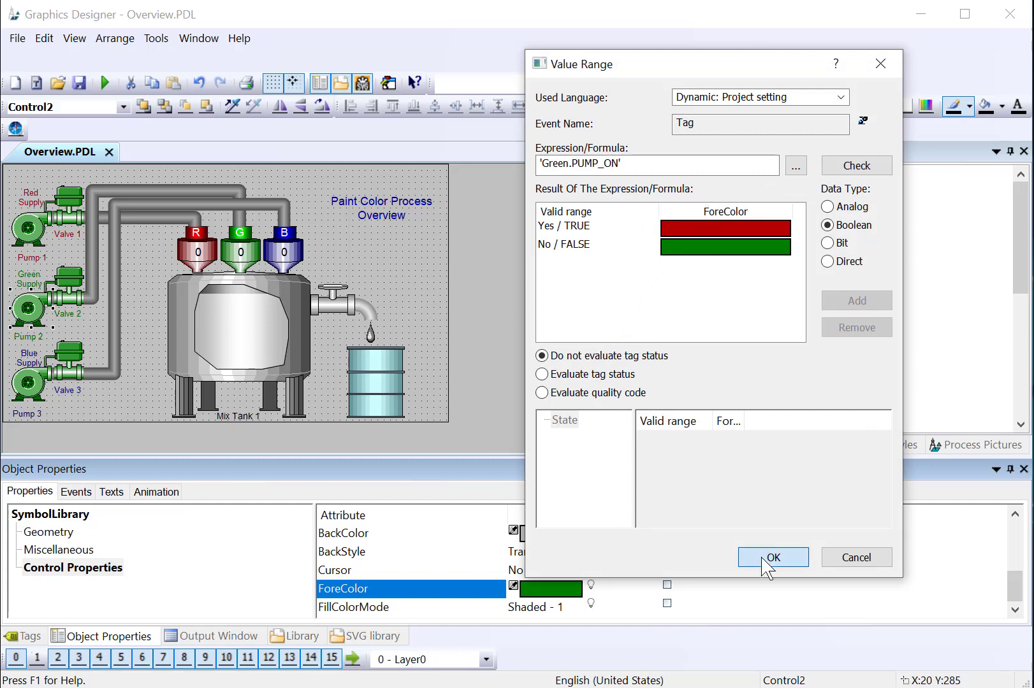
pyautogui.click(772, 557)
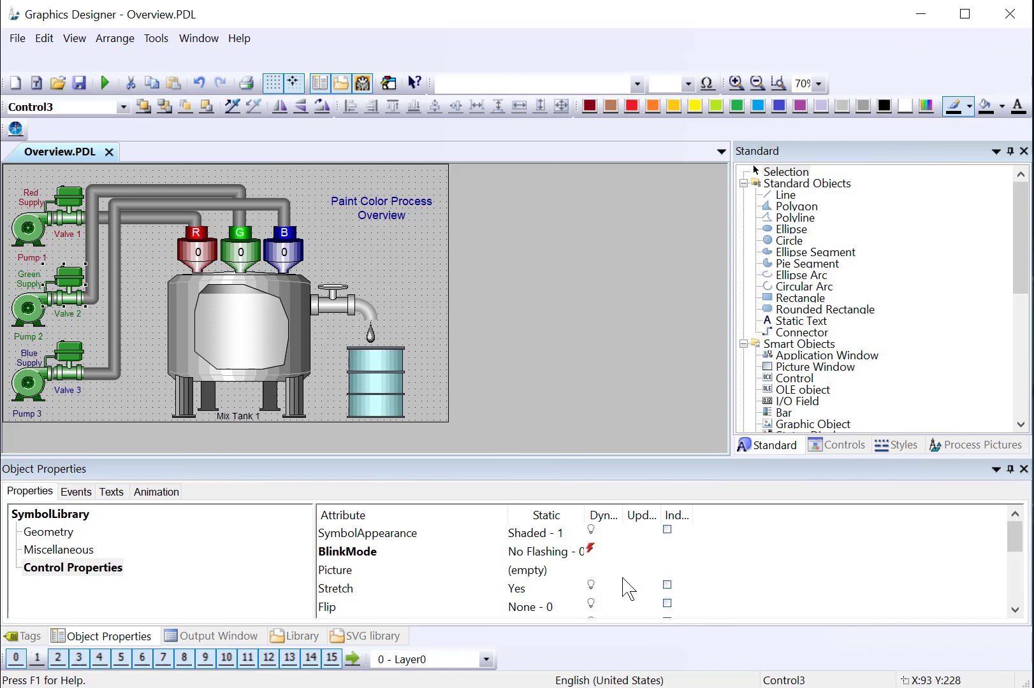
# Tie Valve 2's foreground colour to Green.VALVE_ON and Pump 3's blinking to Blue.PUMP_FAIL.
pyautogui.click(591, 552)
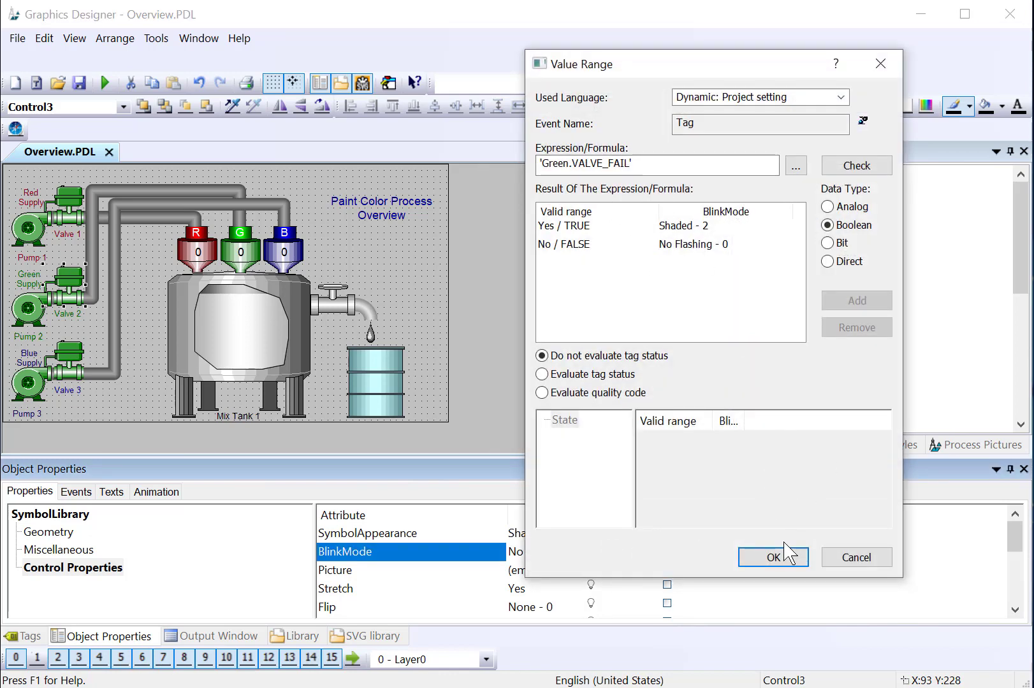
pyautogui.click(771, 558)
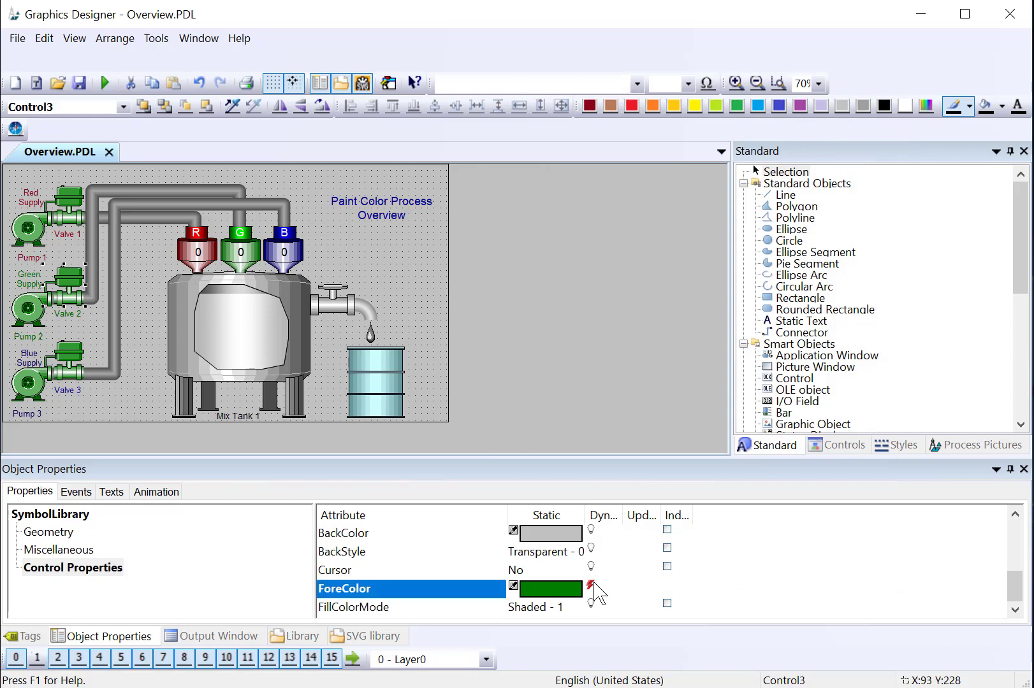
pyautogui.click(597, 594)
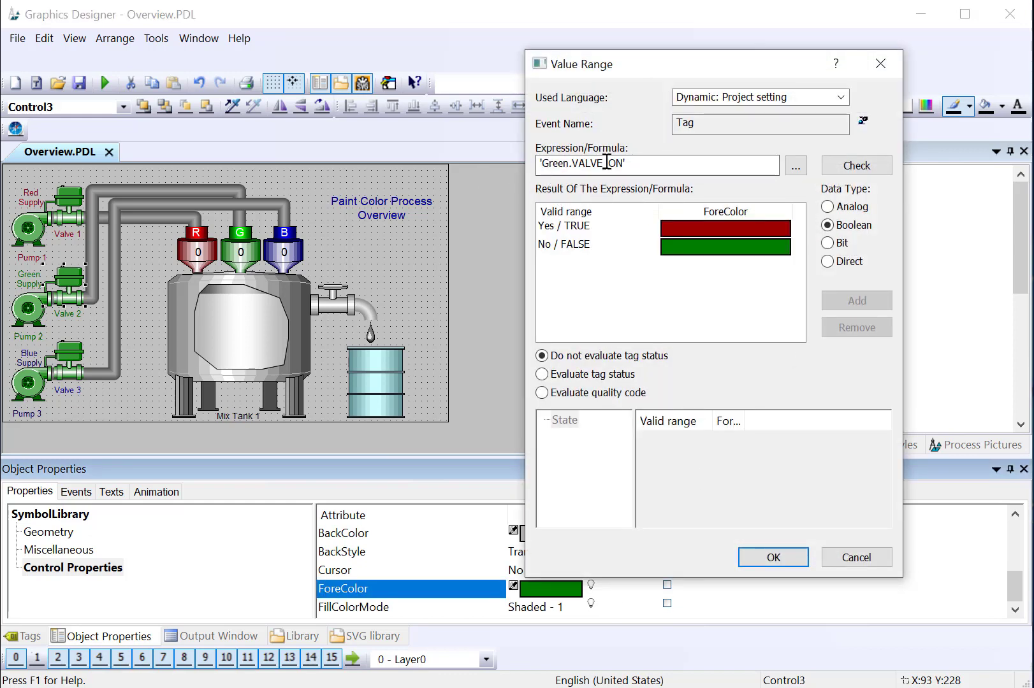
pyautogui.click(772, 557)
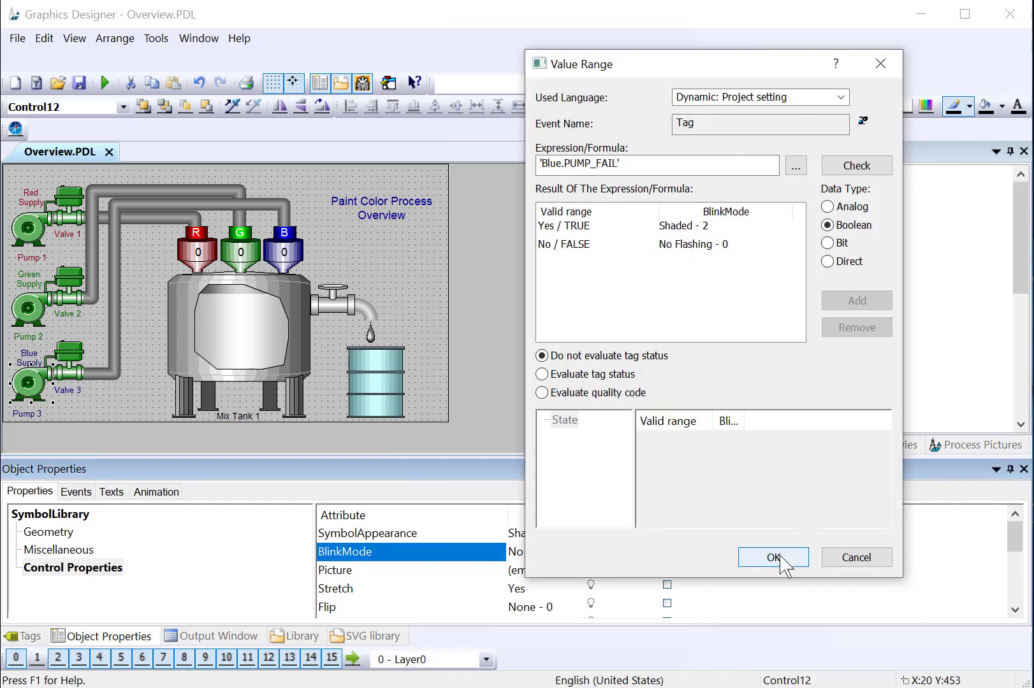
pyautogui.click(772, 557)
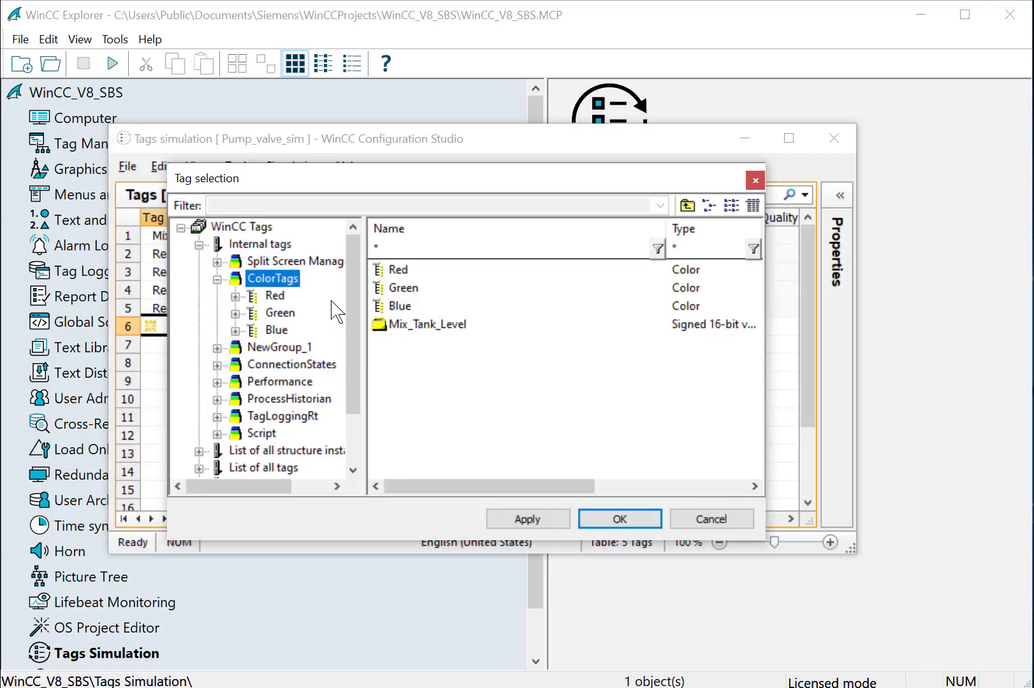
# Add the four Green pump and valve tags and the Blue tags to the simulation.
pyautogui.click(282, 312)
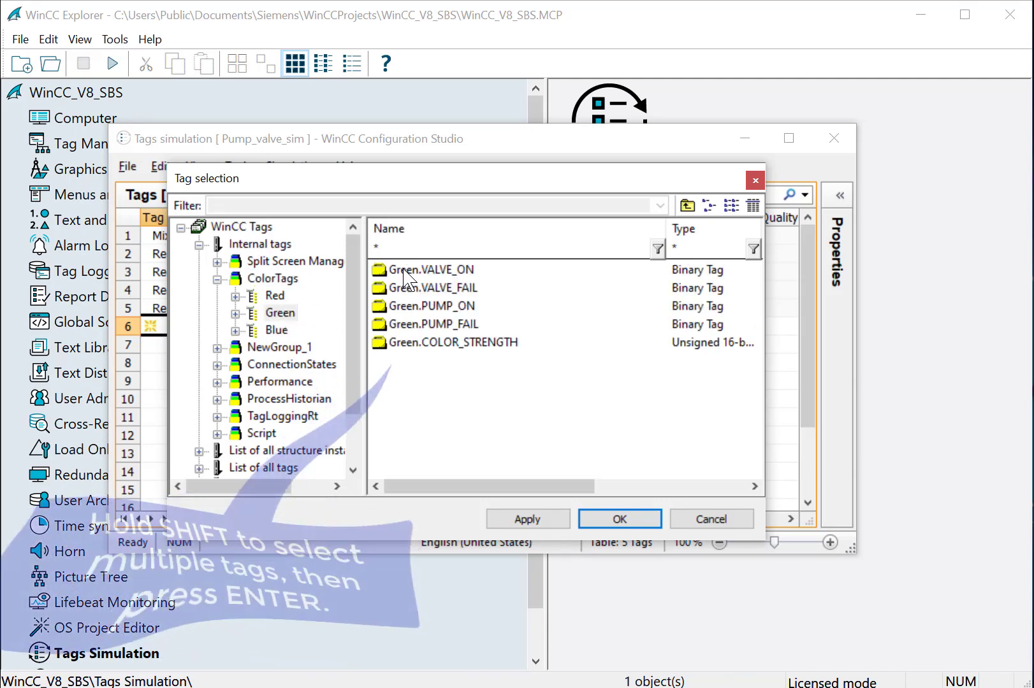
pyautogui.click(435, 324)
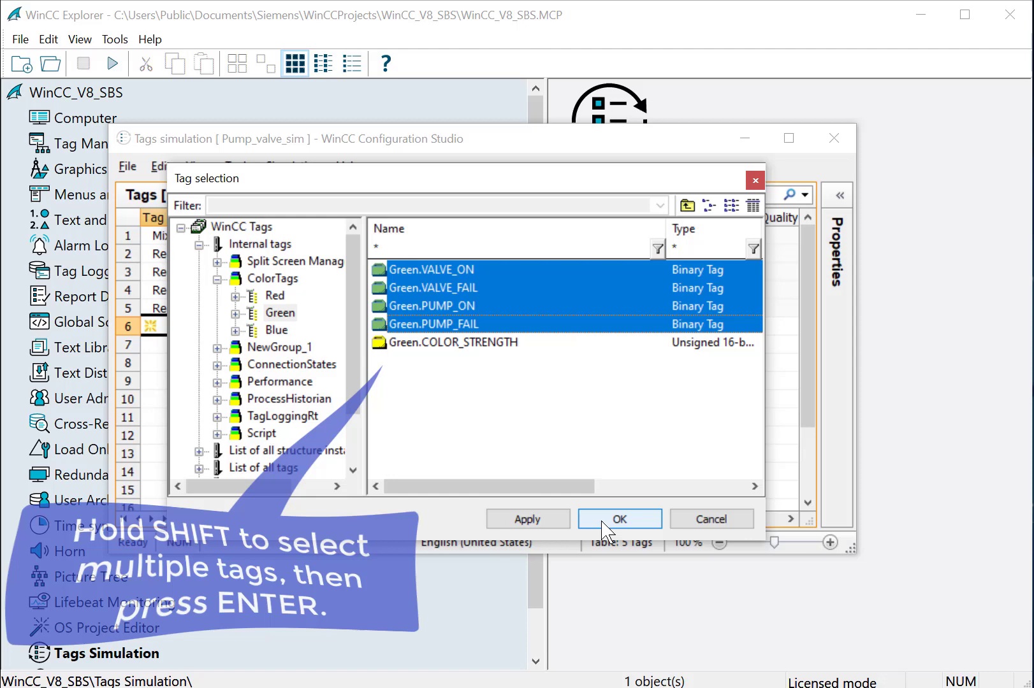
pyautogui.click(618, 520)
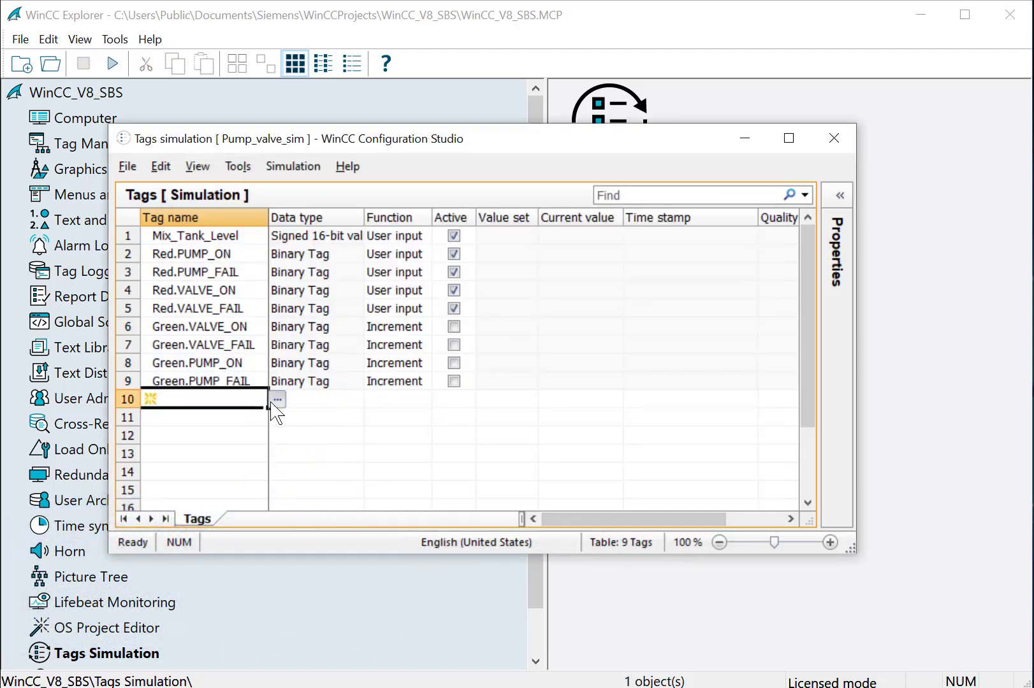
pyautogui.click(276, 400)
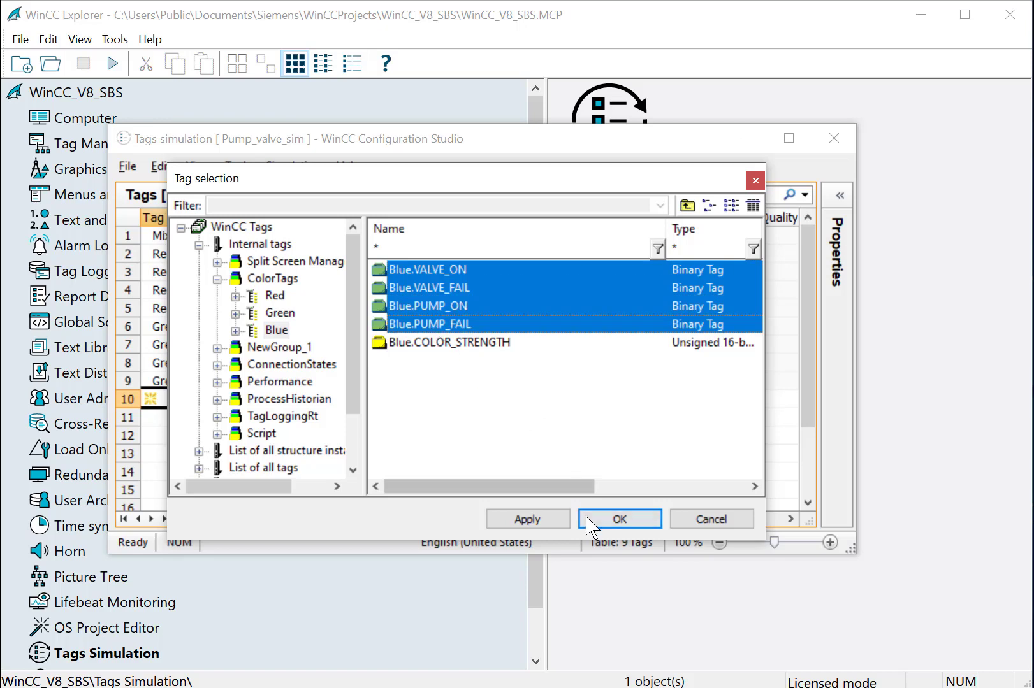
pyautogui.click(619, 519)
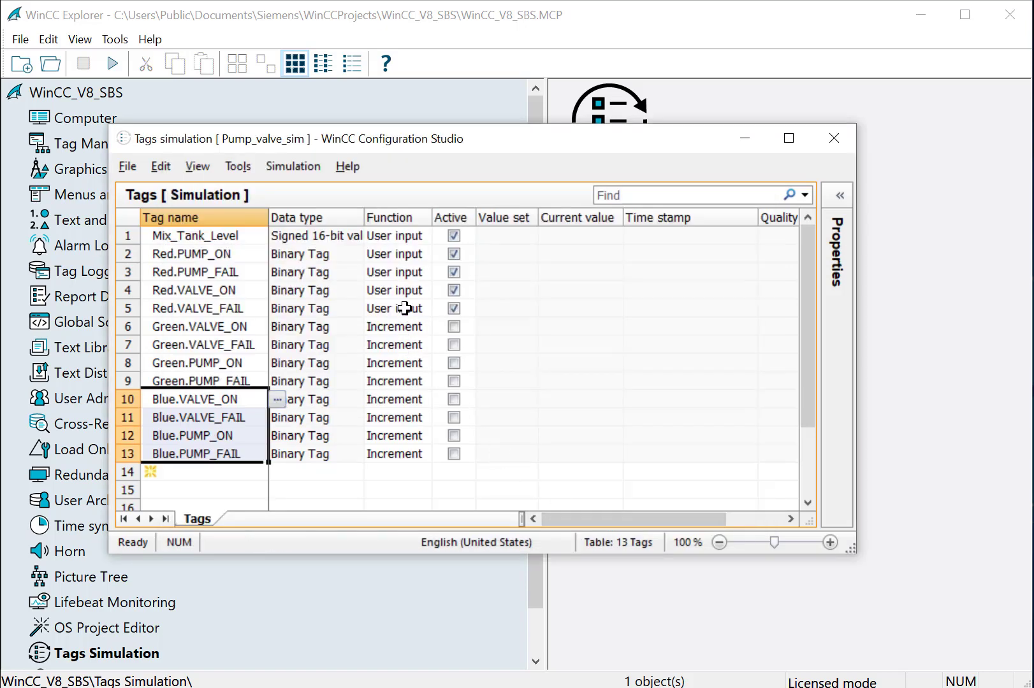
pyautogui.click(395, 308)
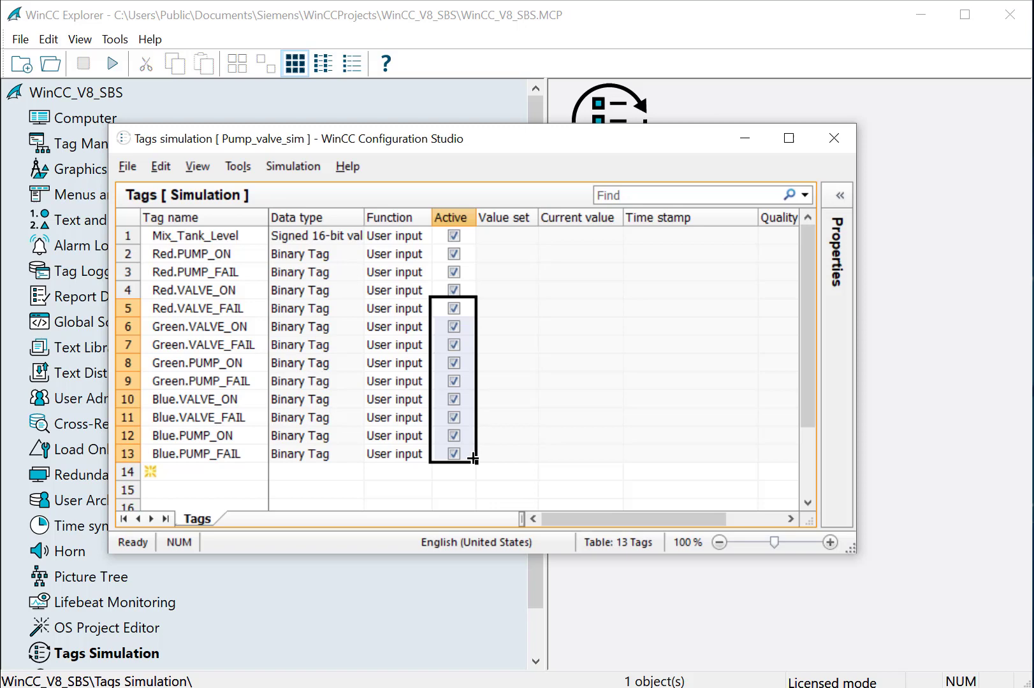
pyautogui.moveTo(407, 374)
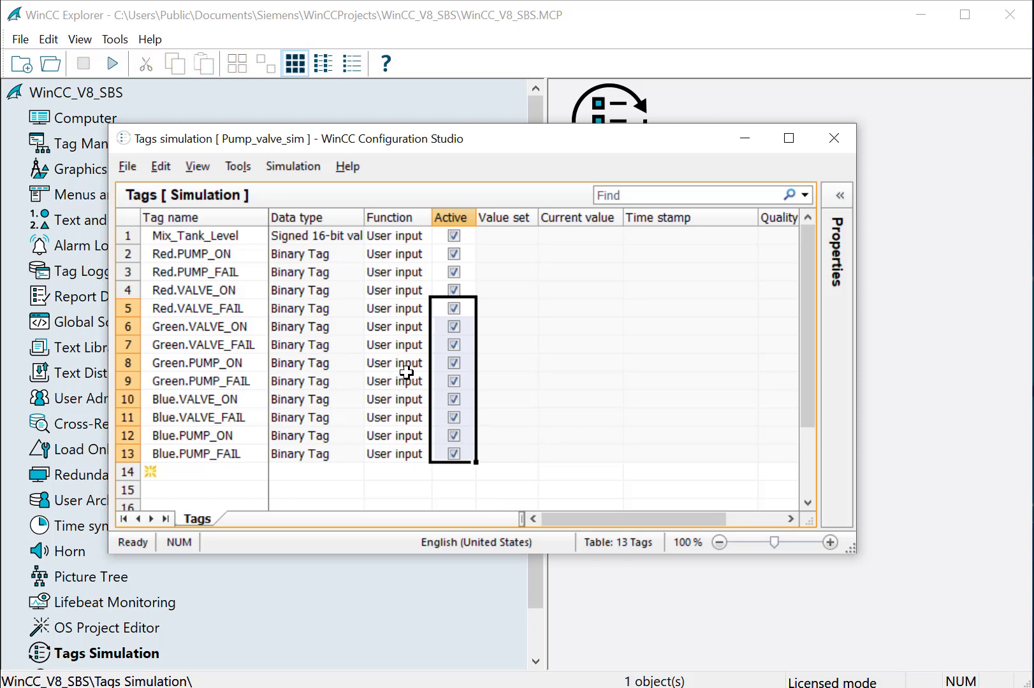
# Start the tag simulation with the new tags active.
pyautogui.click(293, 166)
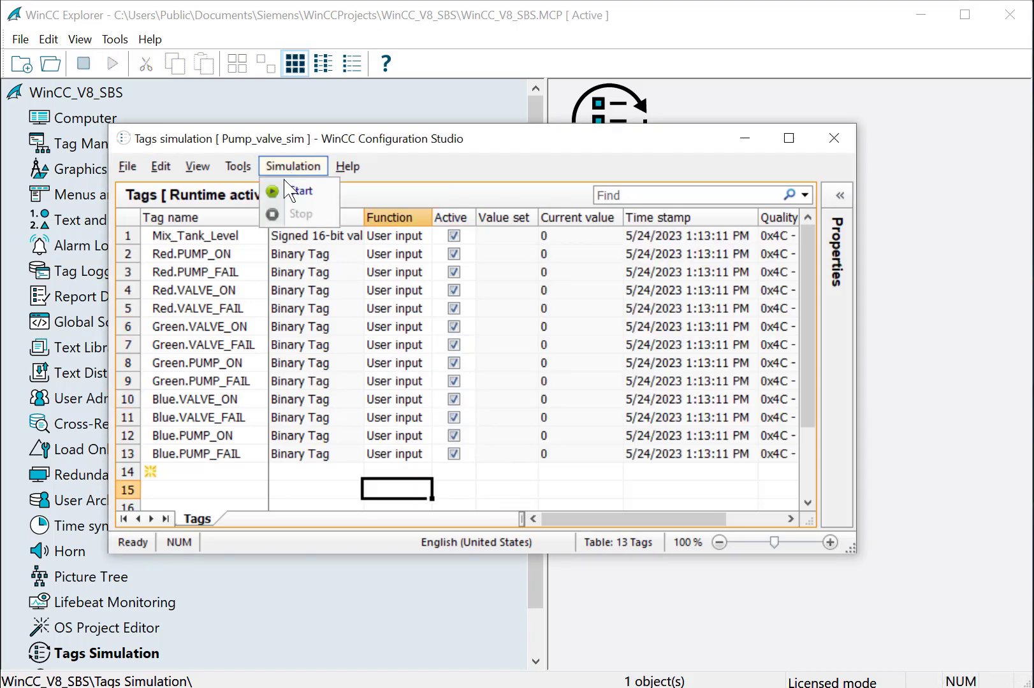
pyautogui.click(301, 191)
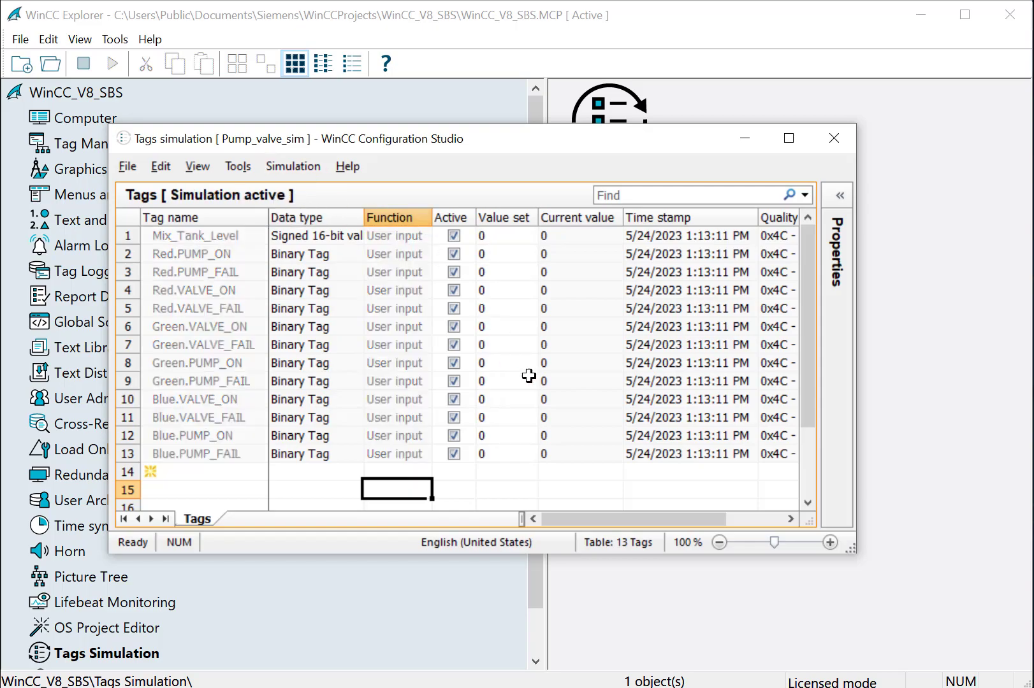
pyautogui.click(112, 63)
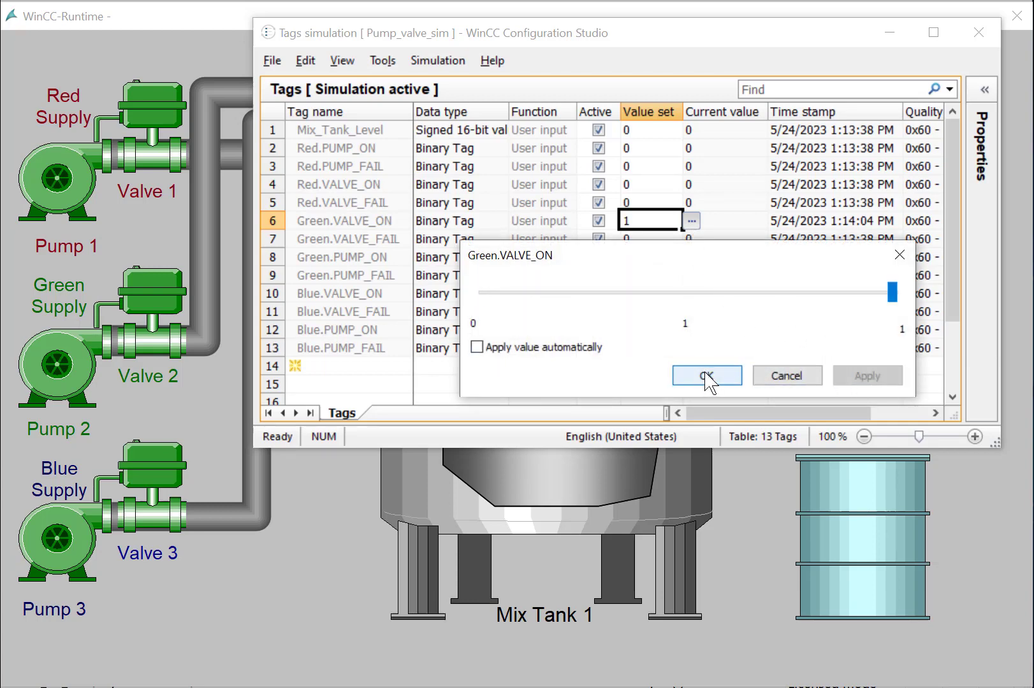
# Enter 1 as the set value for Green.VALVE_ON, Blue.VALVE_ON and the other simulated tags.
pyautogui.click(707, 376)
pyautogui.write('1')
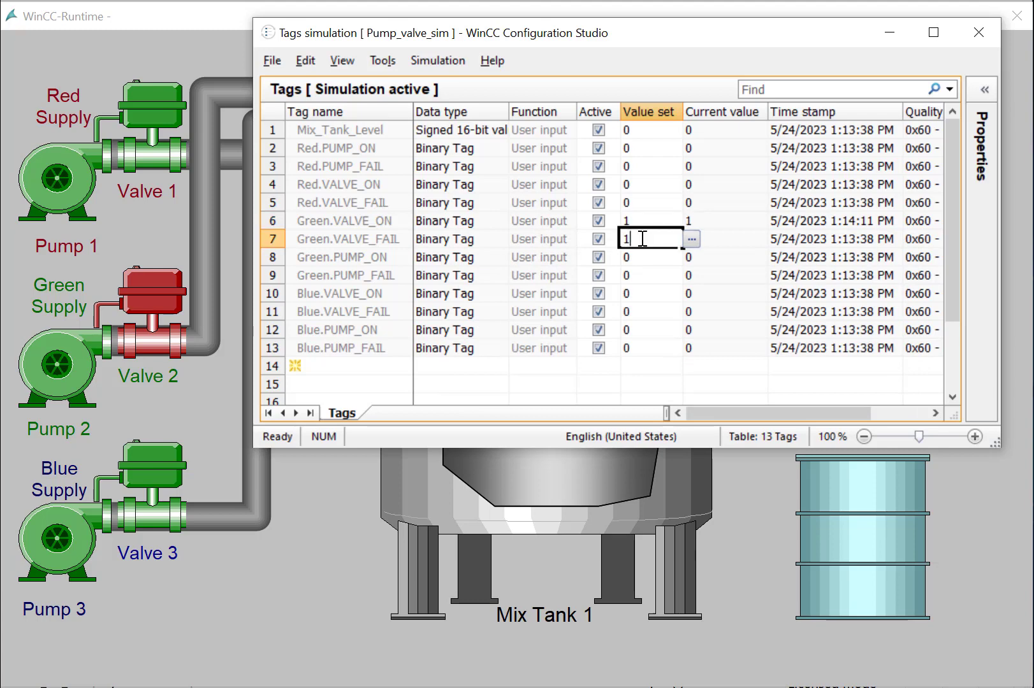
pyautogui.press('Return')
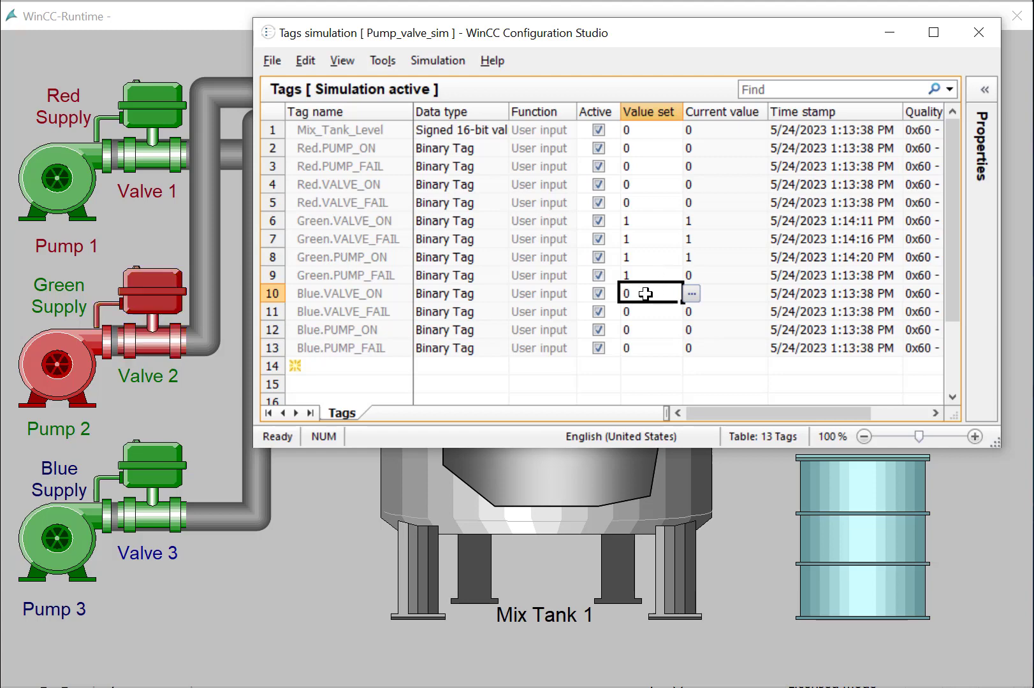
pyautogui.click(650, 275)
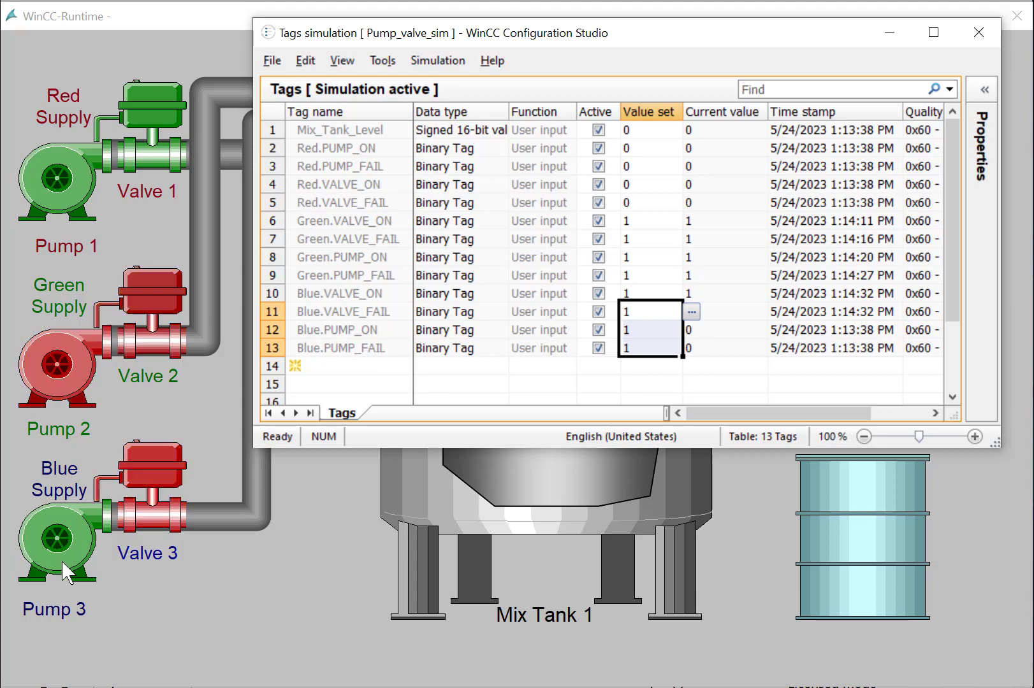
pyautogui.click(58, 537)
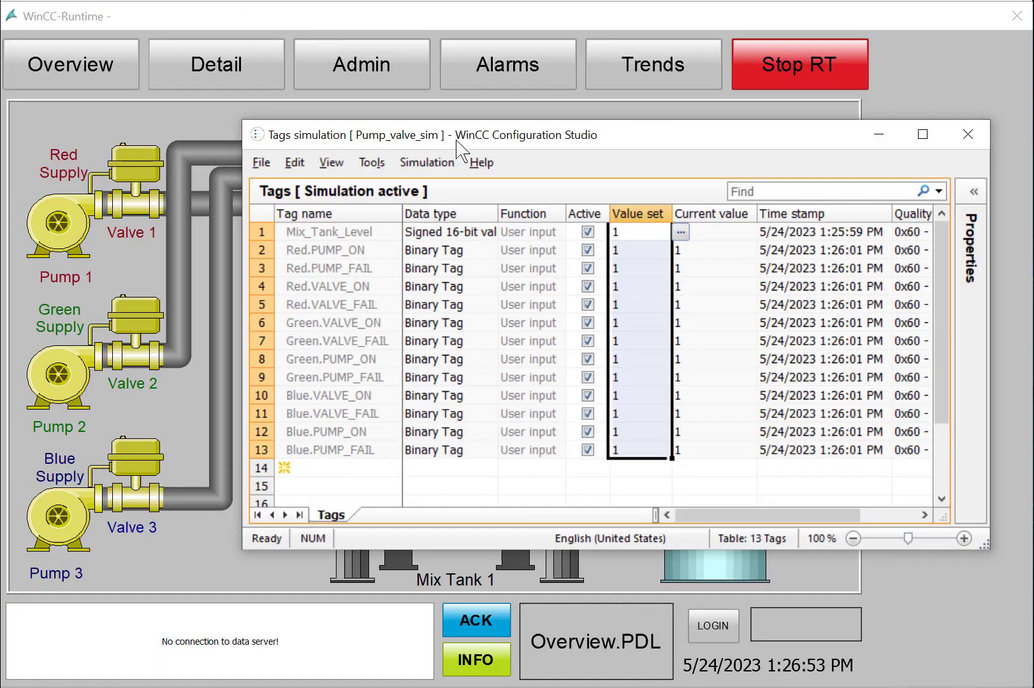
pyautogui.moveTo(332, 155)
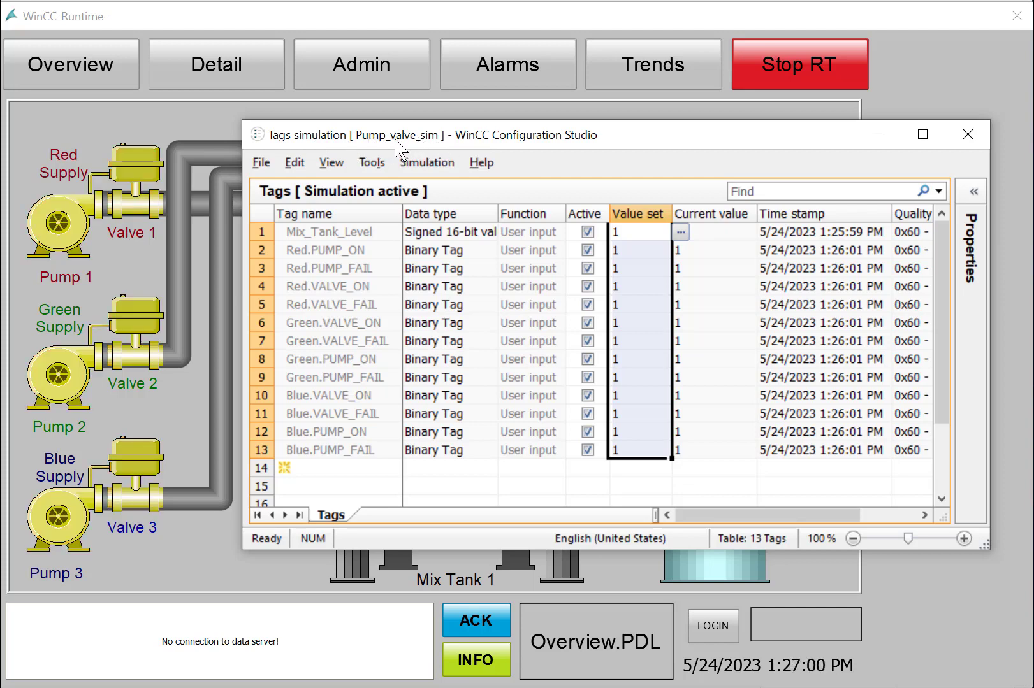
# Save the tag simulation via Save As under the name new_pump_valve_sim.
pyautogui.click(294, 162)
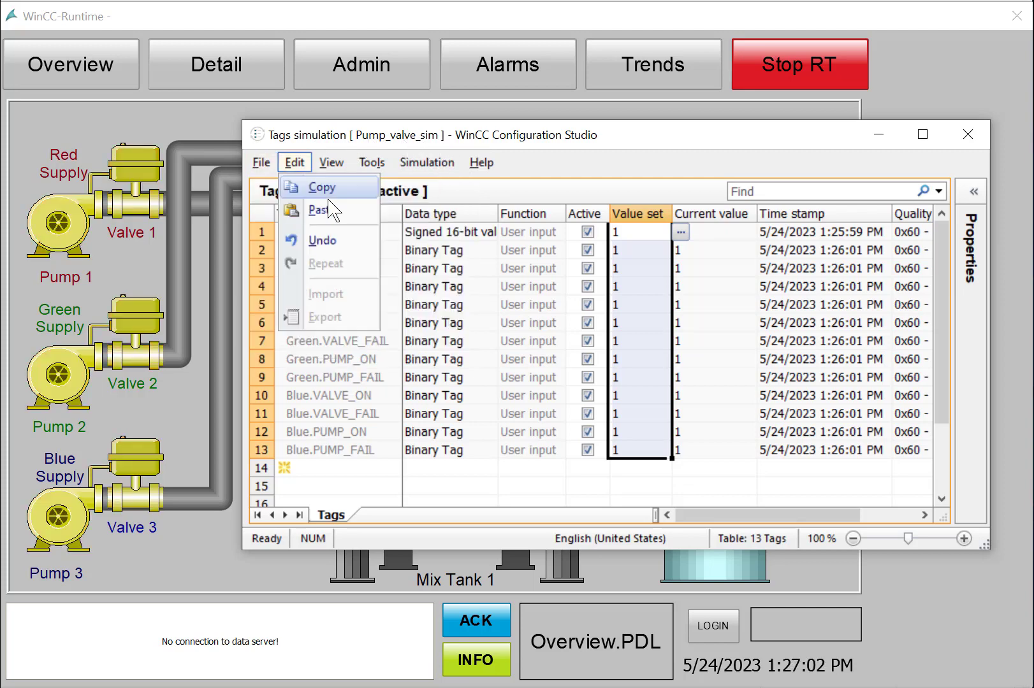
pyautogui.click(325, 294)
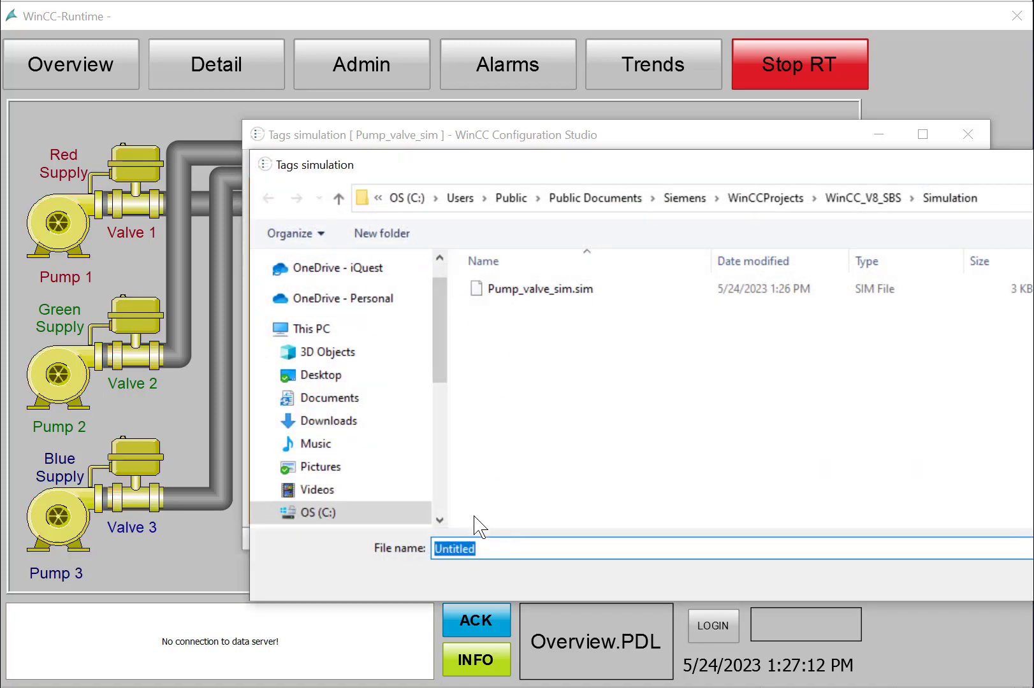
pyautogui.write('ne')
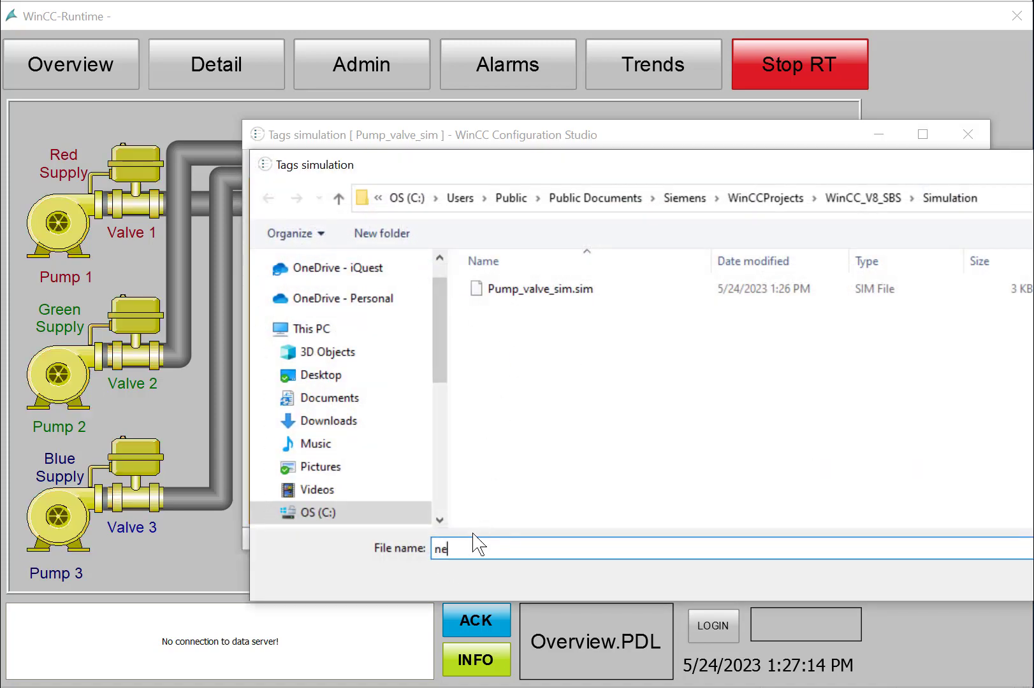
pyautogui.write('w_pum')
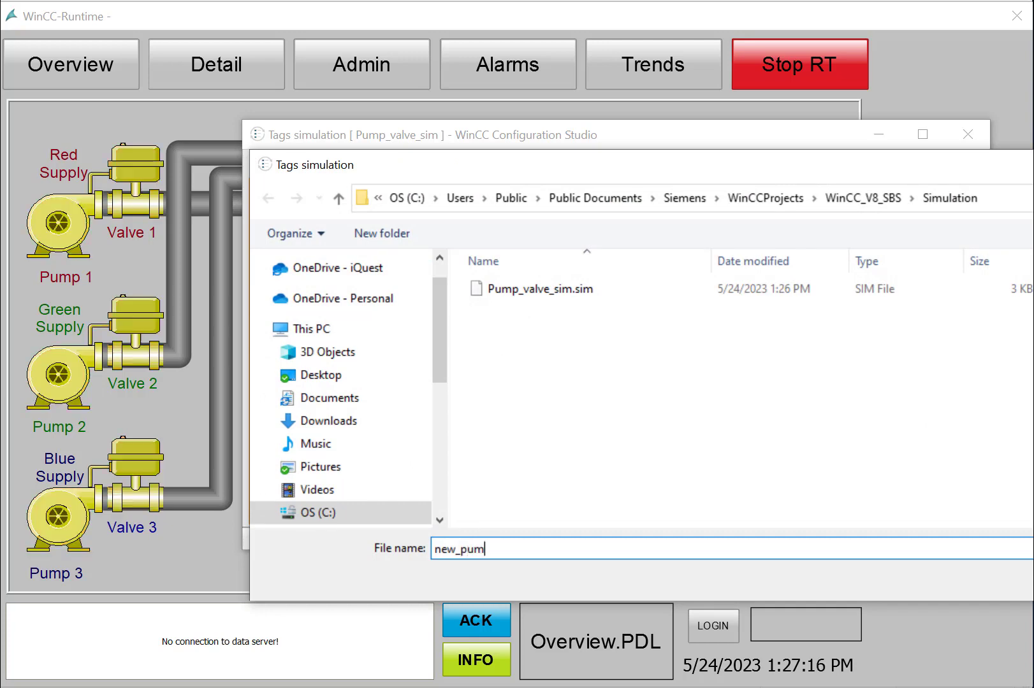
pyautogui.write('p_val')
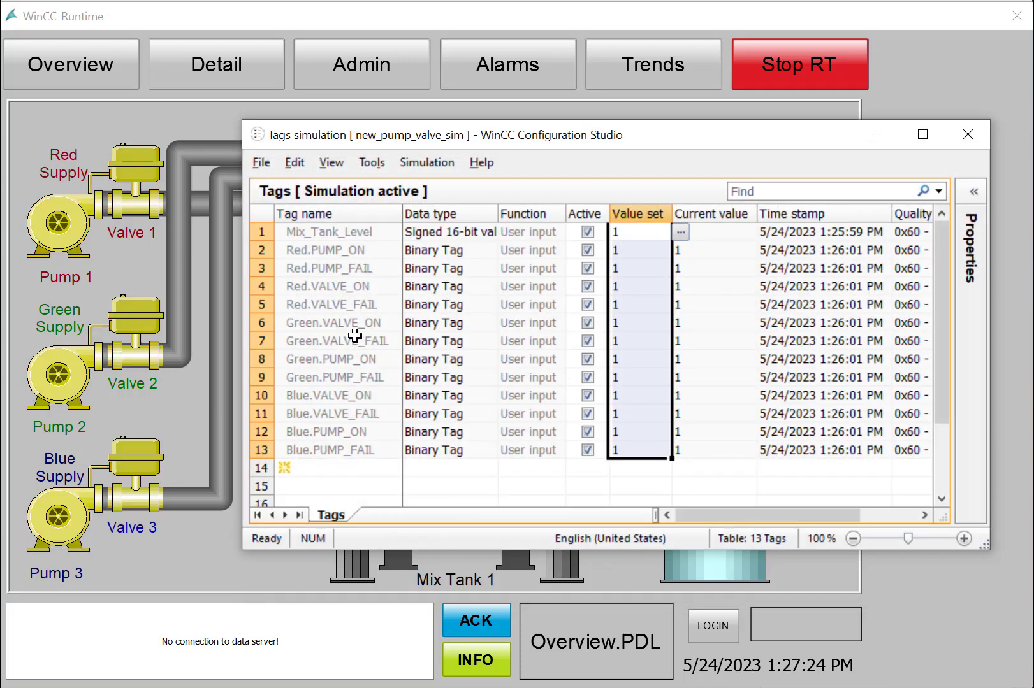
pyautogui.moveTo(488, 309)
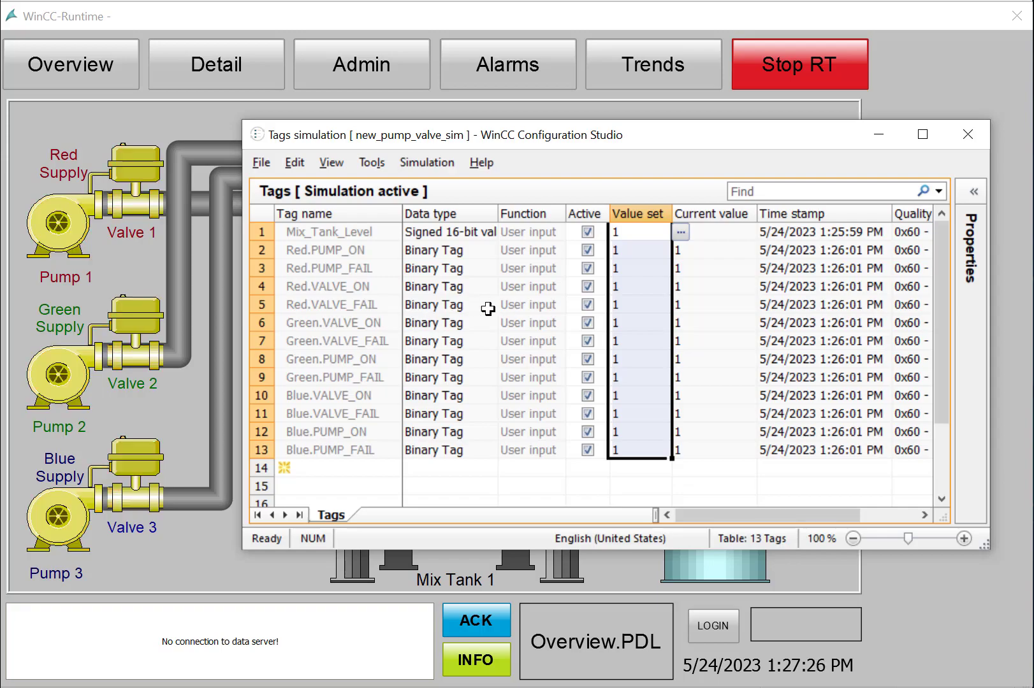